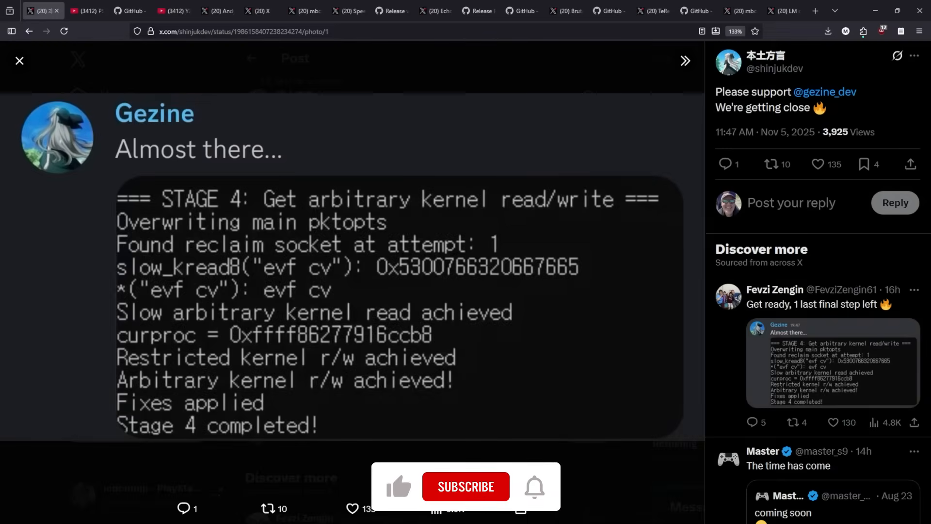
Switch to the PS4 12.02 jailbreak video showing the Stage 5 sandbox escape and kernel patching log.
{"action": "left_click", "coordinate": [466, 486]}
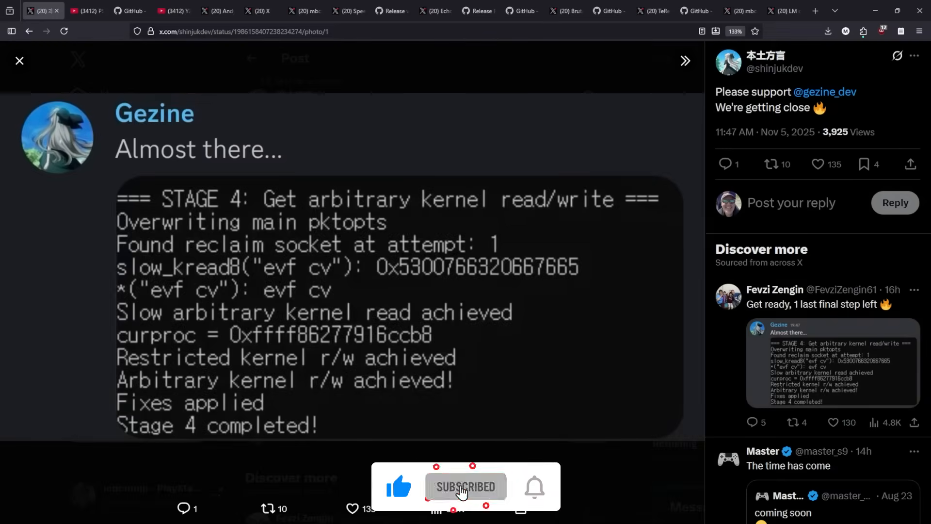
{"action": "left_click", "coordinate": [533, 486]}
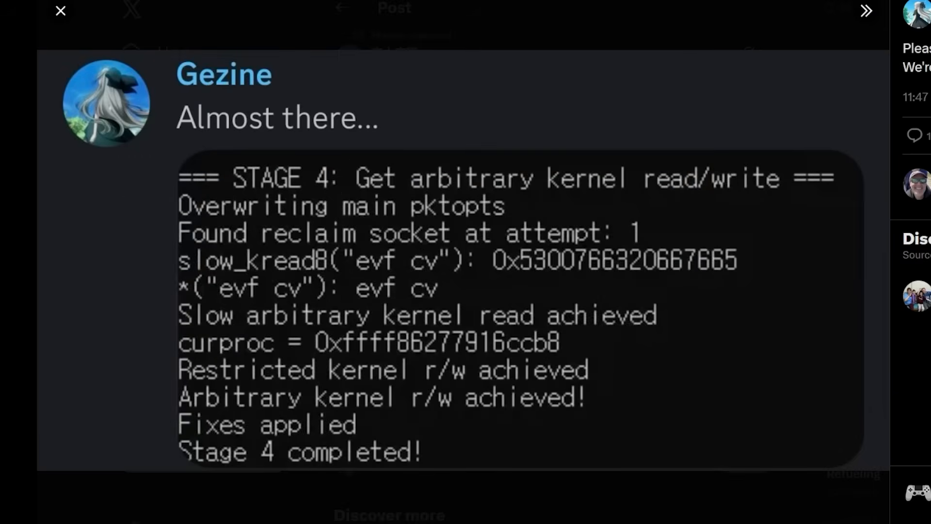
{"action": "mouse_move", "coordinate": [305, 146]}
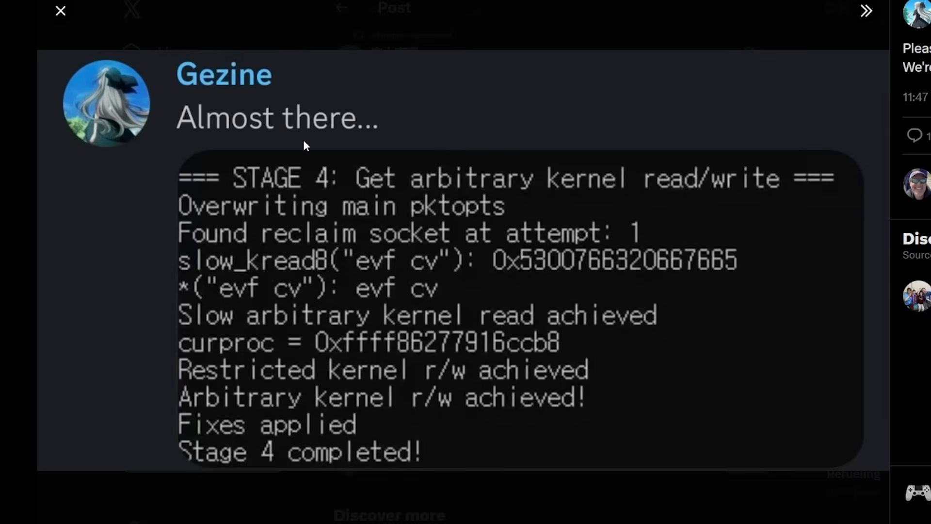
{"action": "mouse_move", "coordinate": [281, 199]}
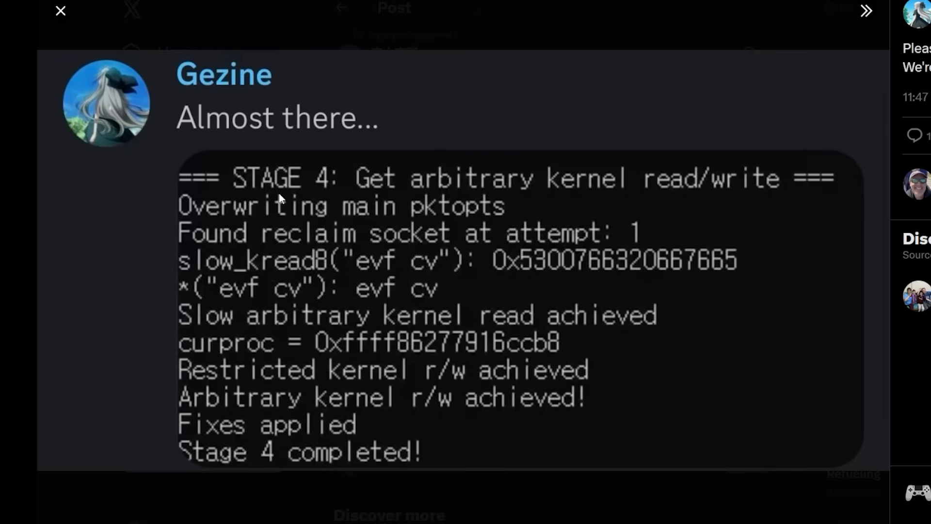
{"action": "mouse_move", "coordinate": [490, 192]}
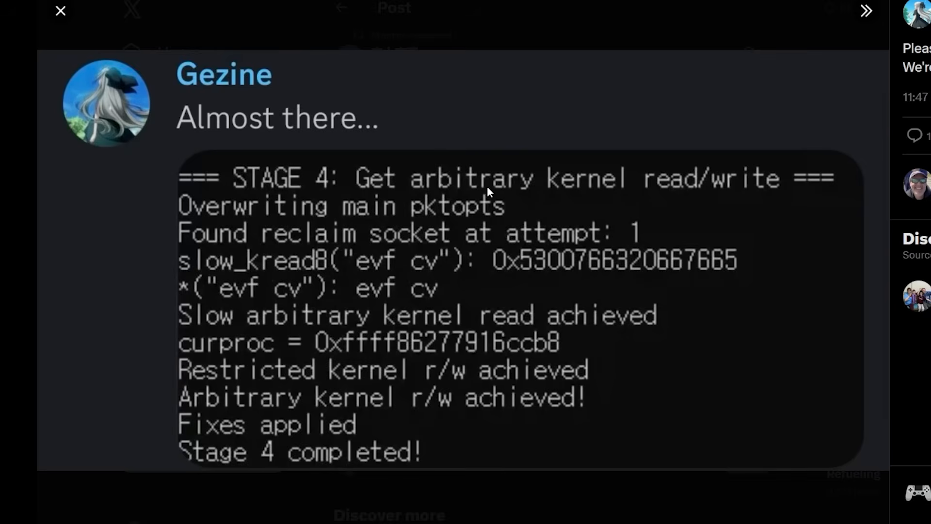
{"action": "mouse_move", "coordinate": [347, 237]}
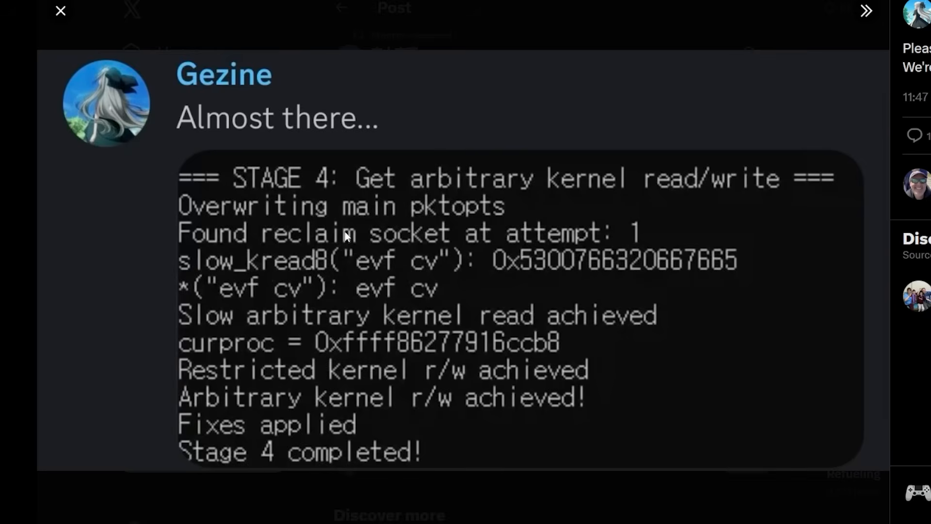
{"action": "mouse_move", "coordinate": [373, 432]}
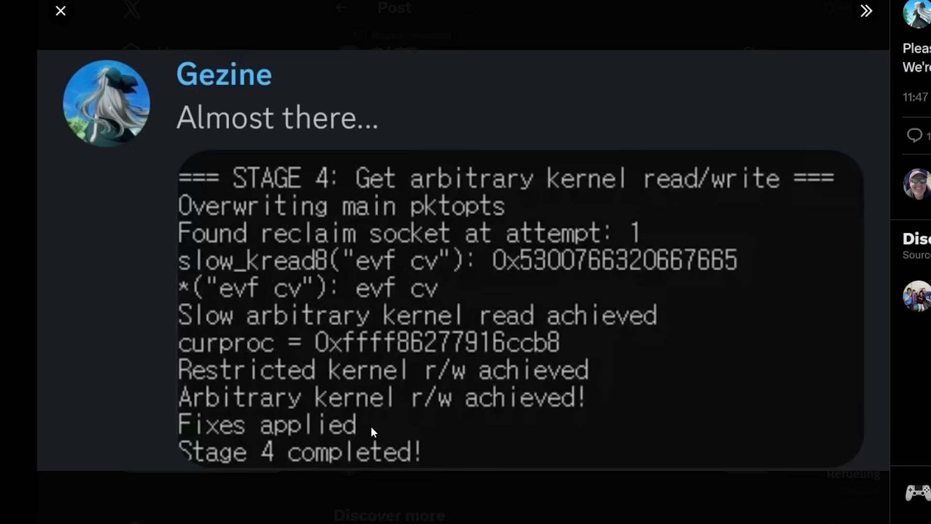
{"action": "mouse_move", "coordinate": [375, 385]}
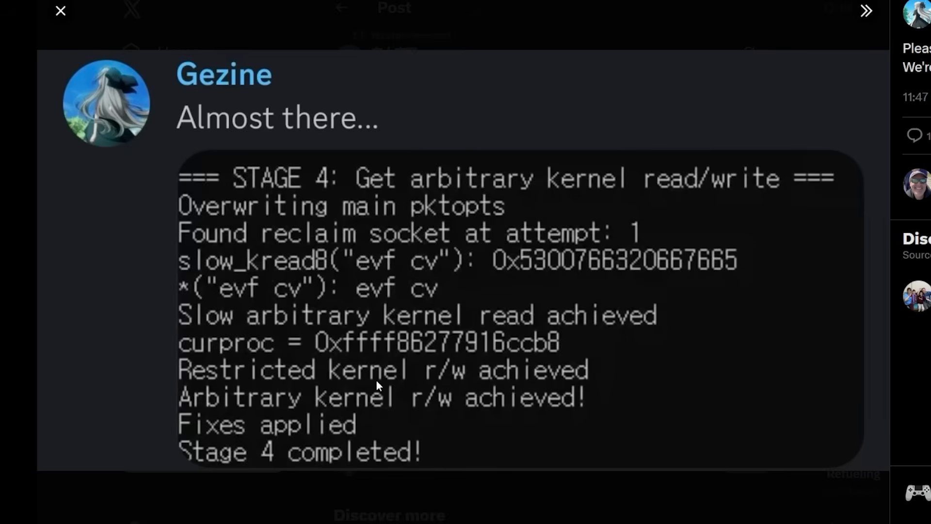
{"action": "mouse_move", "coordinate": [254, 412]}
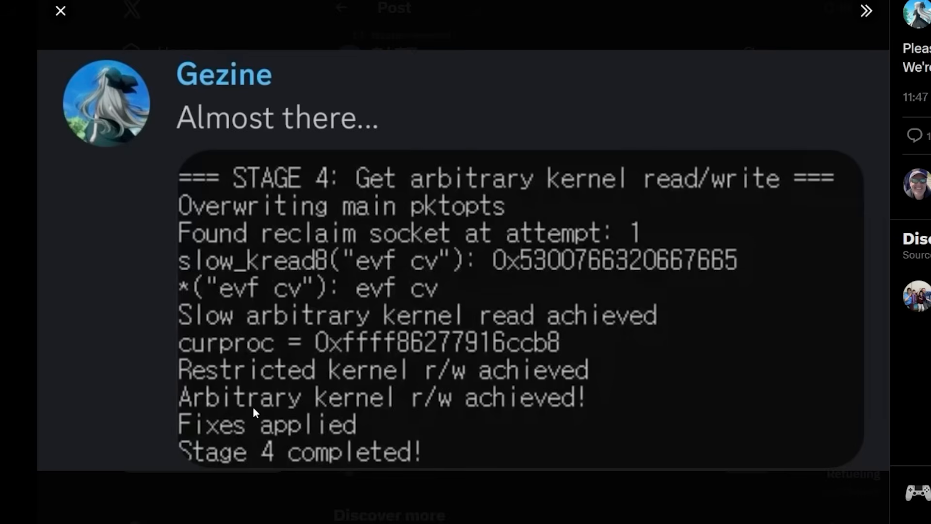
{"action": "mouse_move", "coordinate": [424, 410]}
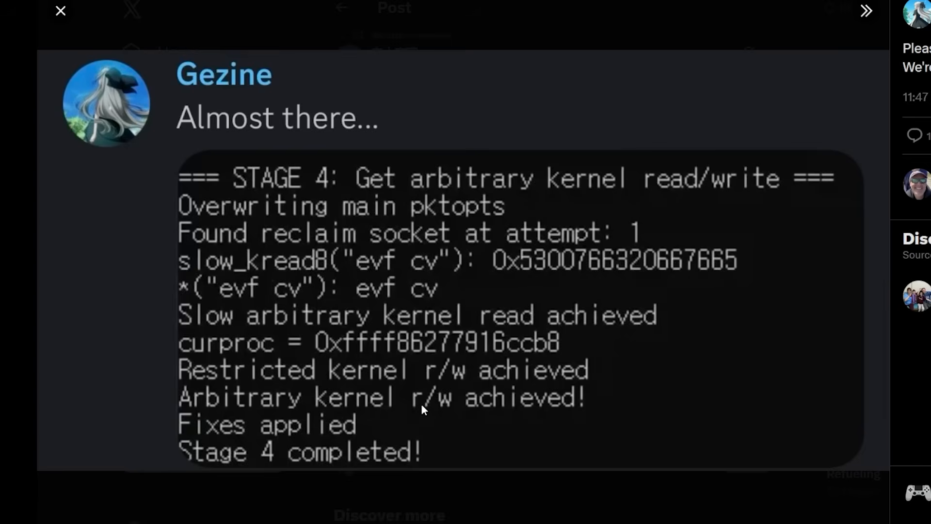
{"action": "mouse_move", "coordinate": [412, 444]}
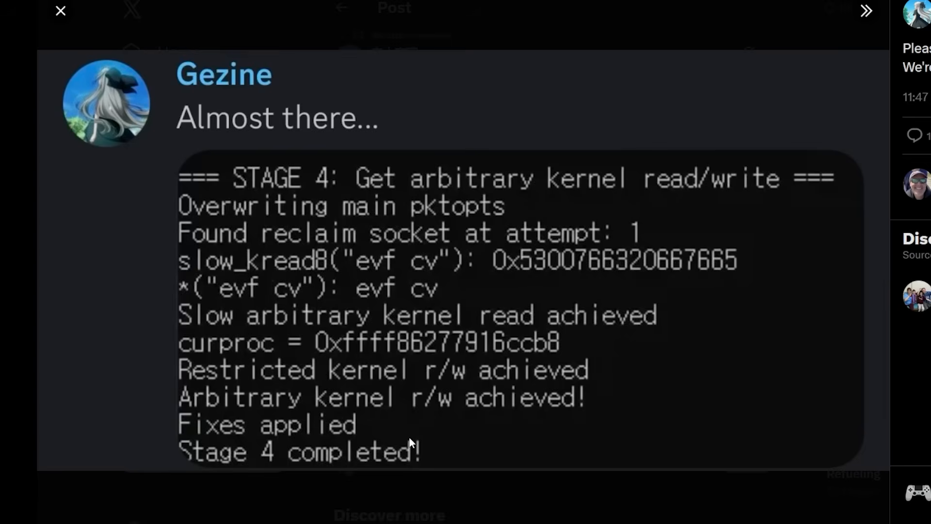
{"action": "mouse_move", "coordinate": [362, 430]}
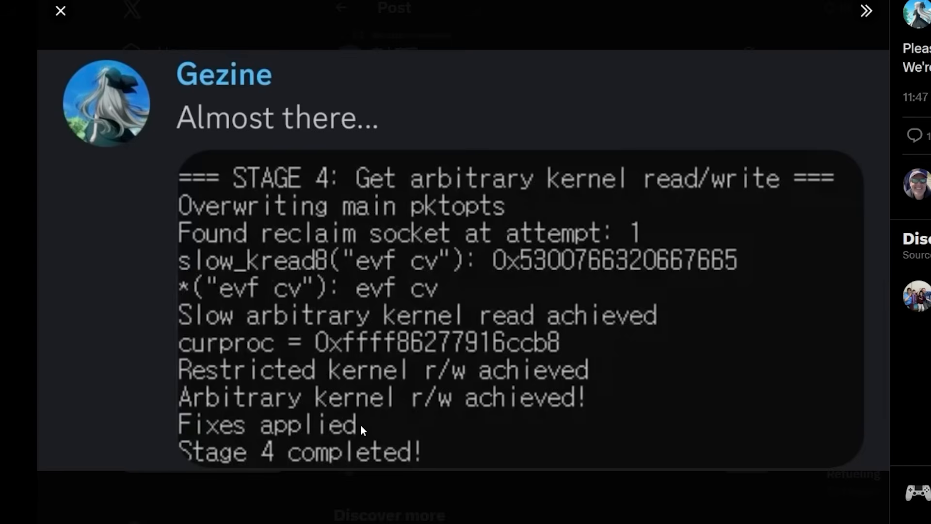
{"action": "mouse_move", "coordinate": [423, 457]}
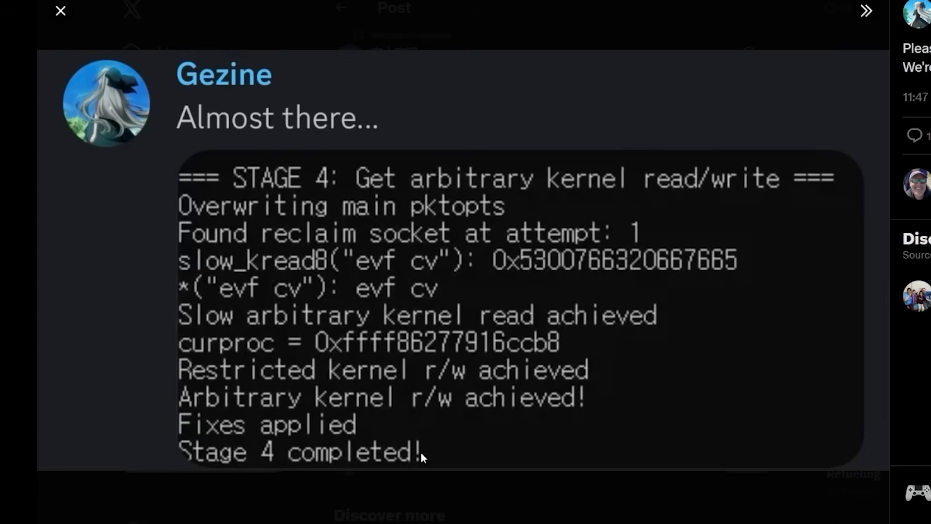
{"action": "mouse_move", "coordinate": [257, 181]}
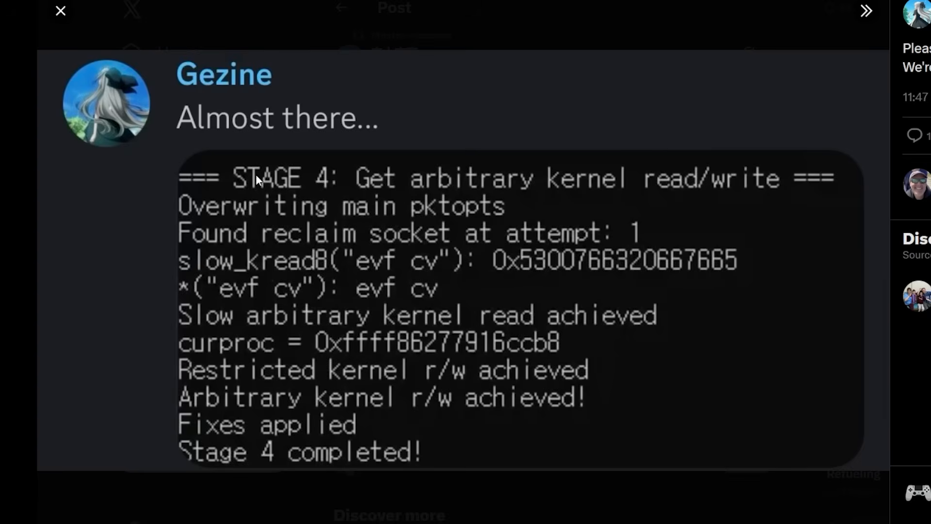
{"action": "left_click", "coordinate": [59, 11]}
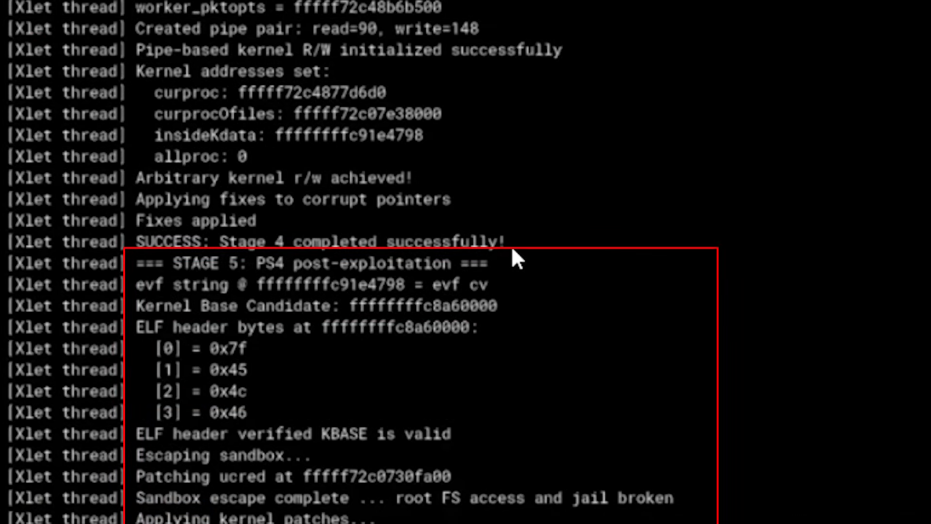
{"action": "mouse_move", "coordinate": [418, 297]}
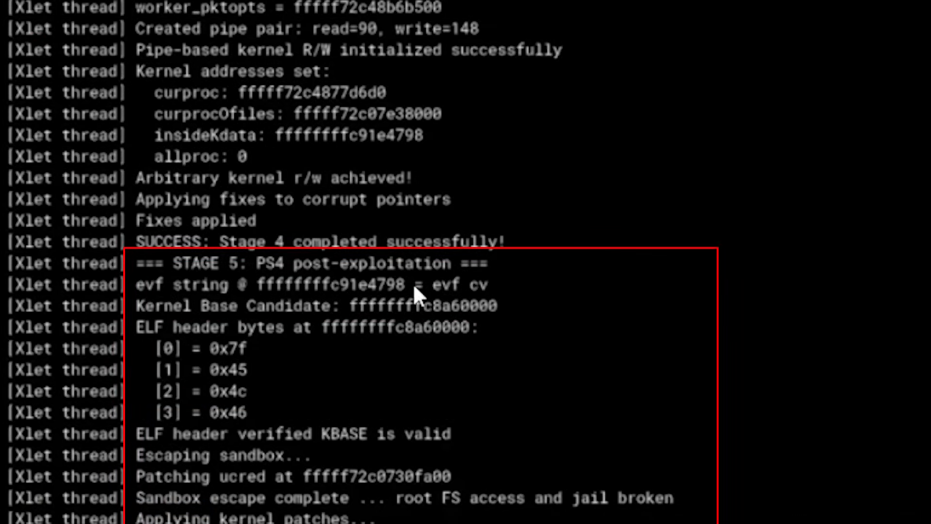
{"action": "mouse_move", "coordinate": [262, 288]}
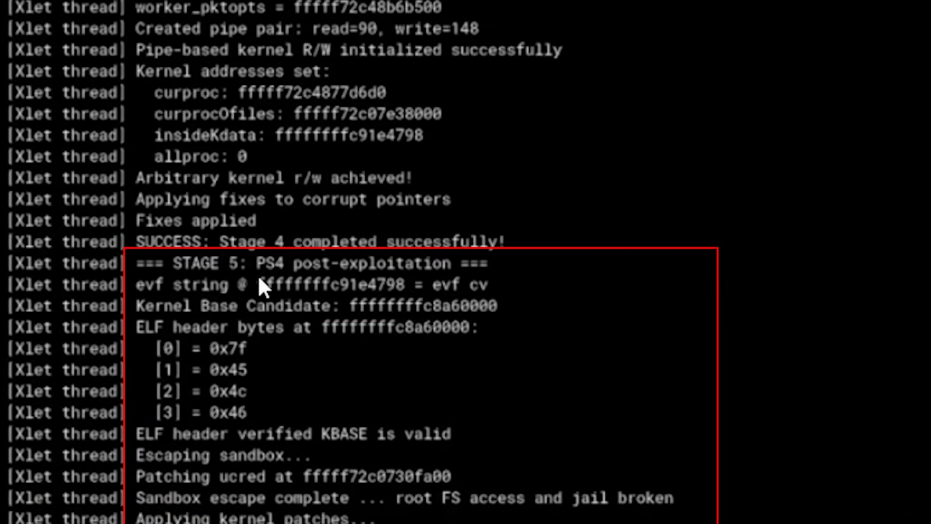
{"action": "mouse_move", "coordinate": [335, 280]}
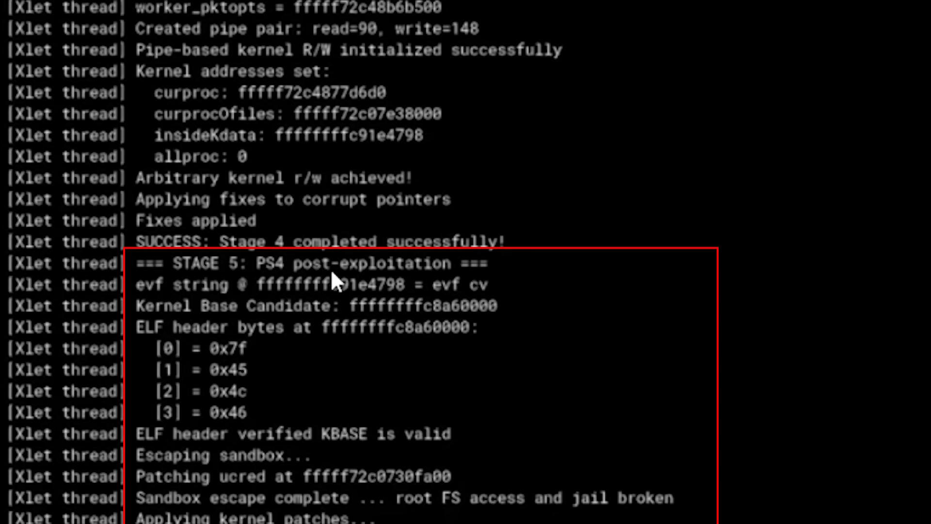
{"action": "mouse_move", "coordinate": [470, 281]}
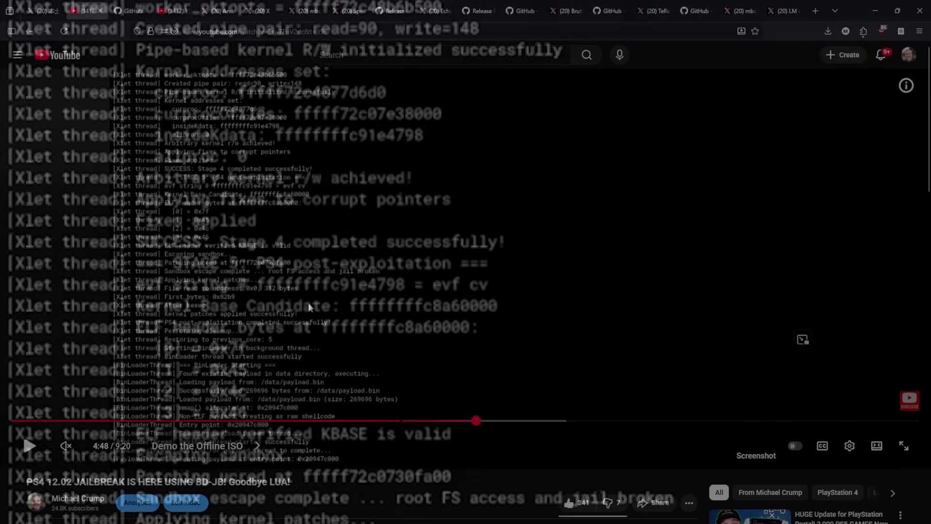
Switch to the Gezine/Y2JB repository page on userland code execution via the PS5 YouTube app.
{"action": "left_click", "coordinate": [130, 11]}
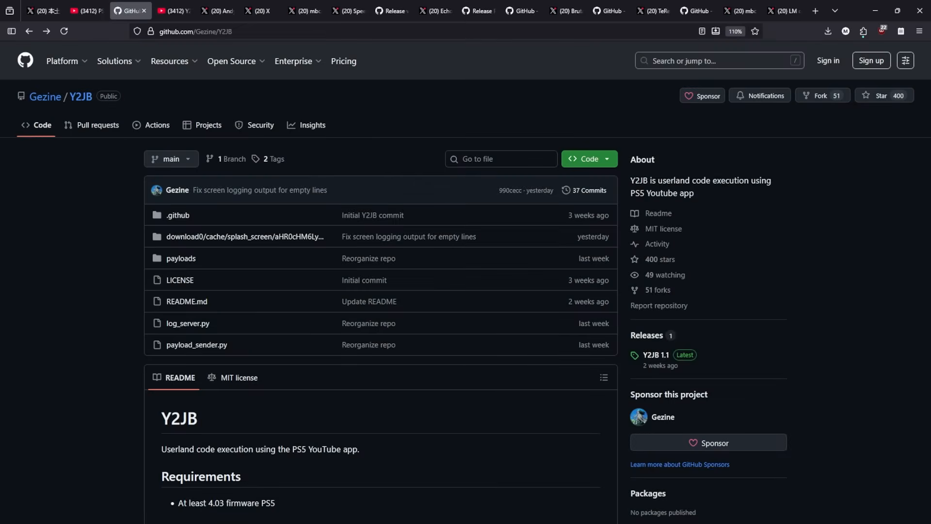
{"action": "mouse_move", "coordinate": [508, 307]}
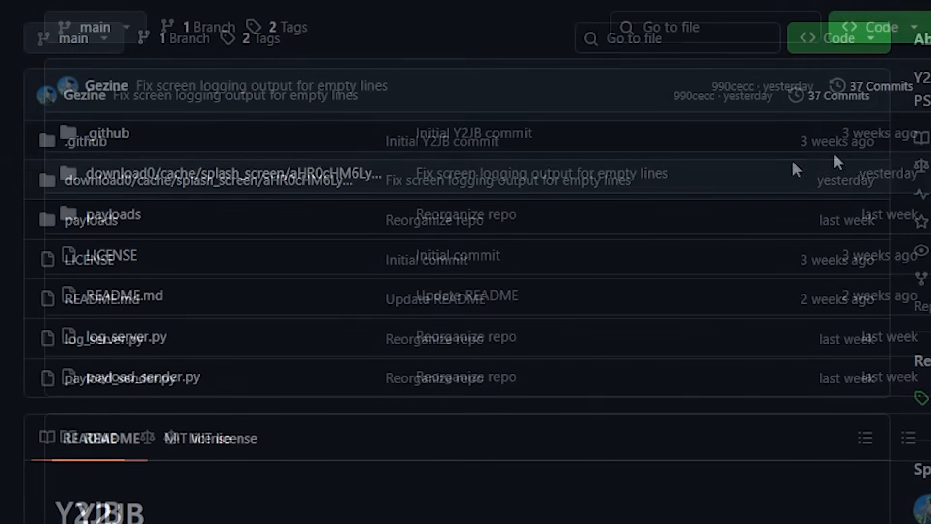
Browse the Y2JB commit history, including the screen logging fixes, then return to the repository page.
{"action": "left_click", "coordinate": [840, 87]}
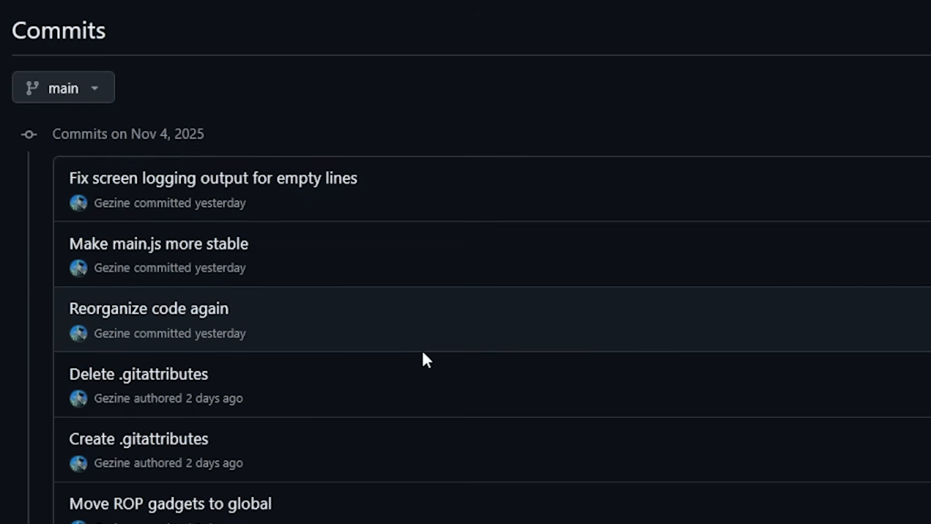
{"action": "scroll", "scroll_direction": "down", "scroll_amount": 3}
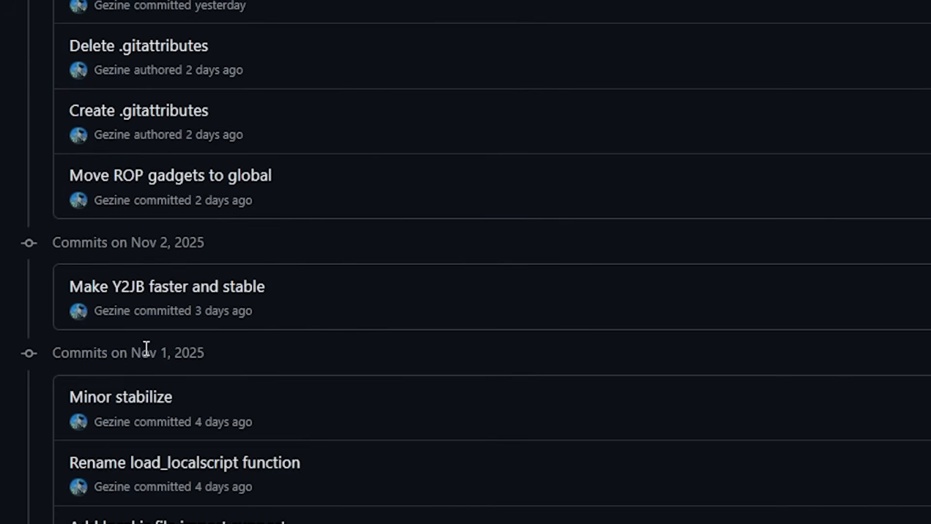
{"action": "mouse_move", "coordinate": [162, 268]}
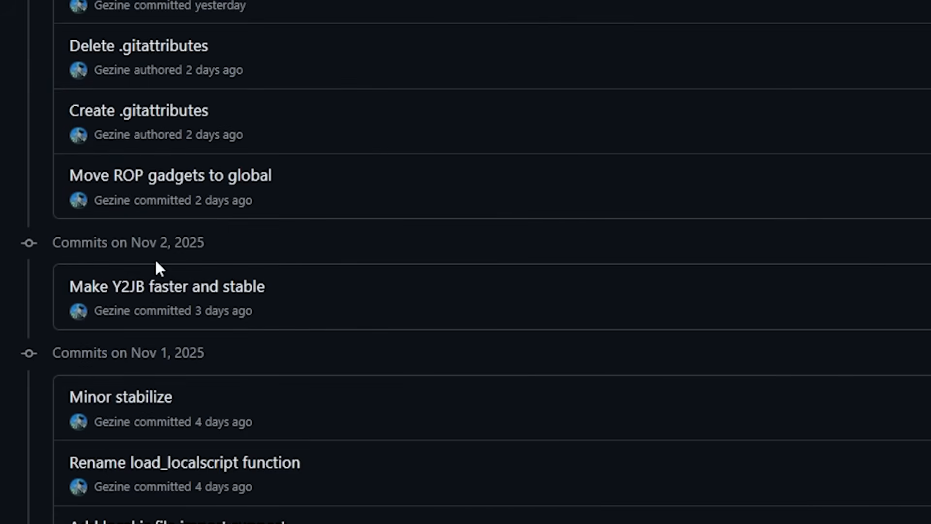
{"action": "scroll", "scroll_direction": "up", "scroll_amount": 3}
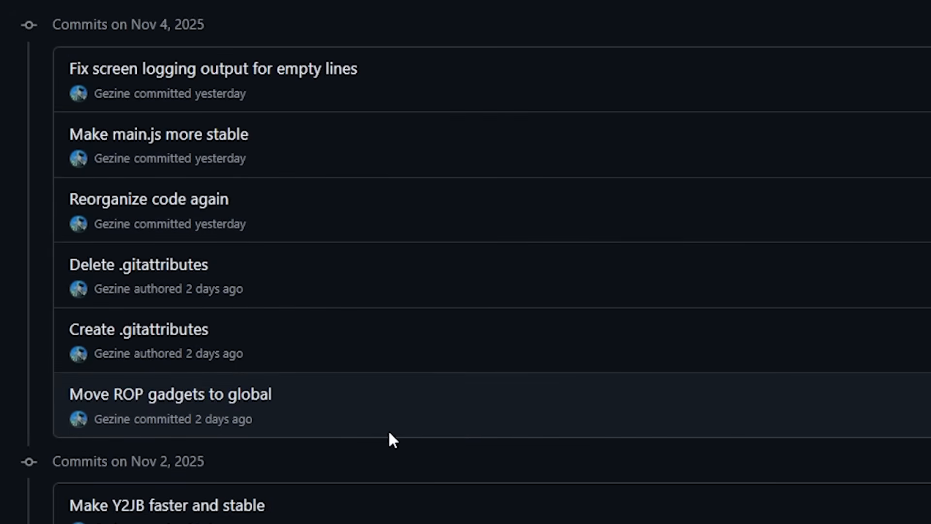
{"action": "scroll", "scroll_direction": "up", "scroll_amount": 3}
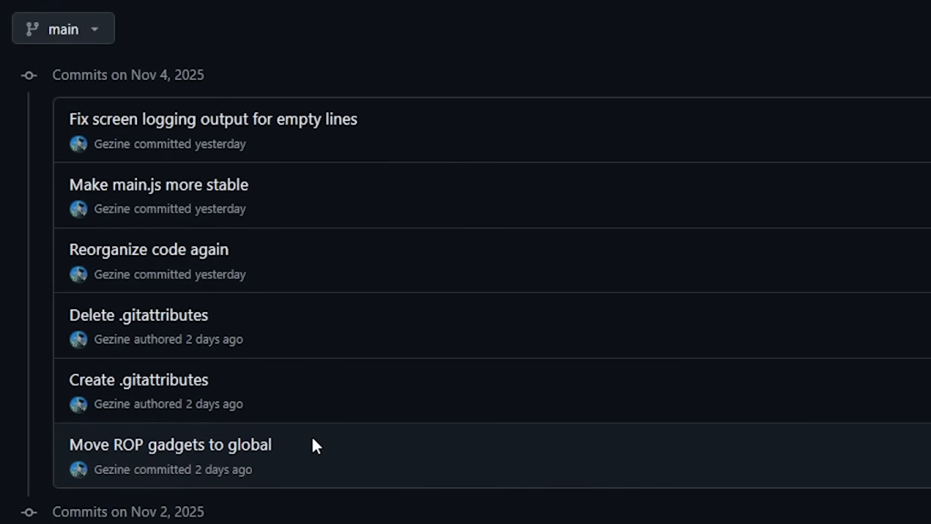
{"action": "mouse_move", "coordinate": [272, 218]}
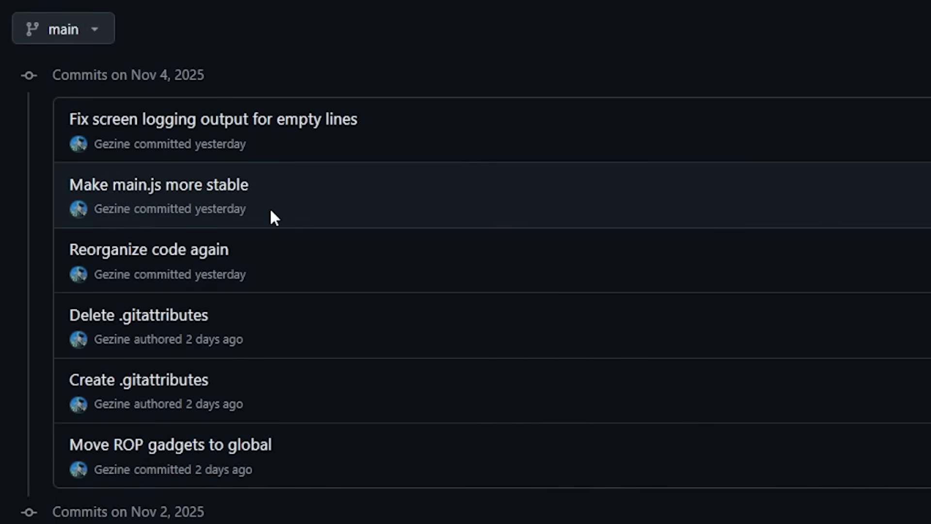
{"action": "mouse_move", "coordinate": [185, 263]}
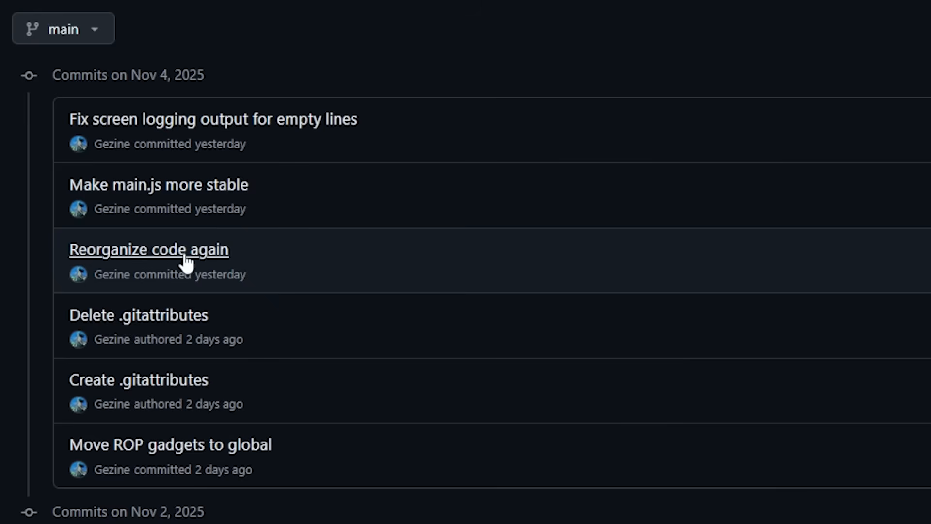
{"action": "mouse_move", "coordinate": [287, 407]}
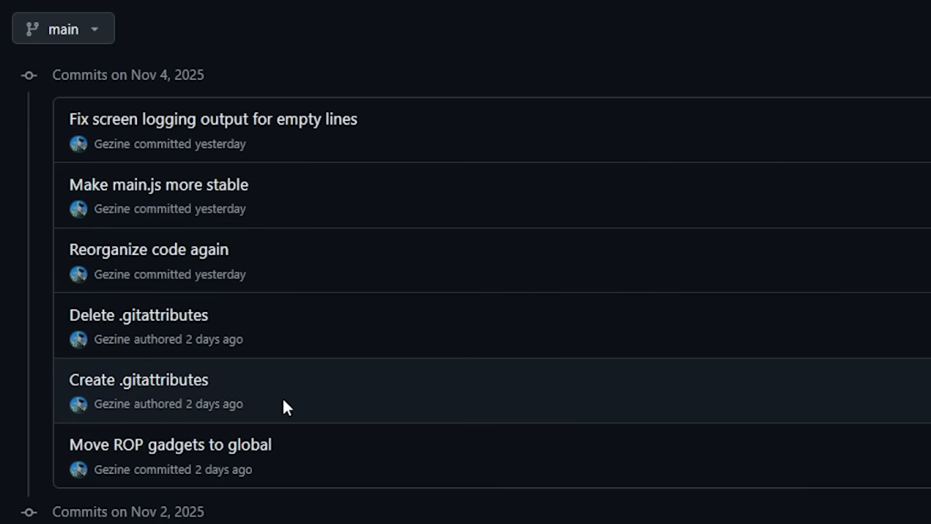
{"action": "scroll", "scroll_direction": "up", "scroll_amount": 3}
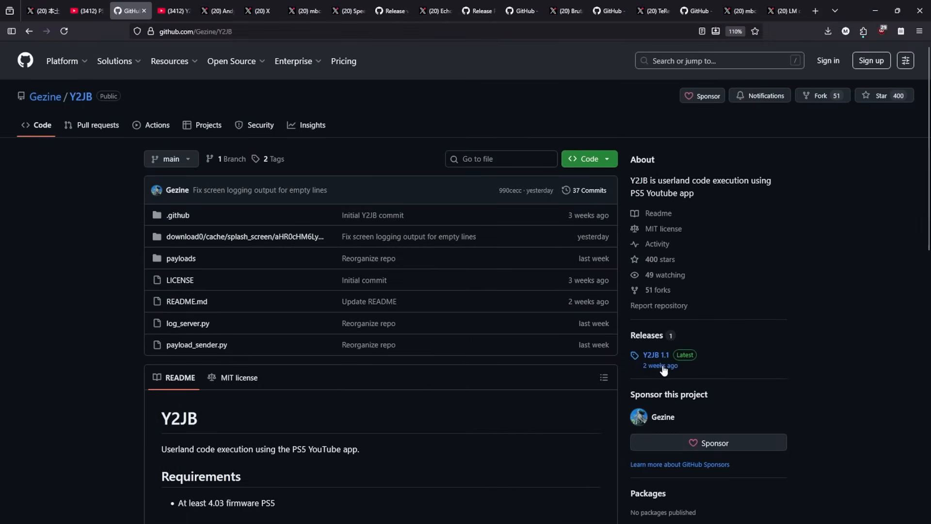
{"action": "mouse_move", "coordinate": [693, 380]}
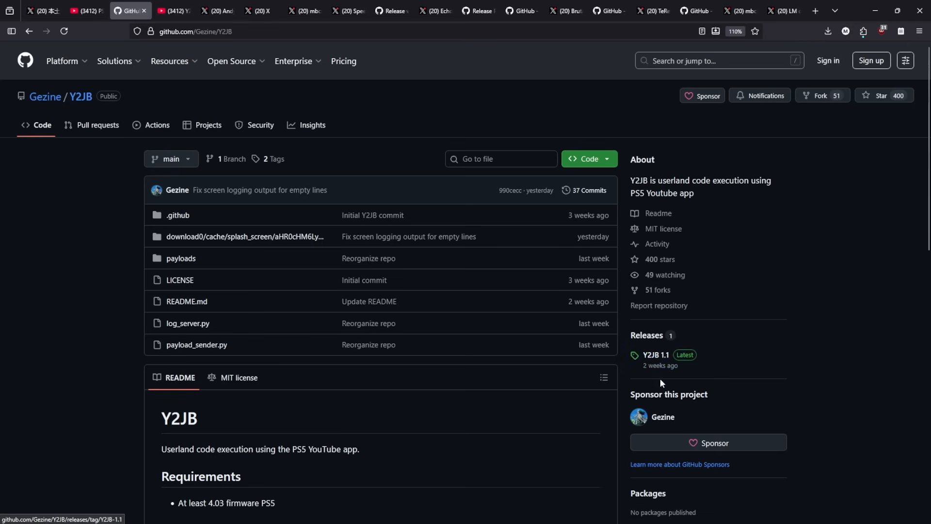
{"action": "mouse_move", "coordinate": [368, 344]}
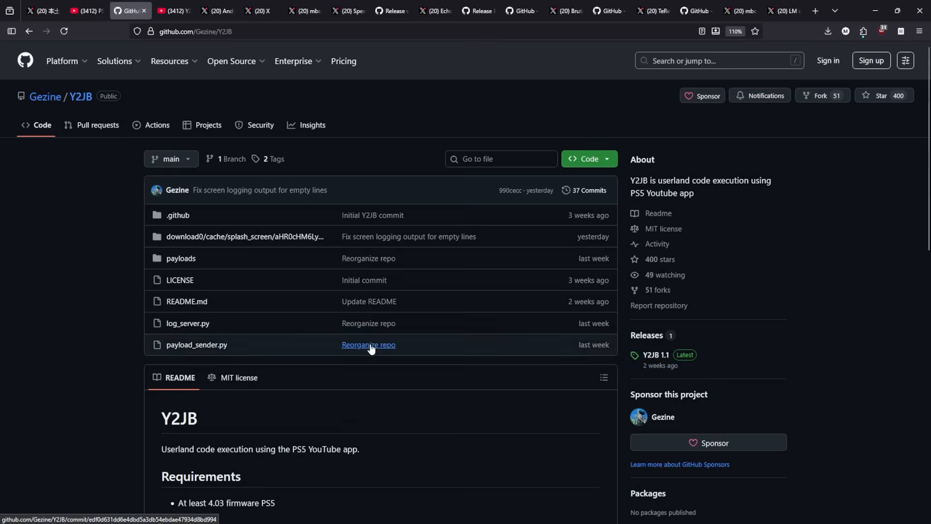
Show the shinjukdev post's enlarged photo of Gezine's 'Almost there...' Stage 4 kernel read/write log.
{"action": "left_click", "coordinate": [40, 10]}
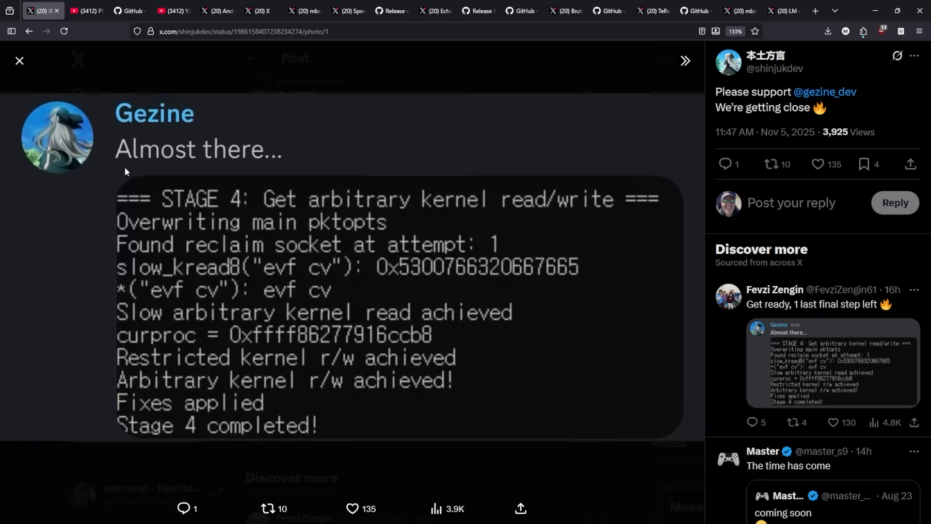
{"action": "mouse_move", "coordinate": [354, 267]}
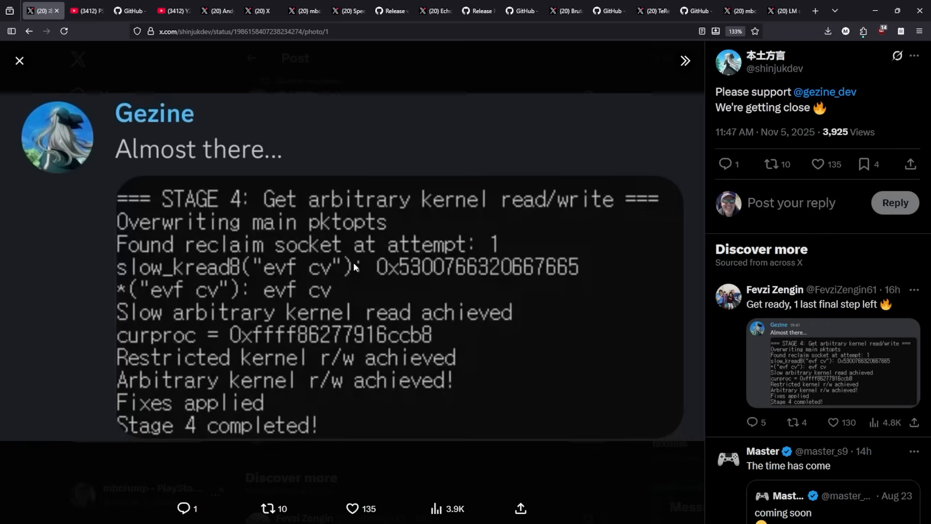
{"action": "mouse_move", "coordinate": [380, 371]}
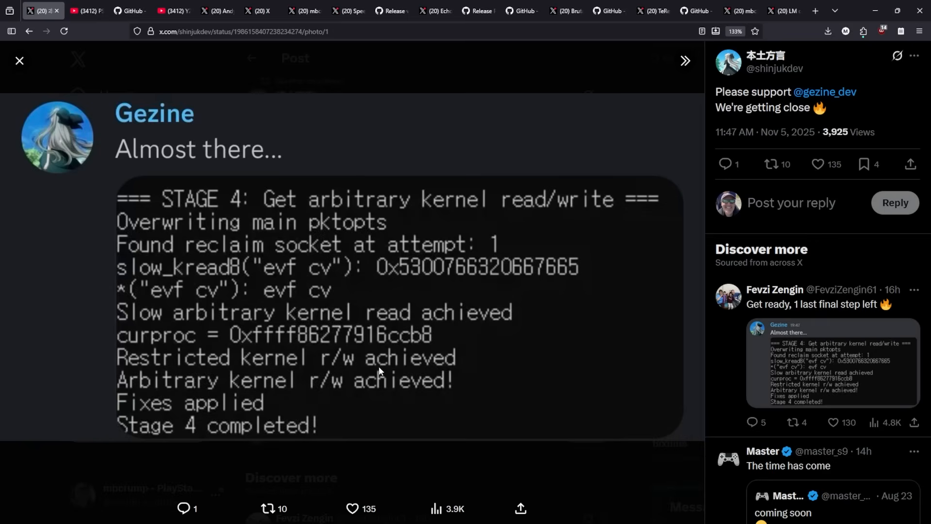
{"action": "mouse_move", "coordinate": [303, 319]}
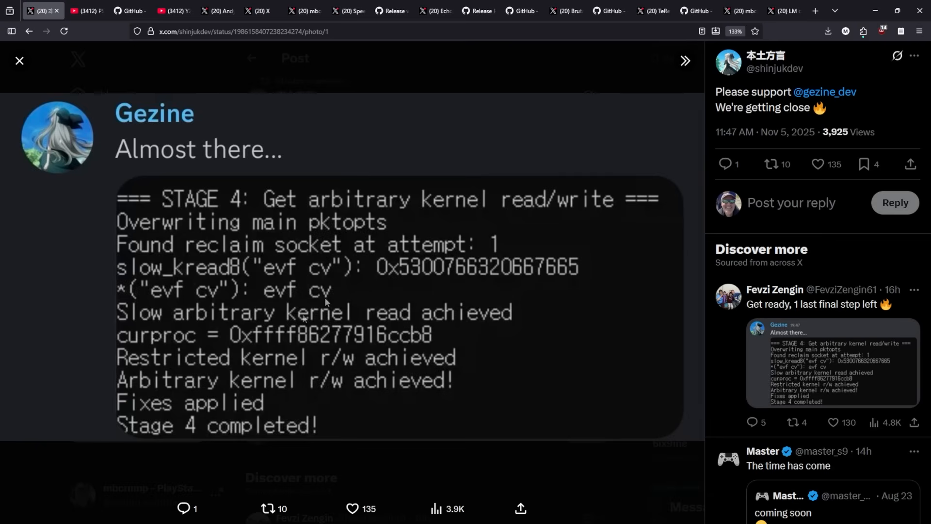
Return to the Gezine/Y2JB repository page showing the Y2JB 1.1 latest release.
{"action": "left_click", "coordinate": [129, 11]}
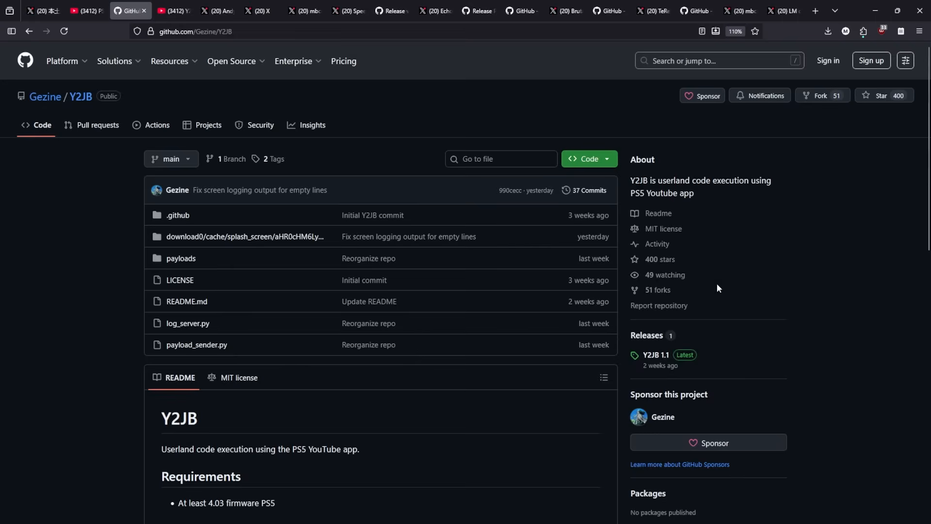
{"action": "mouse_move", "coordinate": [648, 335]}
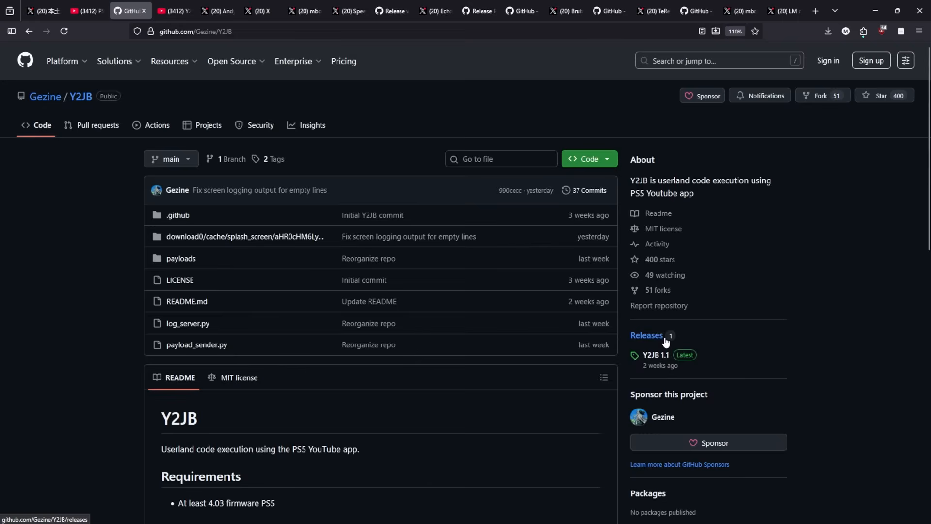
{"action": "mouse_move", "coordinate": [667, 371]}
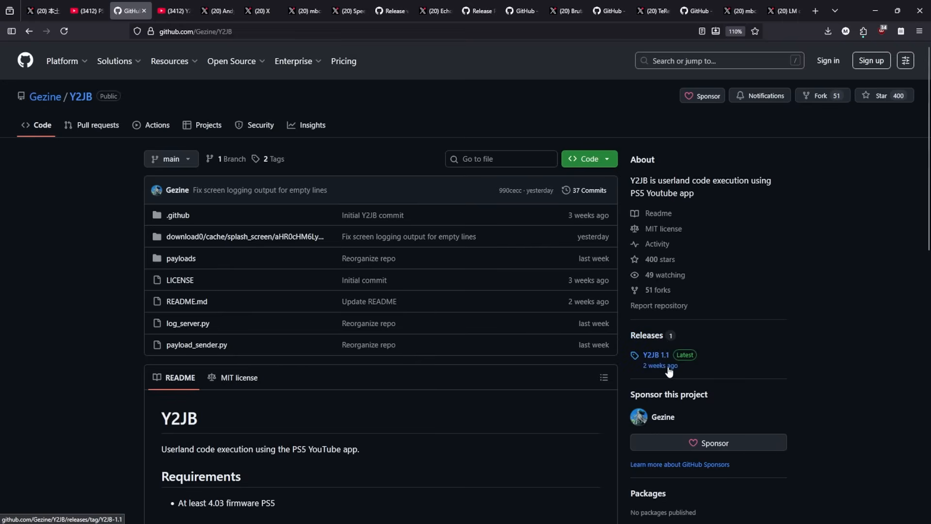
{"action": "mouse_move", "coordinate": [408, 208]}
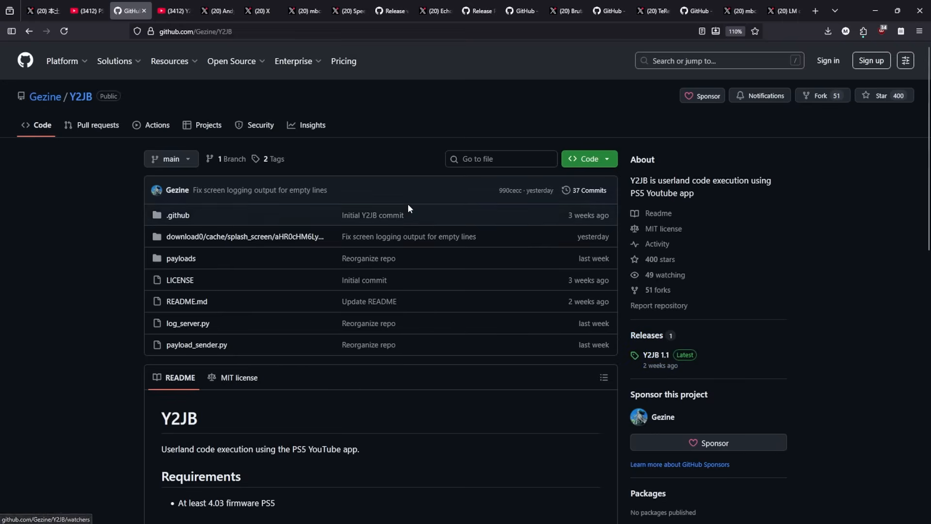
Show the Y2JB 1.1 video, then the post on the exploit patched after PS4 13.00/PS5 12.00.
{"action": "left_click", "coordinate": [172, 10]}
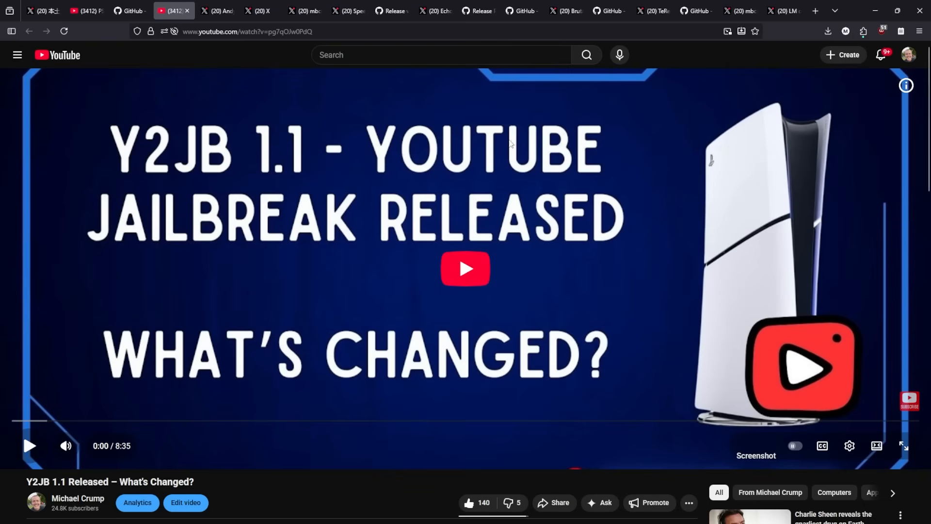
{"action": "mouse_move", "coordinate": [304, 177]}
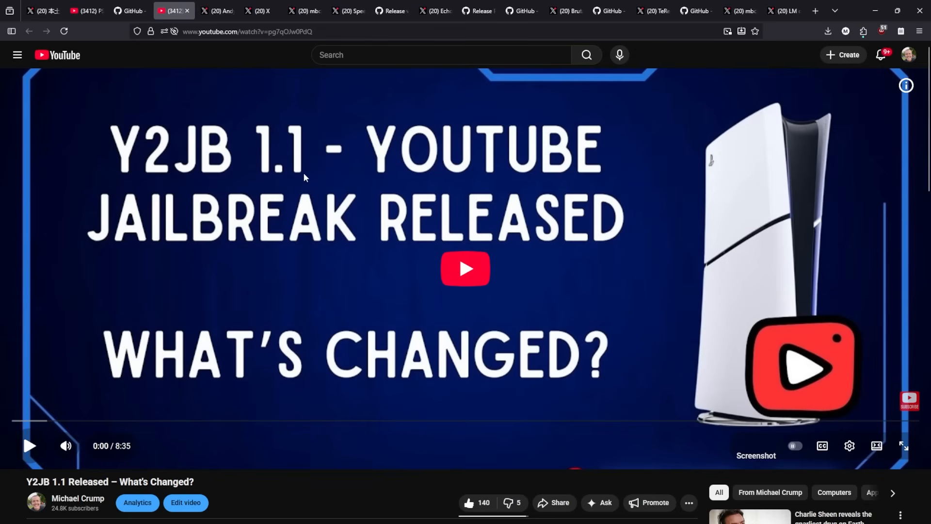
{"action": "mouse_move", "coordinate": [432, 335]}
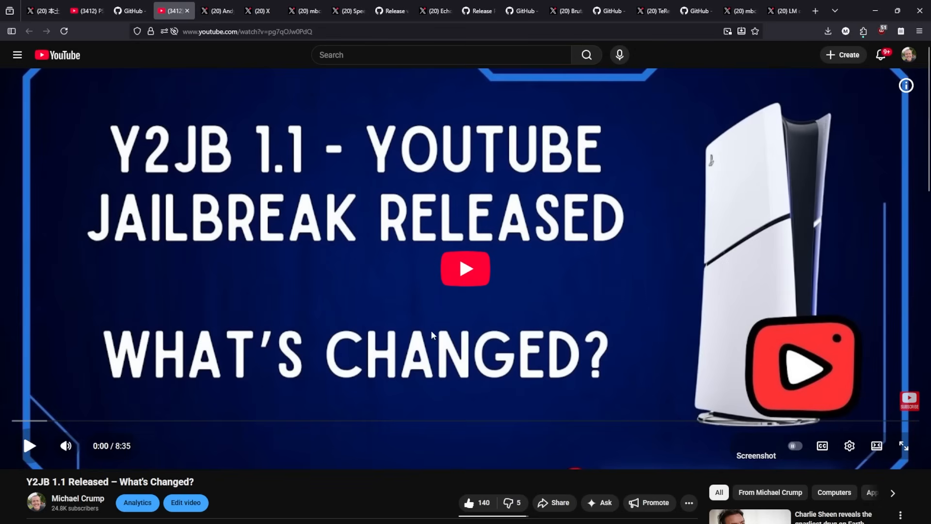
{"action": "mouse_move", "coordinate": [389, 306]}
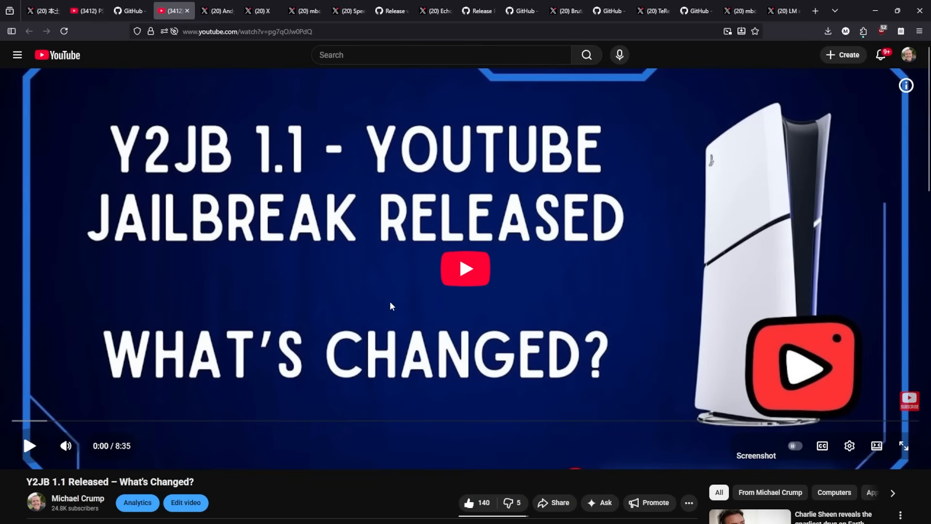
{"action": "mouse_move", "coordinate": [412, 302]}
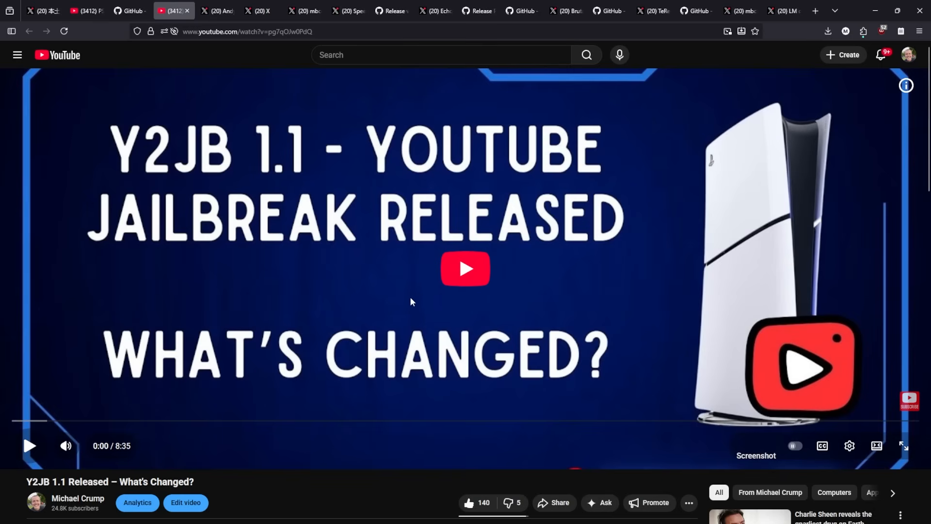
{"action": "mouse_move", "coordinate": [208, 56]}
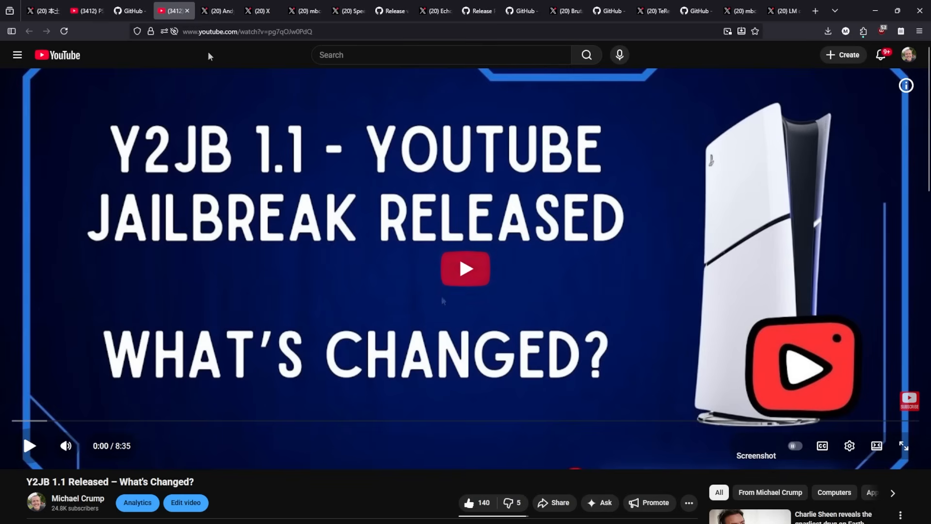
{"action": "left_click", "coordinate": [217, 11]}
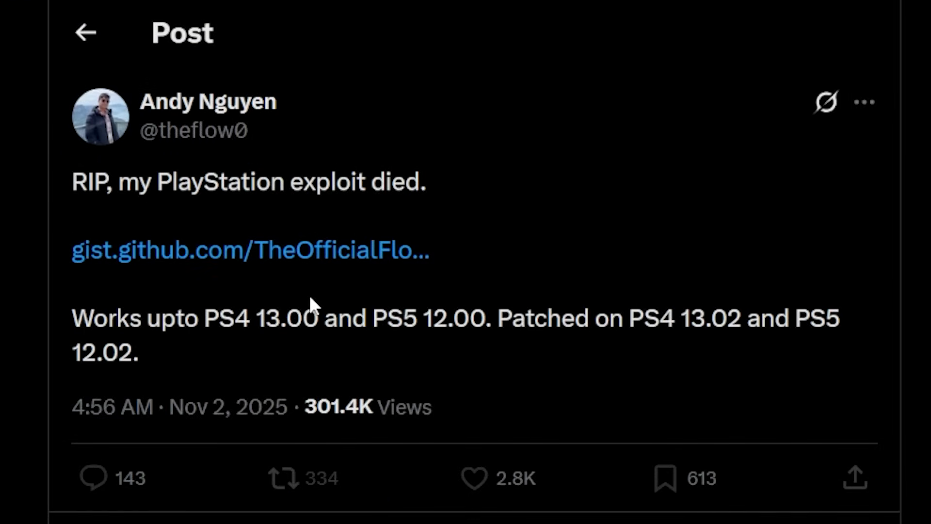
{"action": "mouse_move", "coordinate": [248, 323]}
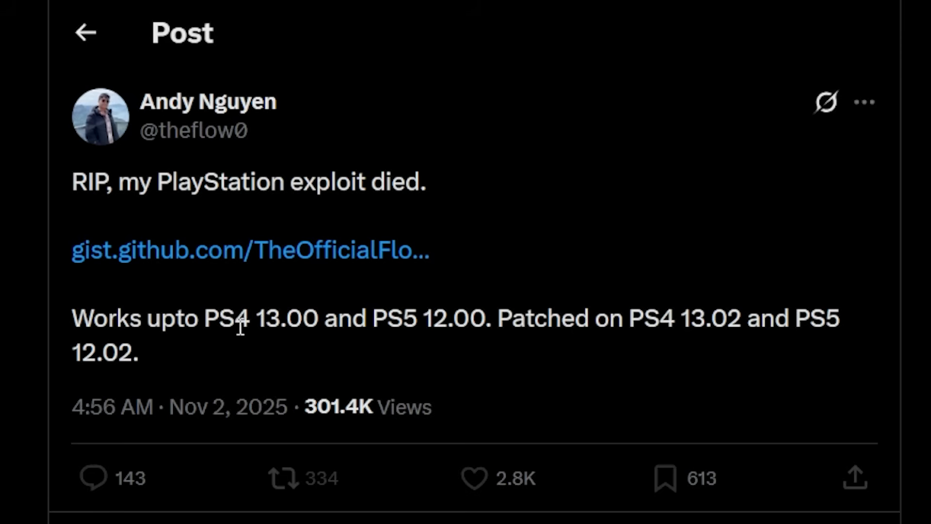
{"action": "mouse_move", "coordinate": [312, 317]}
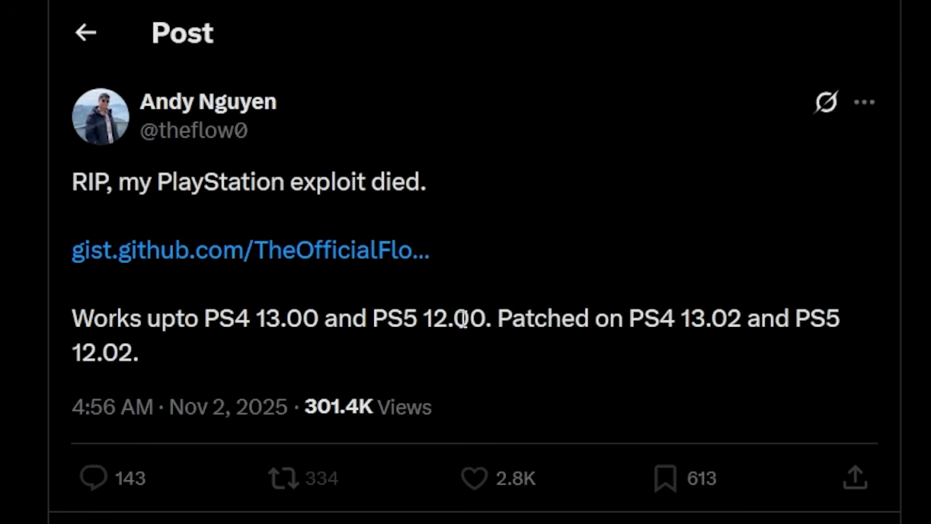
{"action": "mouse_move", "coordinate": [518, 329]}
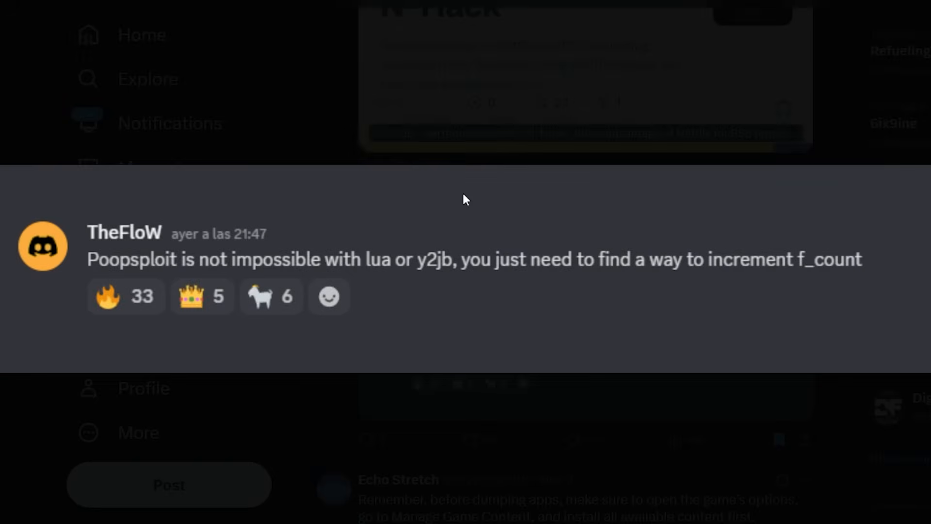
{"action": "mouse_move", "coordinate": [455, 343]}
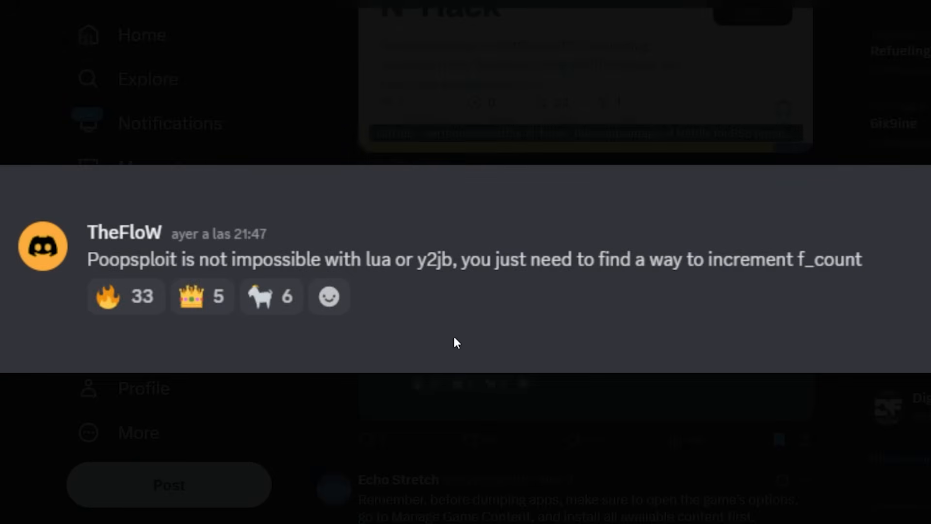
{"action": "mouse_move", "coordinate": [171, 451]}
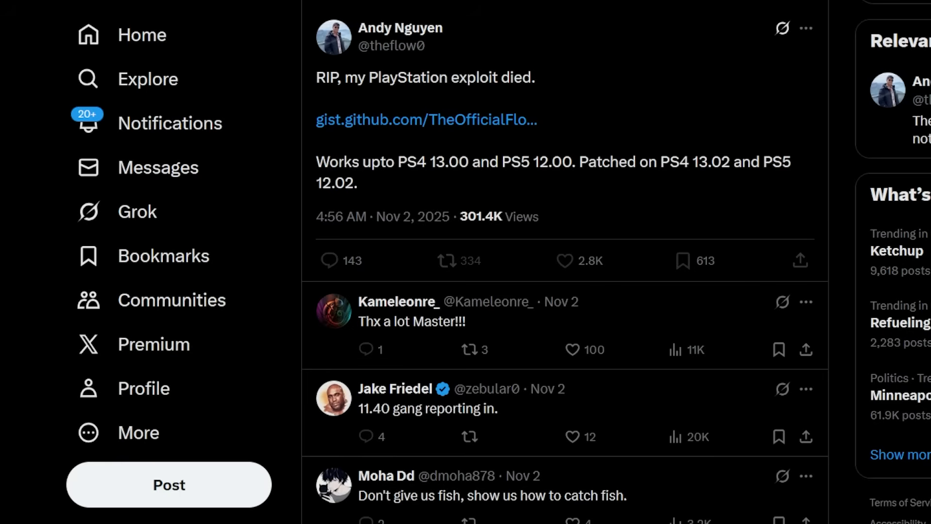
{"action": "mouse_move", "coordinate": [499, 130]}
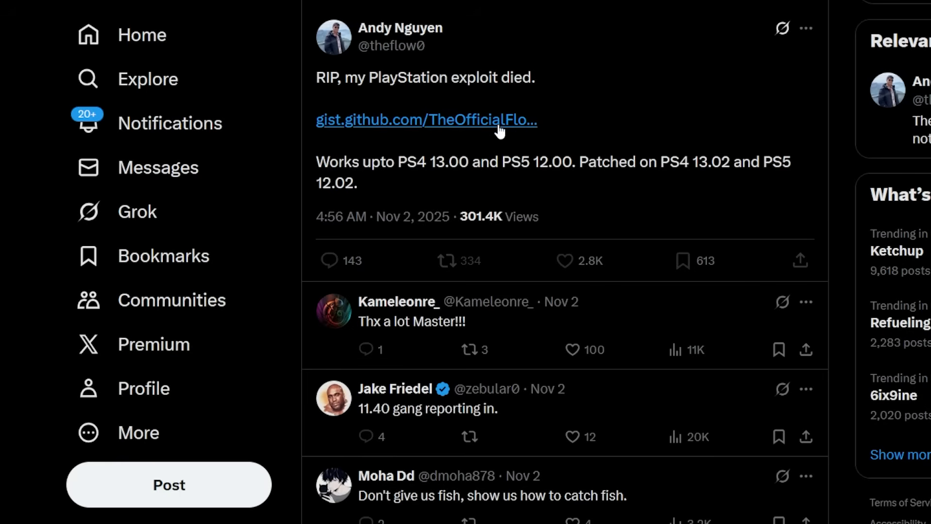
{"action": "mouse_move", "coordinate": [498, 164]}
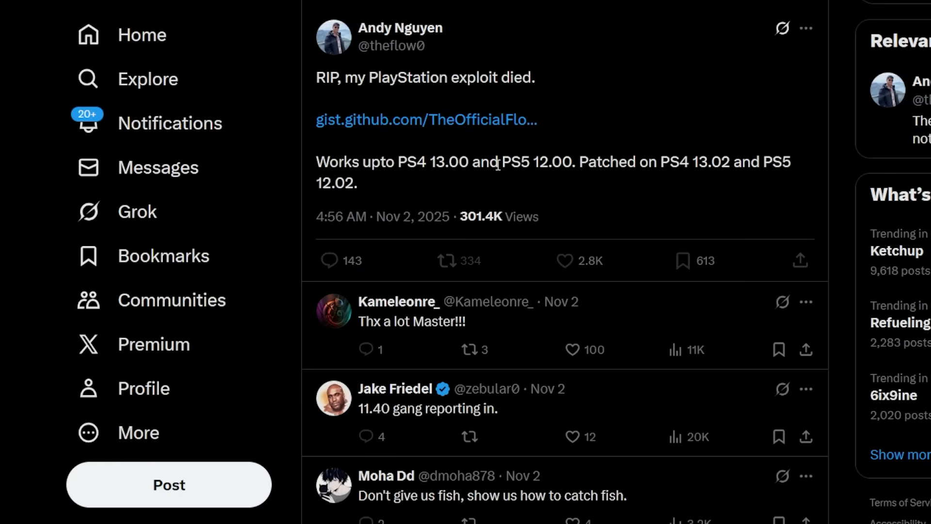
{"action": "mouse_move", "coordinate": [451, 125]}
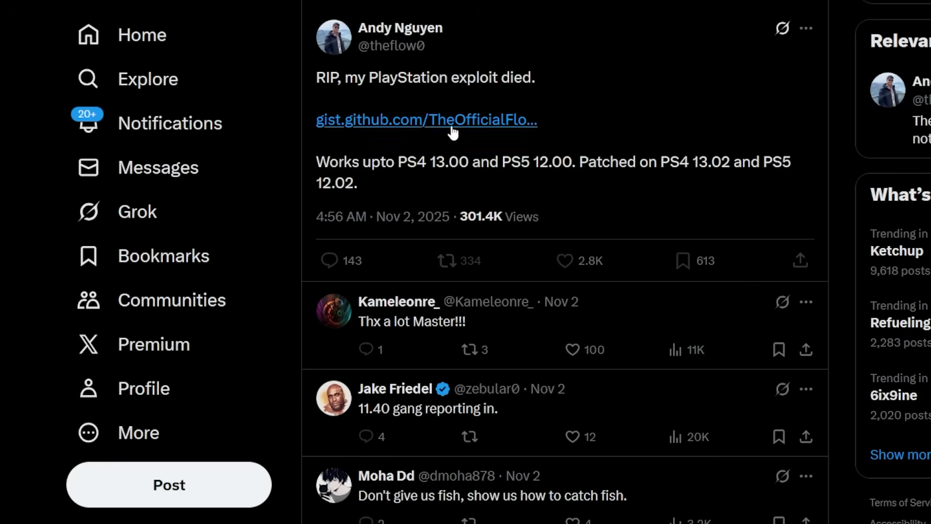
{"action": "mouse_move", "coordinate": [410, 6]}
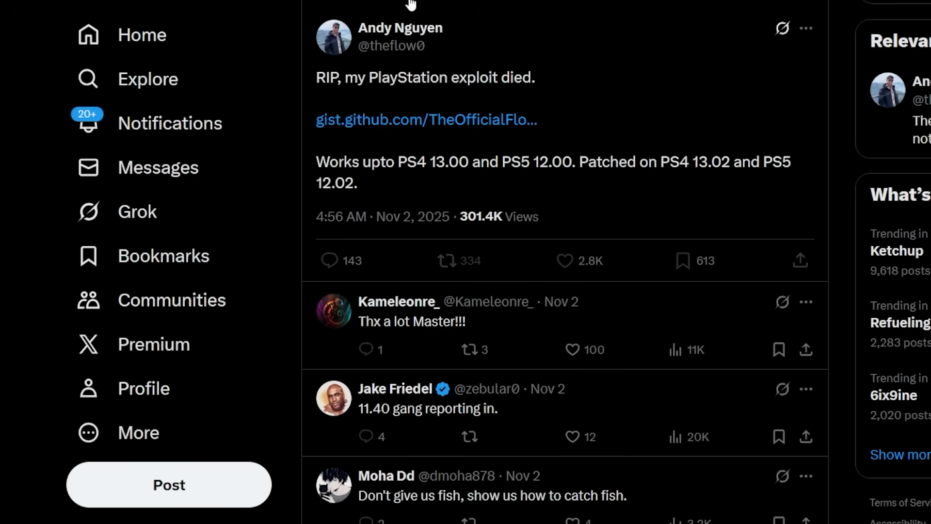
Open mbcrump's PS5-SELF-Decrypter v0.5 post listing 8.00-10.01 support and decryption fixes.
{"action": "left_click", "coordinate": [425, 119]}
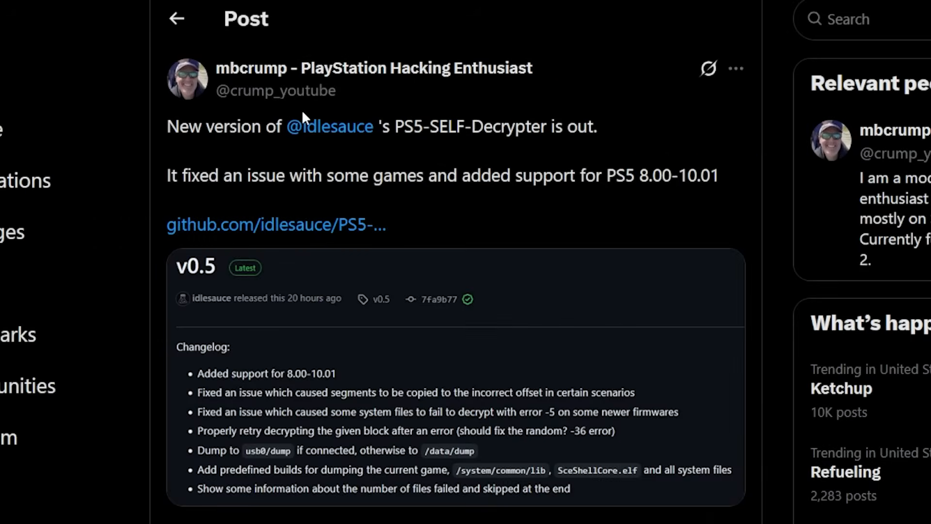
{"action": "mouse_move", "coordinate": [341, 156]}
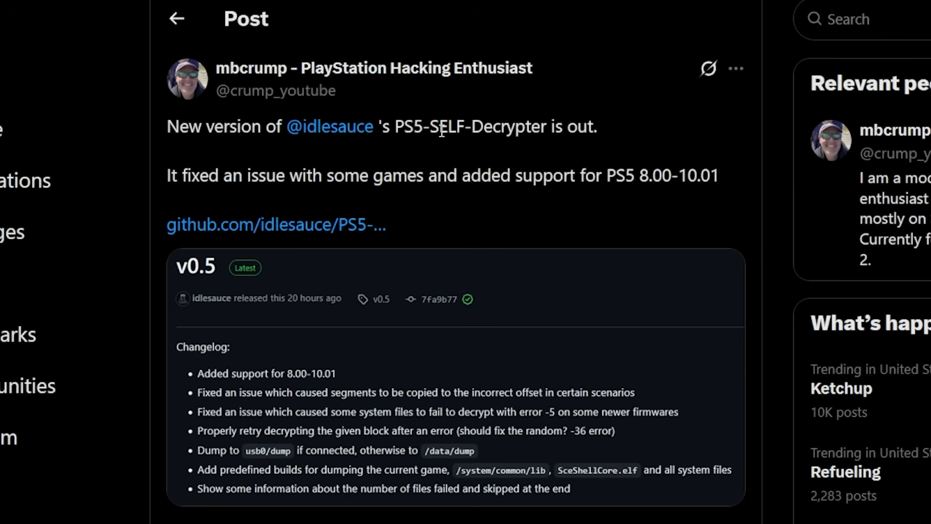
{"action": "mouse_move", "coordinate": [484, 148]}
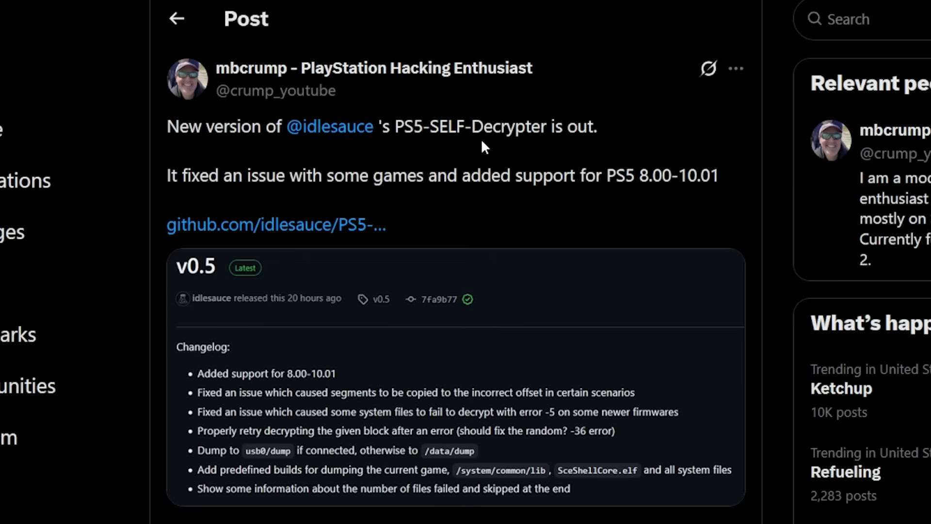
{"action": "mouse_move", "coordinate": [375, 195]}
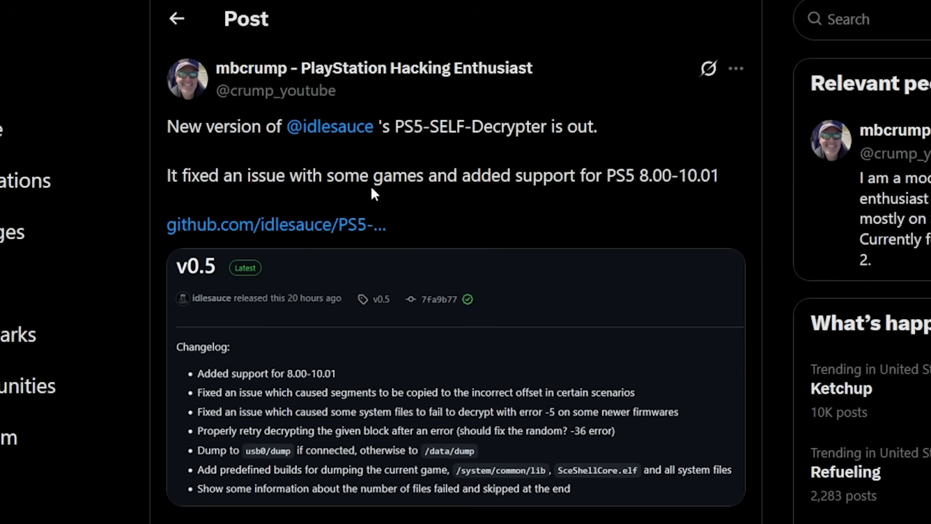
{"action": "mouse_move", "coordinate": [599, 177]}
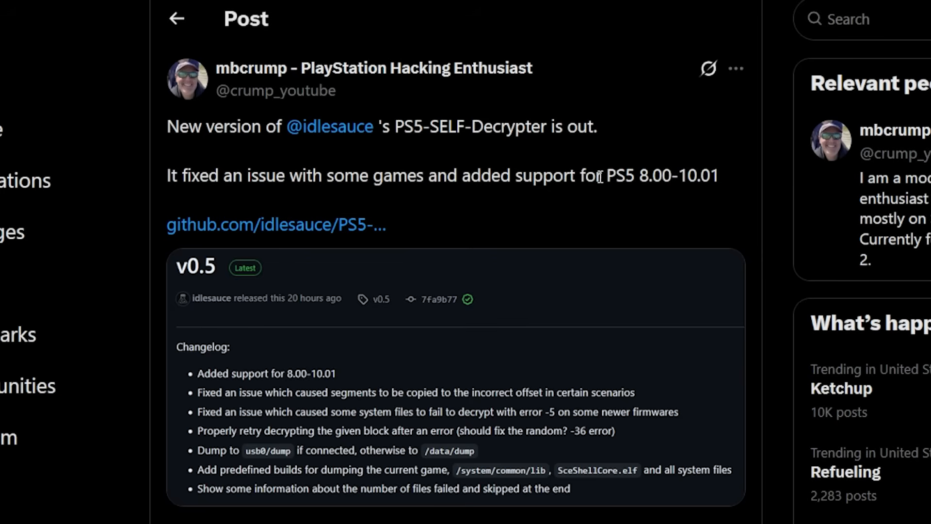
{"action": "mouse_move", "coordinate": [668, 199]}
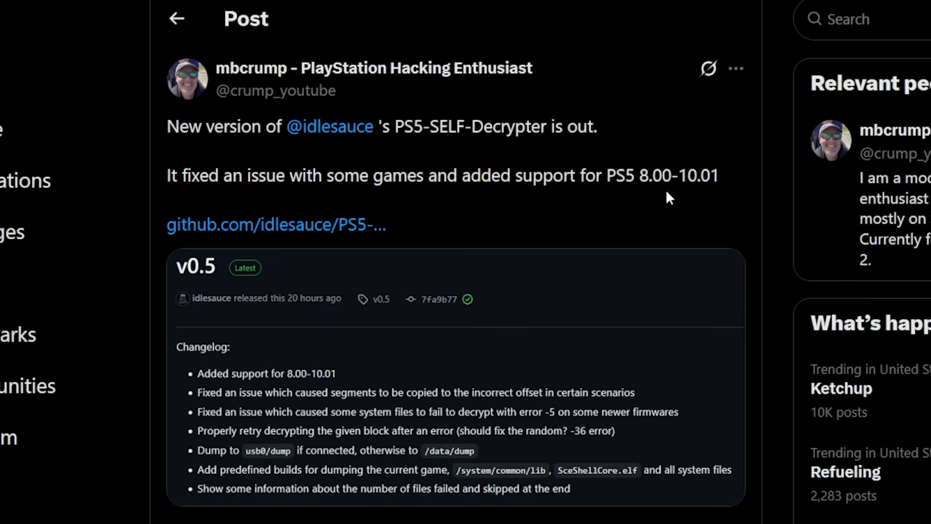
{"action": "mouse_move", "coordinate": [688, 197]}
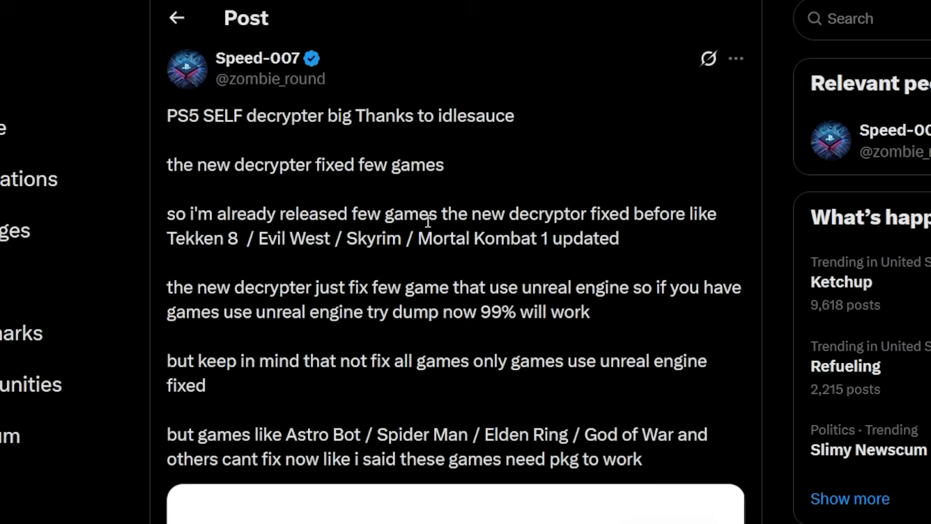
{"action": "mouse_move", "coordinate": [399, 246]}
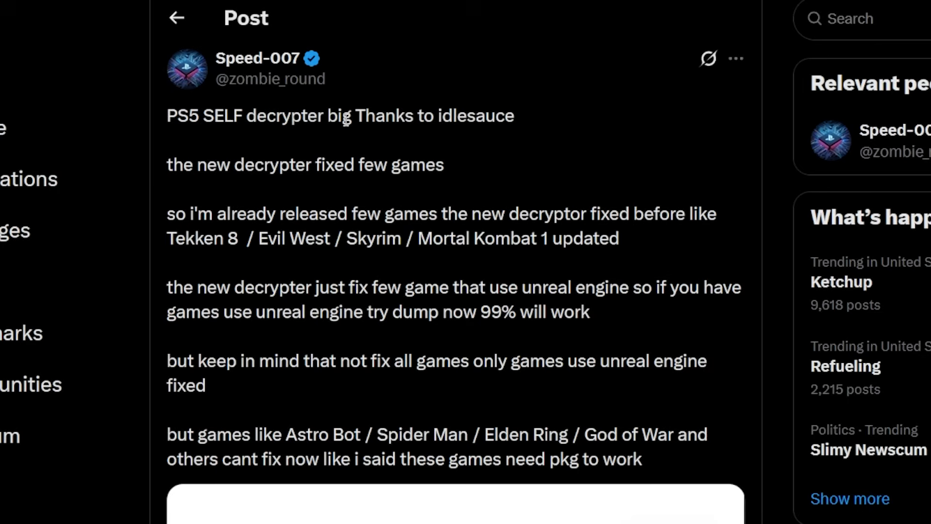
{"action": "mouse_move", "coordinate": [240, 187]}
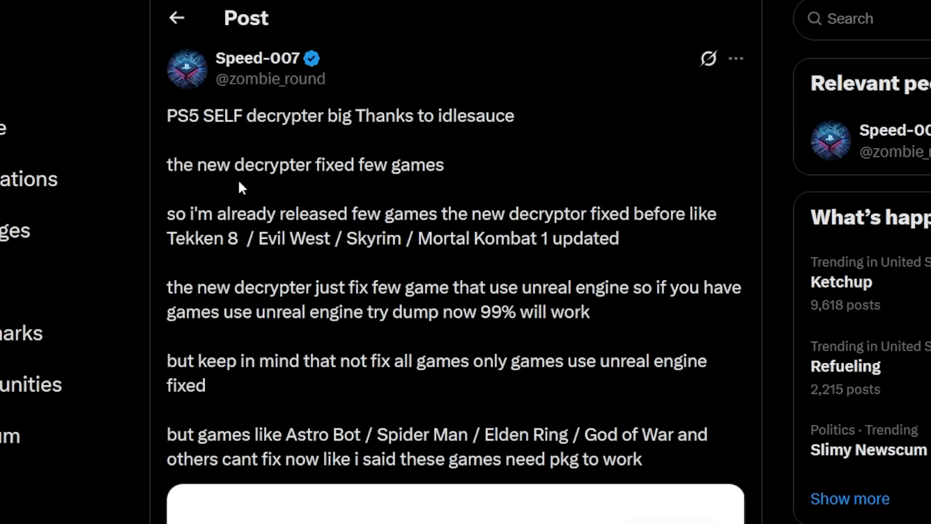
{"action": "mouse_move", "coordinate": [428, 192]}
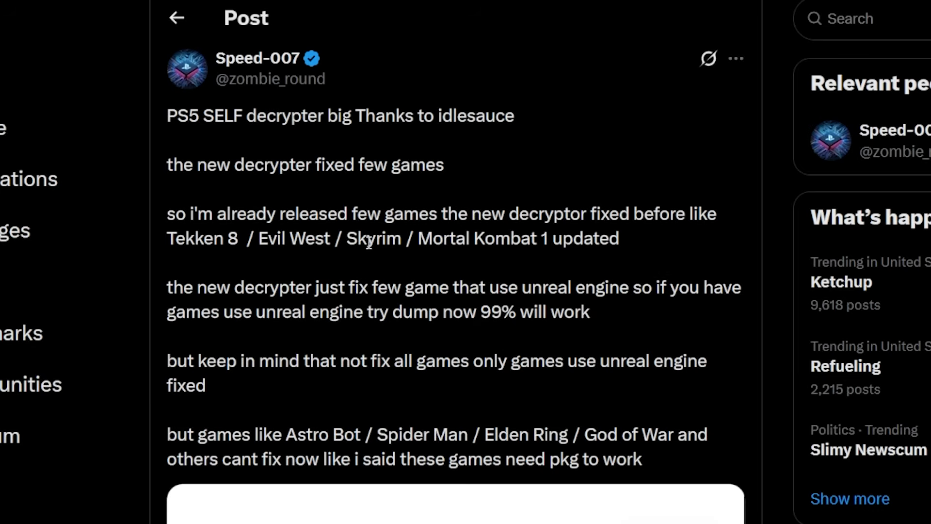
{"action": "mouse_move", "coordinate": [551, 239]}
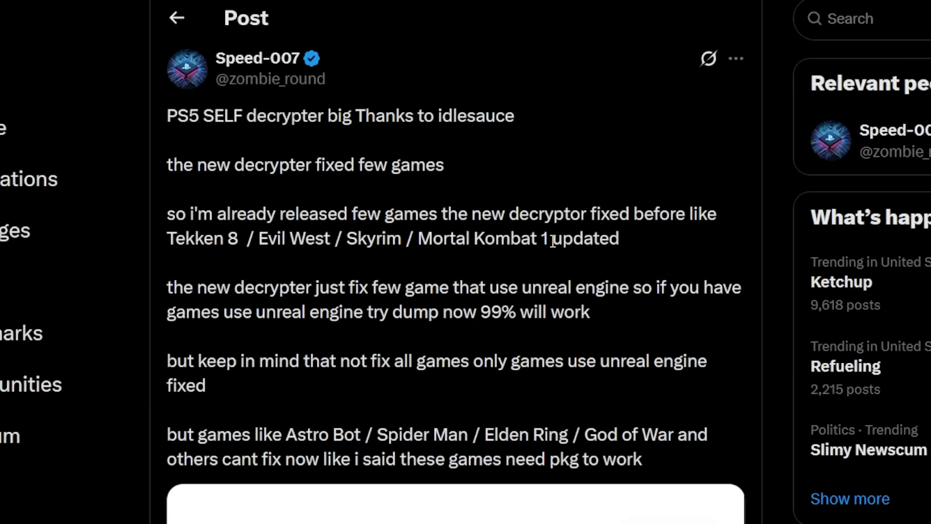
{"action": "mouse_move", "coordinate": [315, 287]}
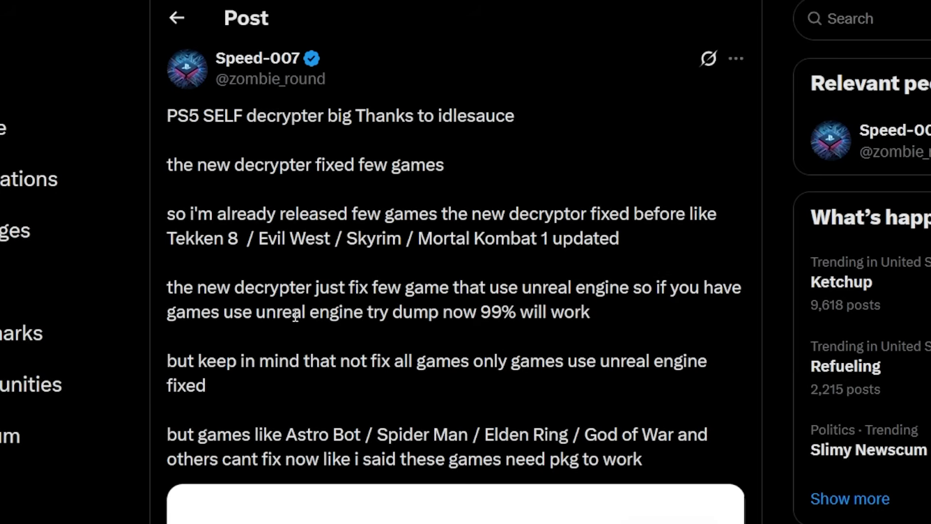
{"action": "mouse_move", "coordinate": [351, 314]}
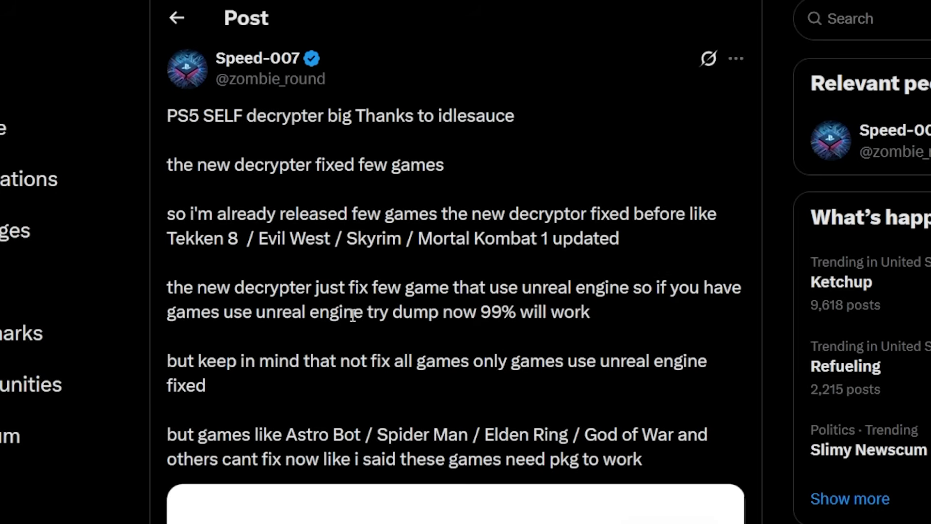
{"action": "mouse_move", "coordinate": [450, 399]}
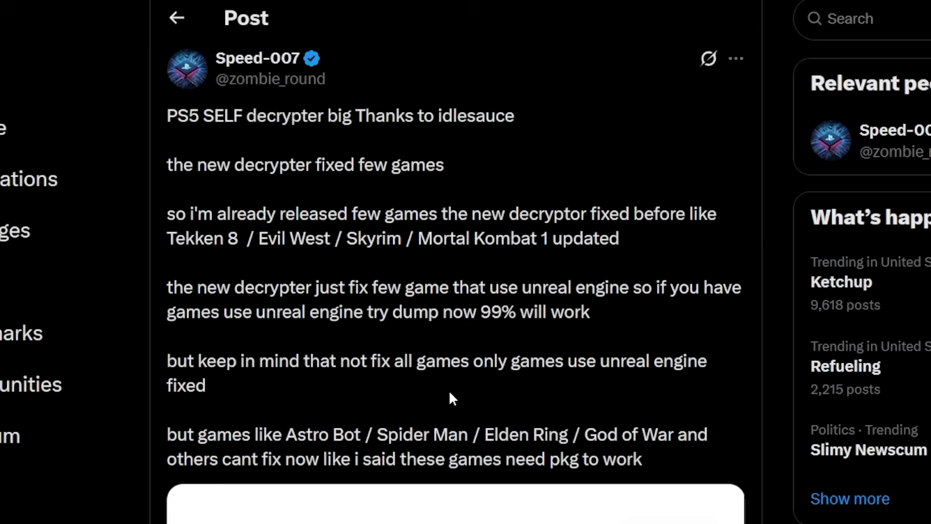
{"action": "mouse_move", "coordinate": [431, 420]}
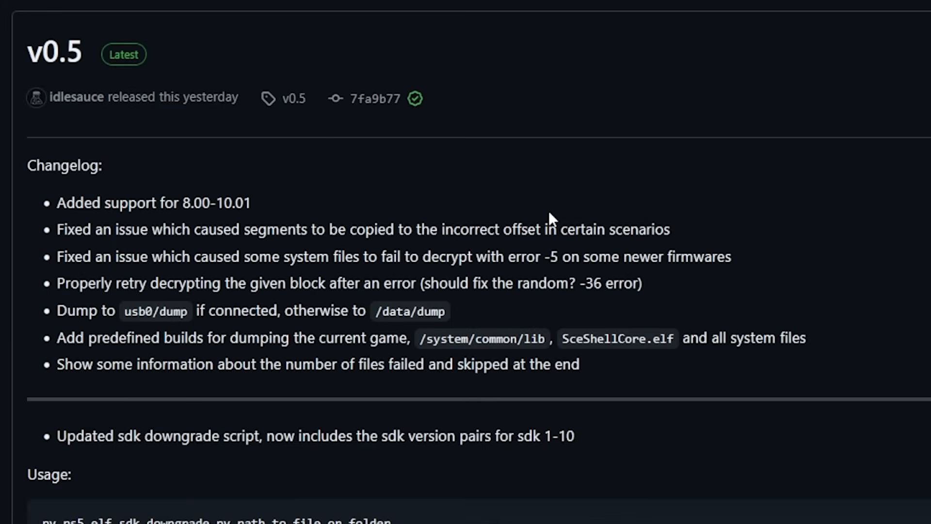
{"action": "mouse_move", "coordinate": [204, 201]}
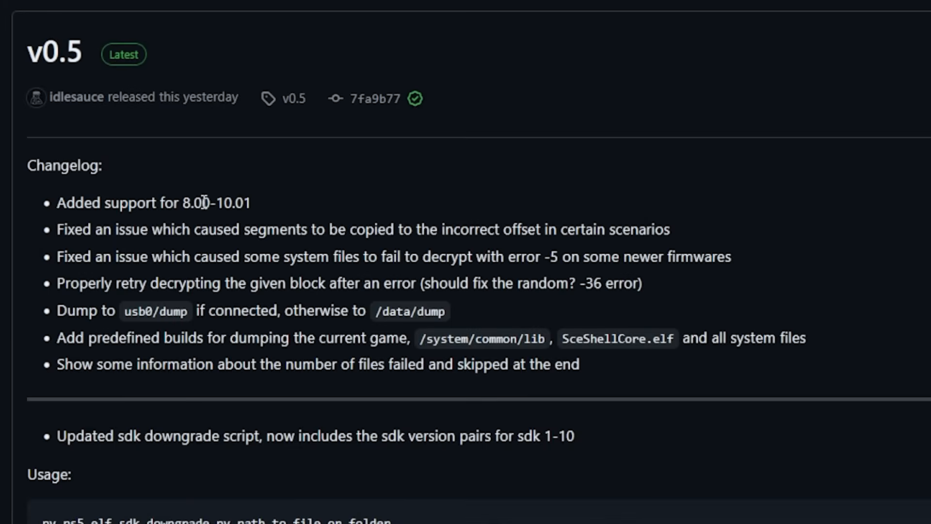
{"action": "mouse_move", "coordinate": [224, 202]}
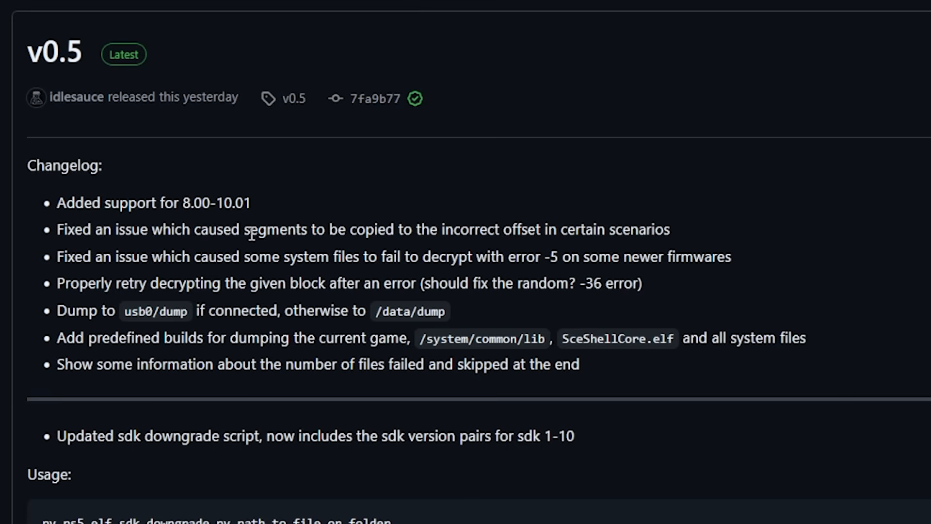
{"action": "mouse_move", "coordinate": [236, 273]}
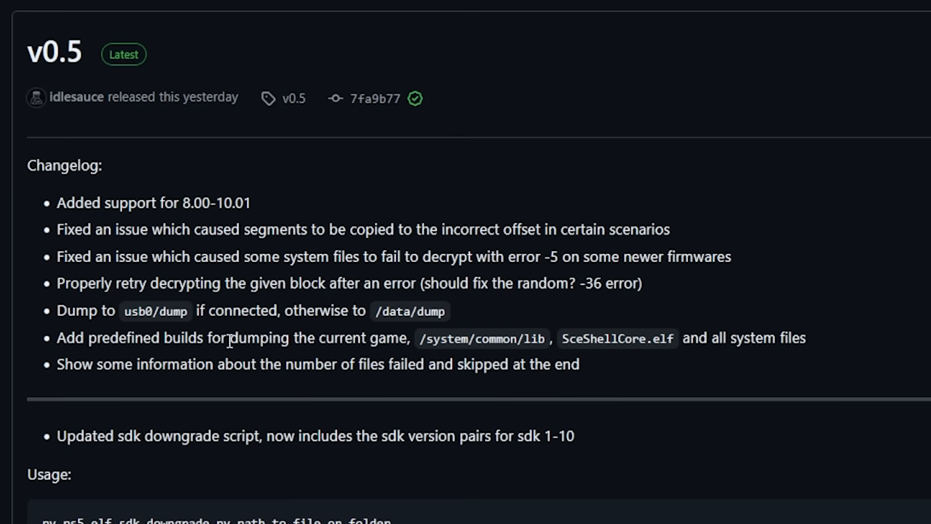
{"action": "mouse_move", "coordinate": [819, 350]}
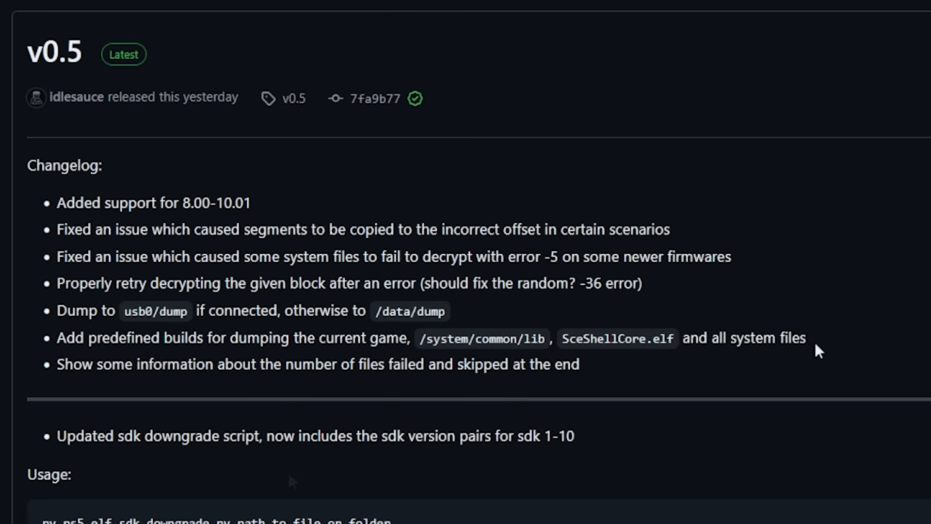
{"action": "mouse_move", "coordinate": [733, 465]}
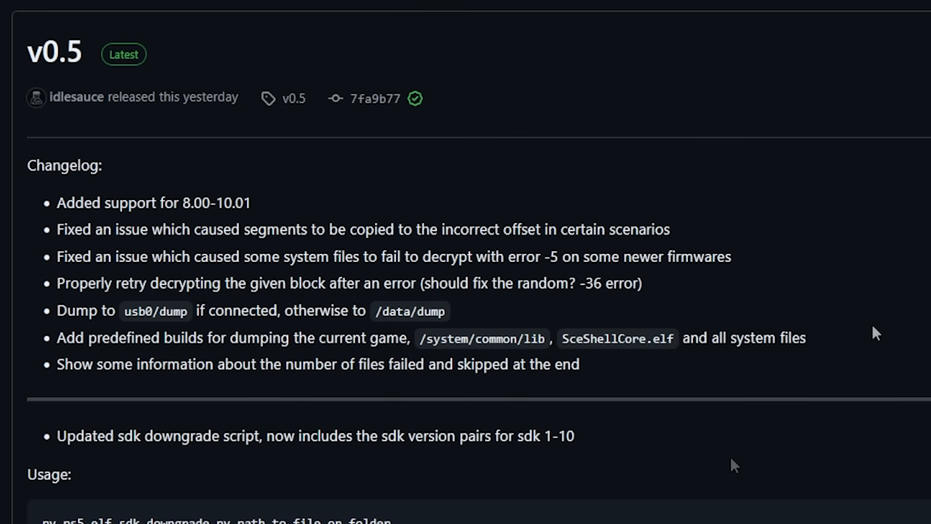
{"action": "mouse_move", "coordinate": [294, 386]}
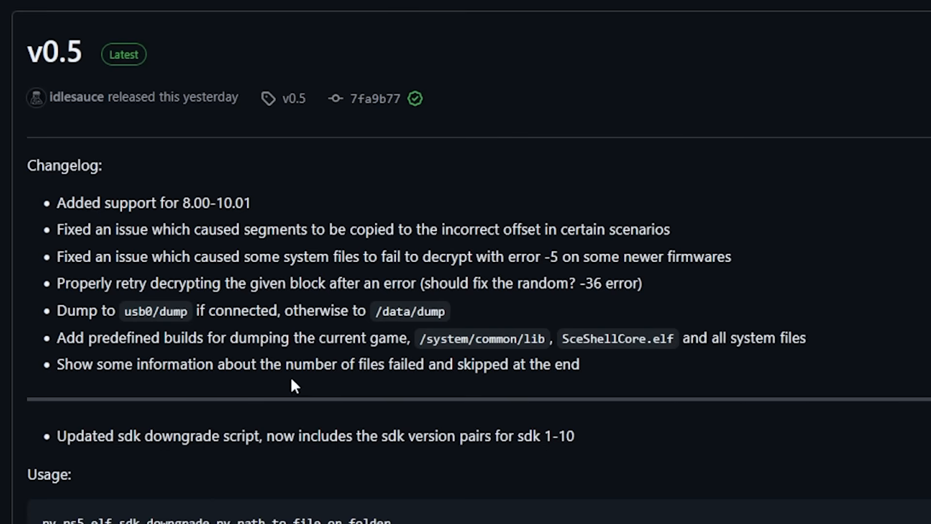
{"action": "mouse_move", "coordinate": [485, 386]}
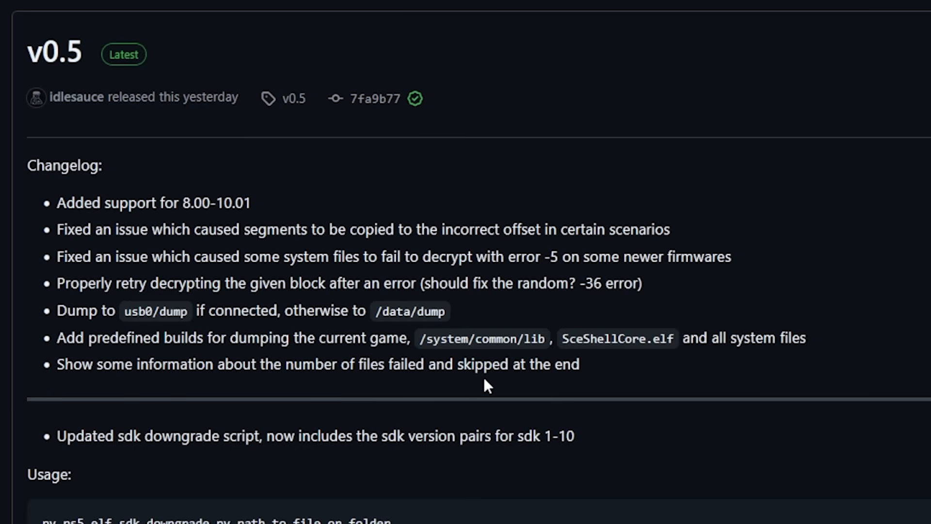
{"action": "mouse_move", "coordinate": [516, 434]}
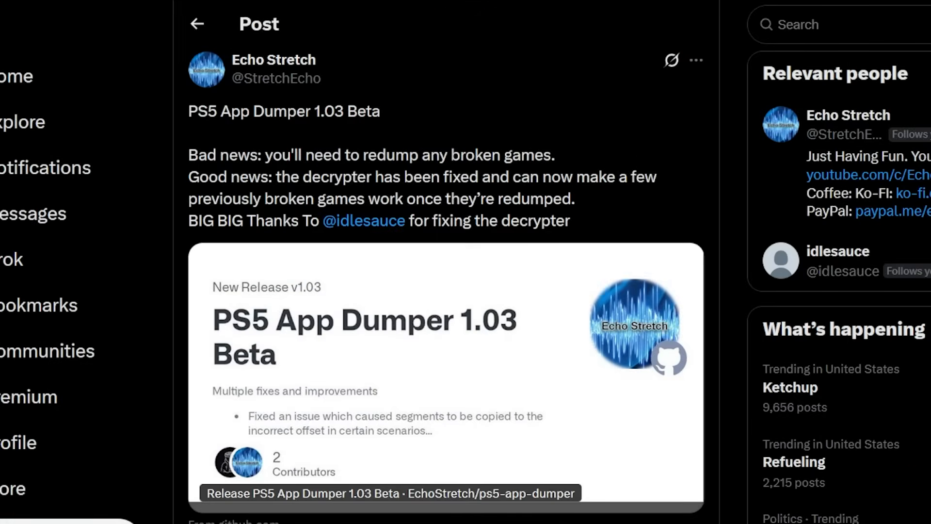
{"action": "mouse_move", "coordinate": [367, 354]}
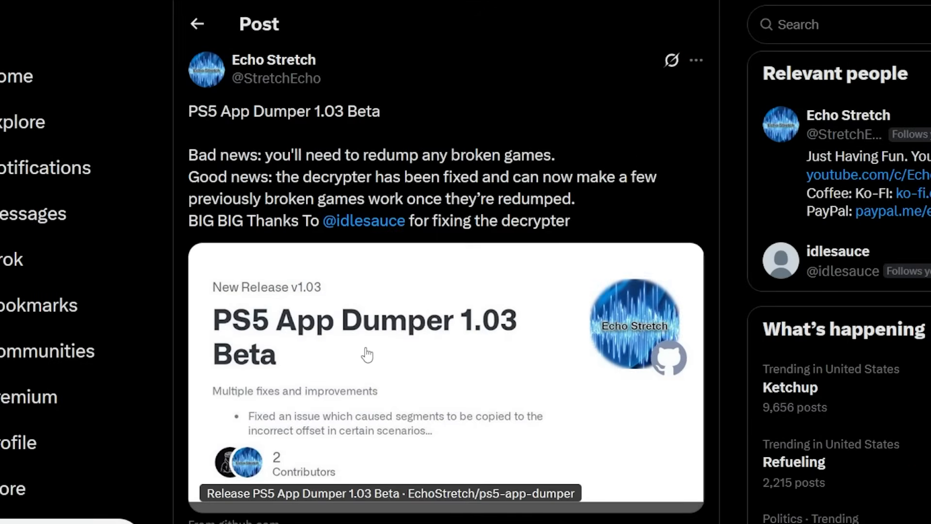
{"action": "mouse_move", "coordinate": [469, 350]}
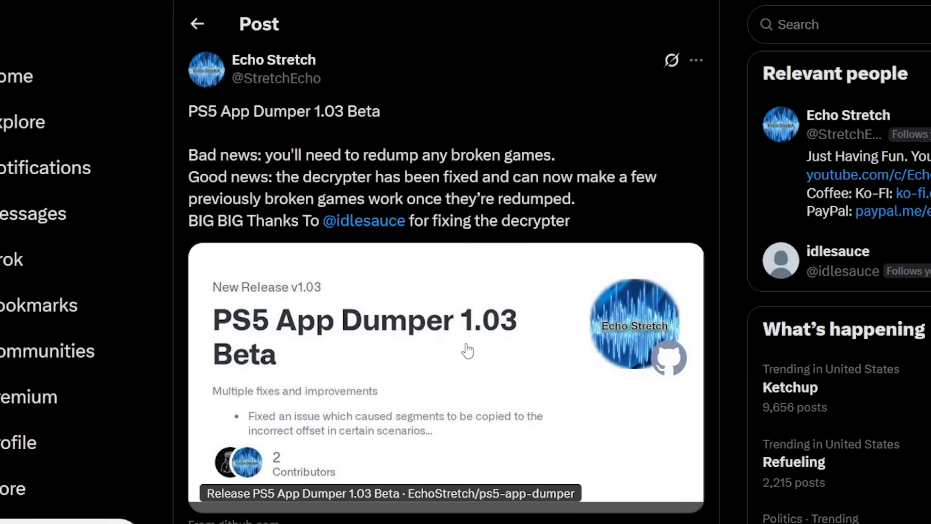
{"action": "mouse_move", "coordinate": [360, 149]}
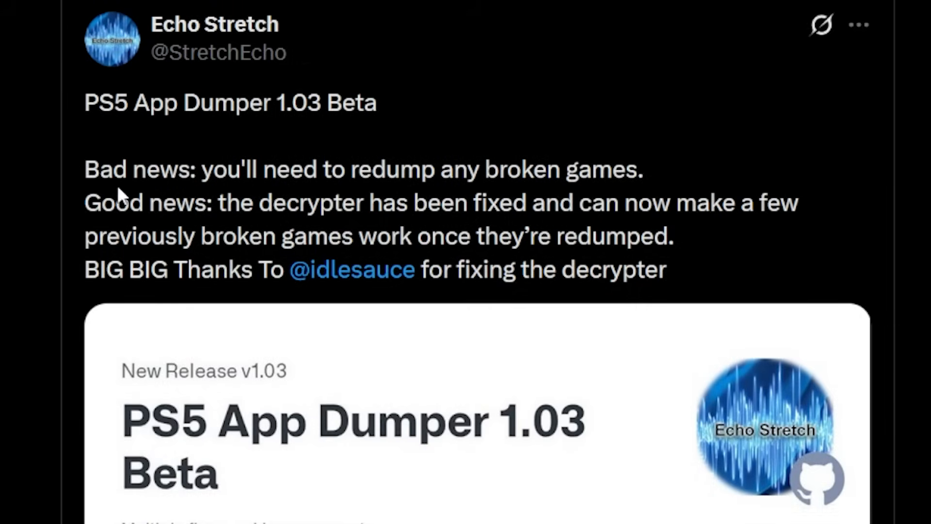
{"action": "mouse_move", "coordinate": [282, 172]}
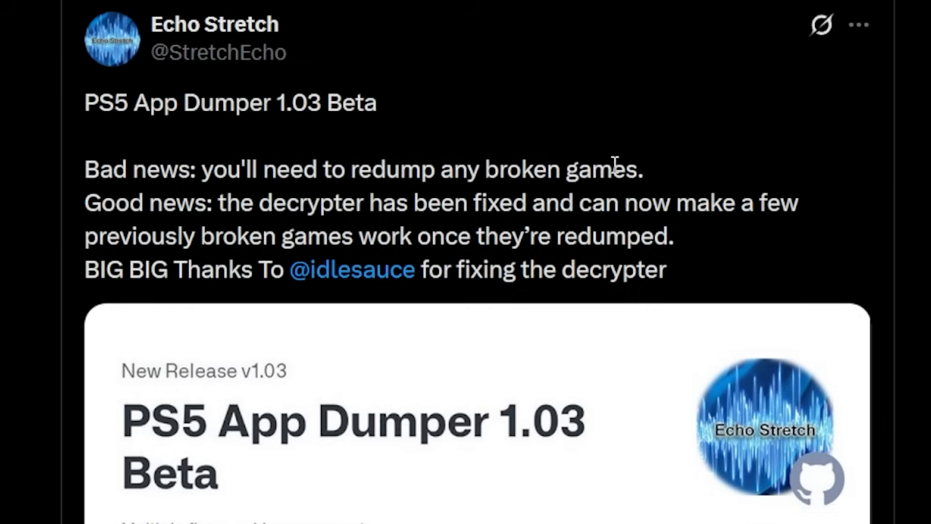
{"action": "mouse_move", "coordinate": [268, 203]}
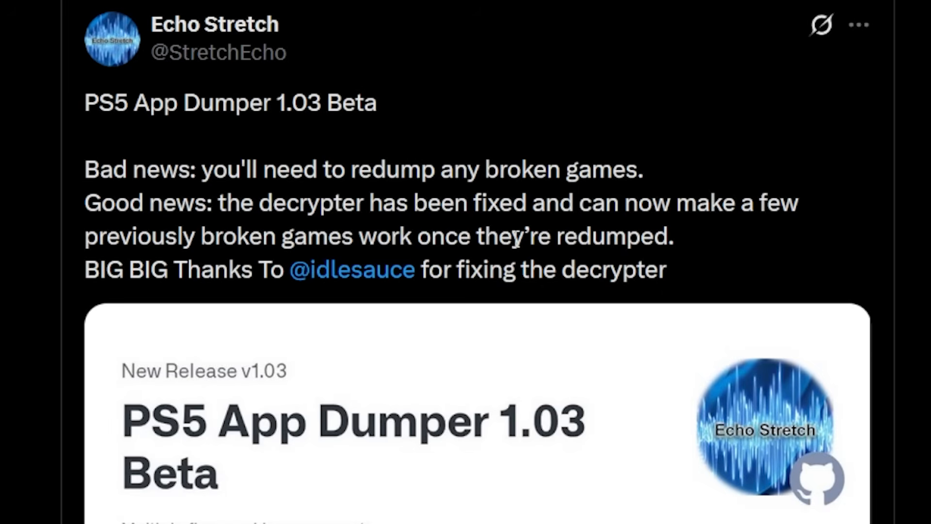
{"action": "mouse_move", "coordinate": [679, 236]}
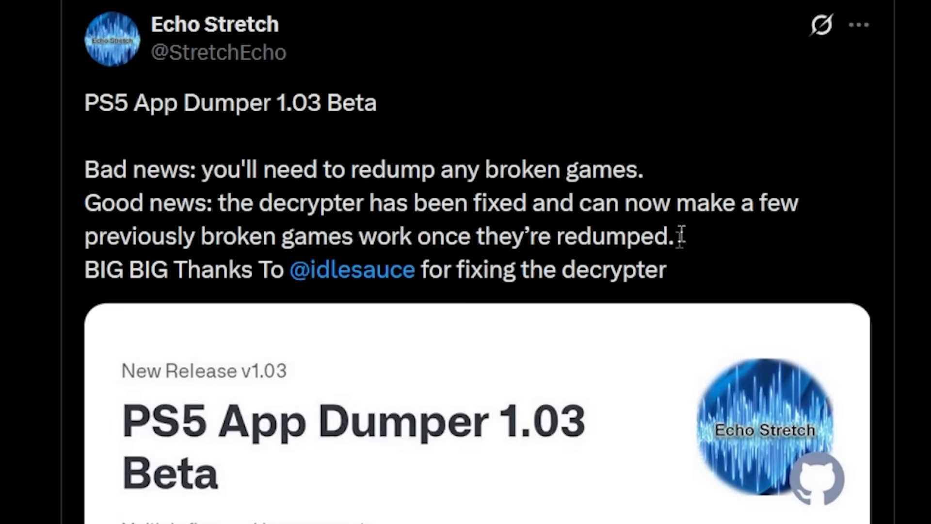
{"action": "mouse_move", "coordinate": [351, 270]}
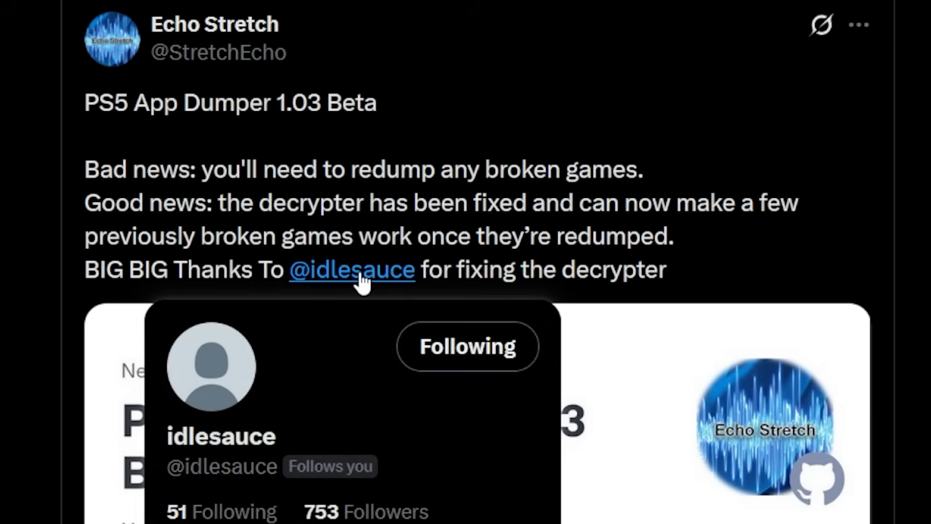
{"action": "mouse_move", "coordinate": [665, 283]}
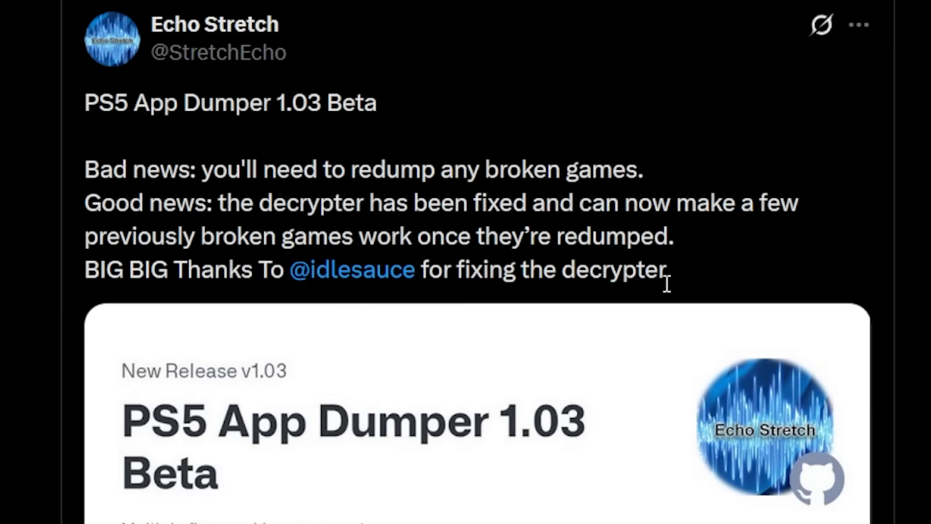
{"action": "mouse_move", "coordinate": [463, 520]}
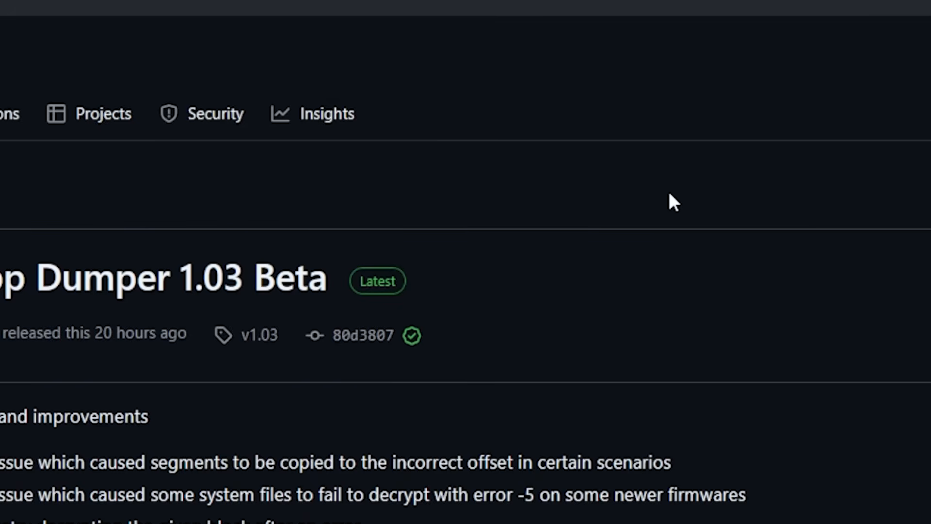
Scroll the PS5 App Dumper 1.03 Beta release down to Assets (ps5-app-dumper.zip) and back to the changelog.
{"action": "scroll", "scroll_direction": "up", "scroll_amount": 3}
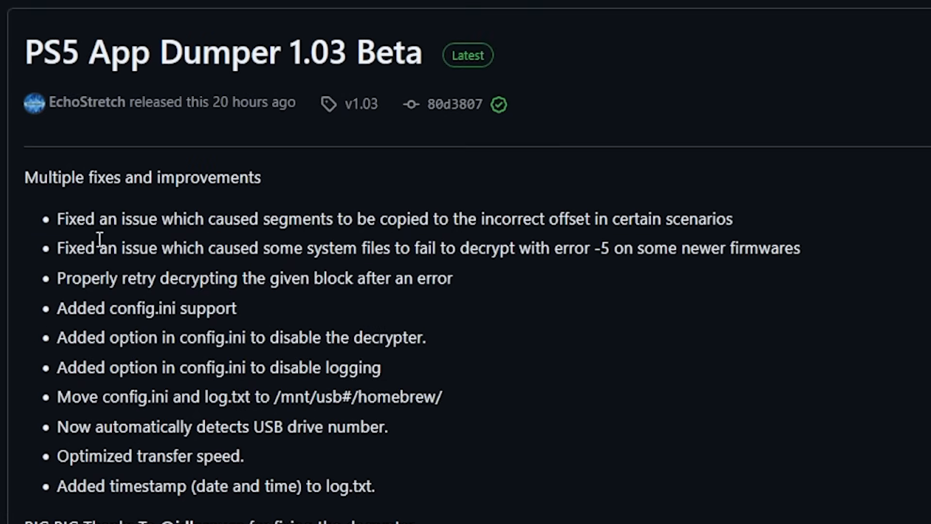
{"action": "mouse_move", "coordinate": [134, 247]}
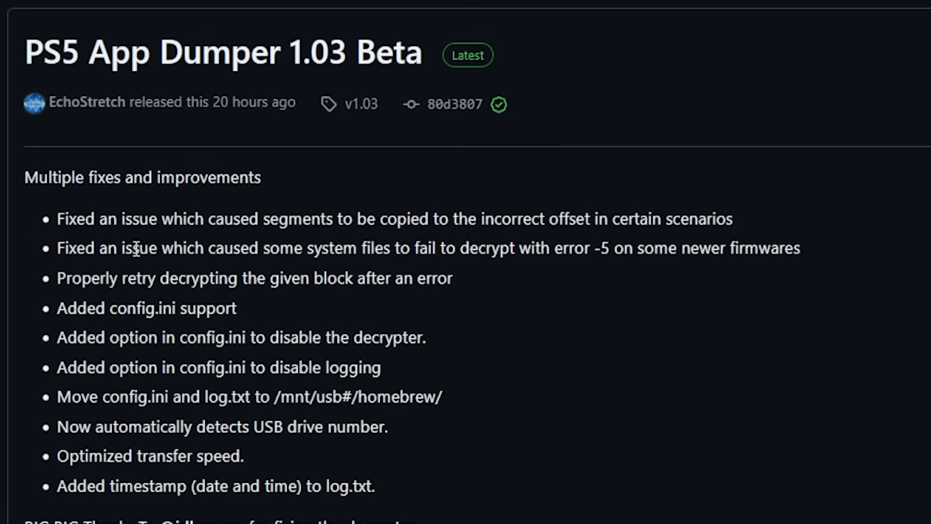
{"action": "mouse_move", "coordinate": [88, 303]}
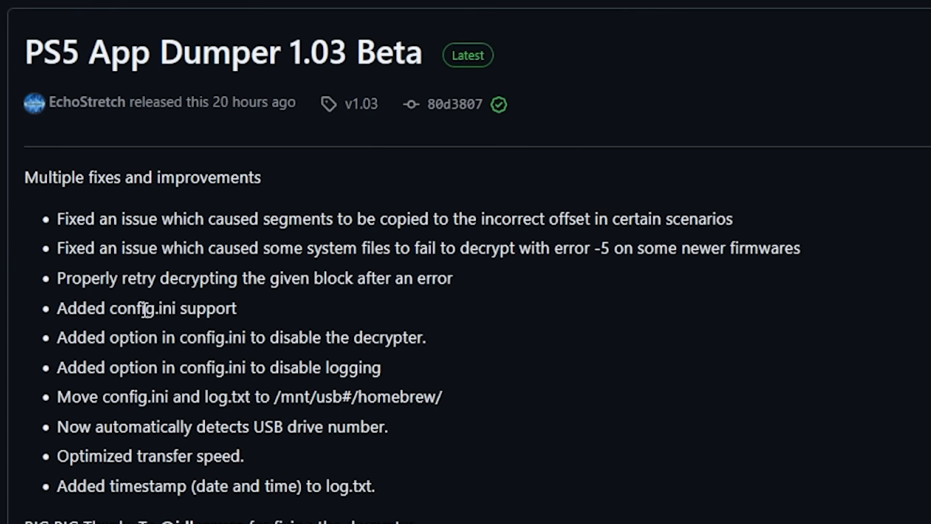
{"action": "mouse_move", "coordinate": [200, 333]}
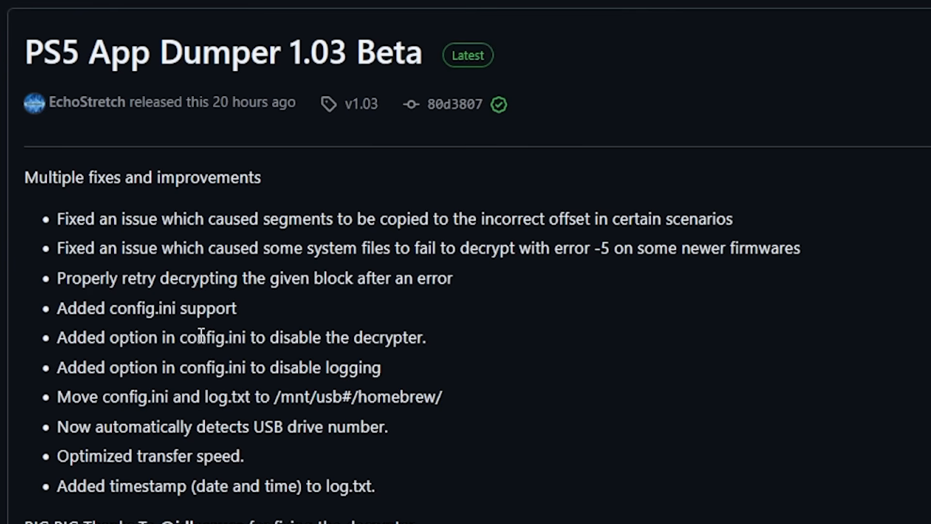
{"action": "mouse_move", "coordinate": [221, 340]}
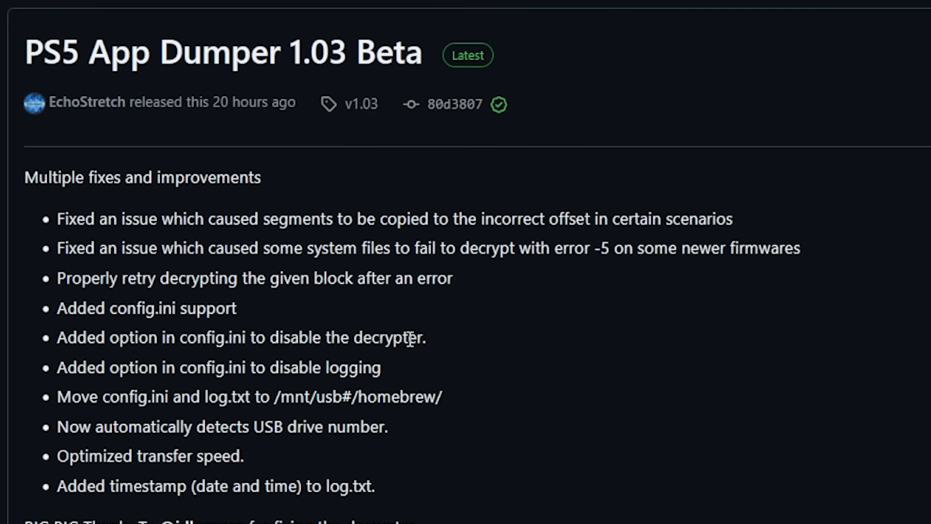
{"action": "mouse_move", "coordinate": [438, 348]}
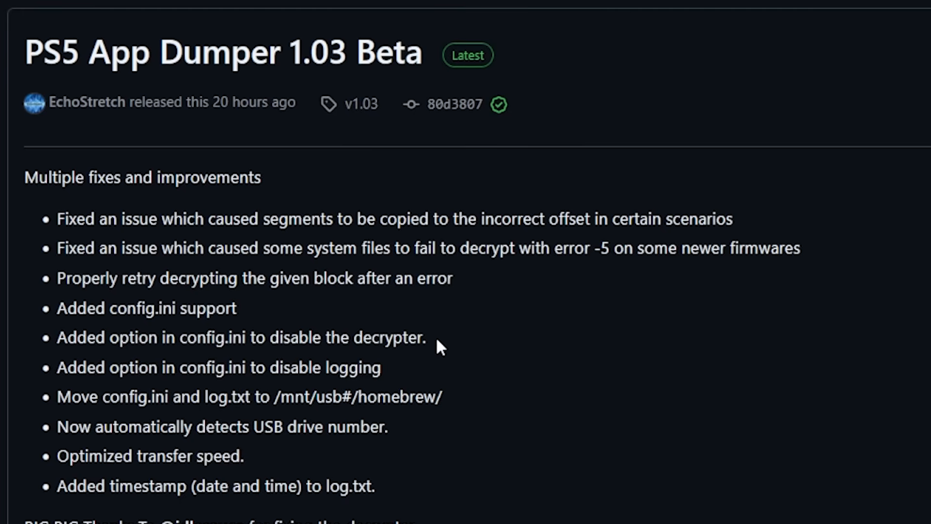
{"action": "mouse_move", "coordinate": [403, 386]}
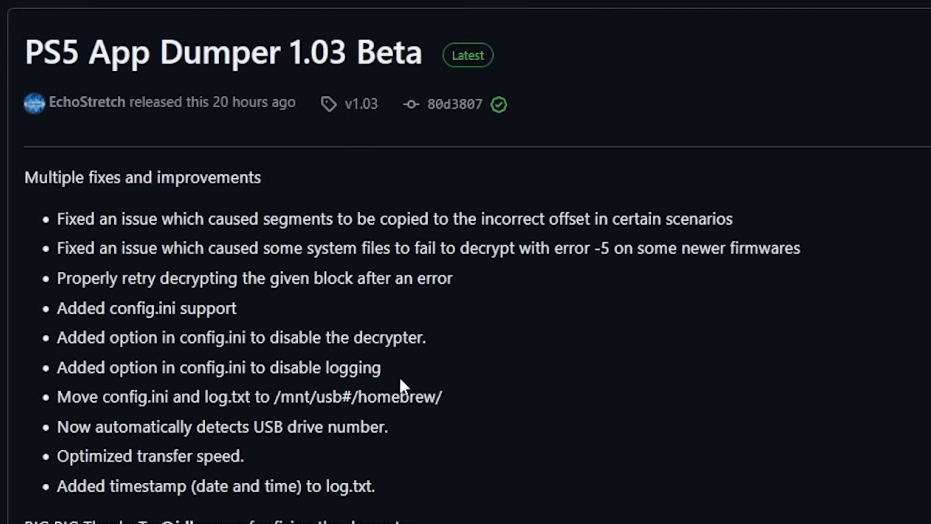
{"action": "mouse_move", "coordinate": [392, 378]}
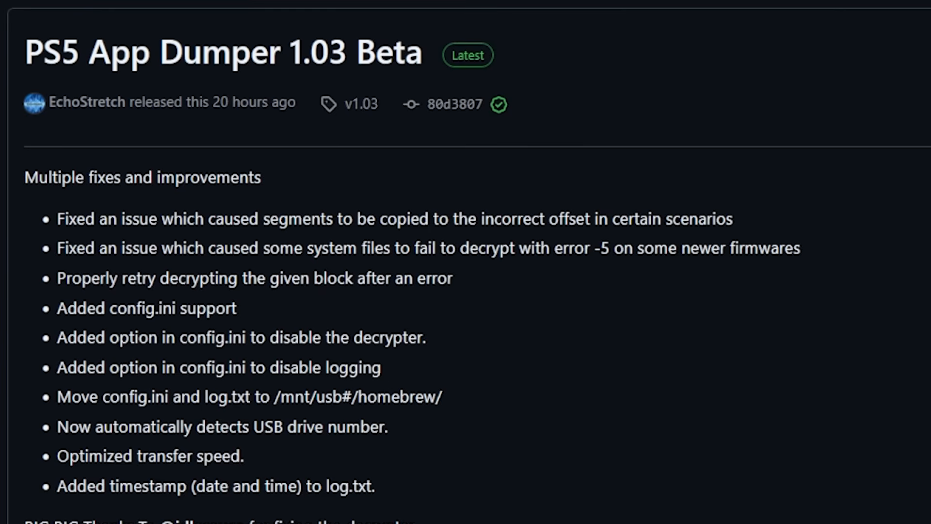
{"action": "scroll", "scroll_direction": "down", "scroll_amount": 3}
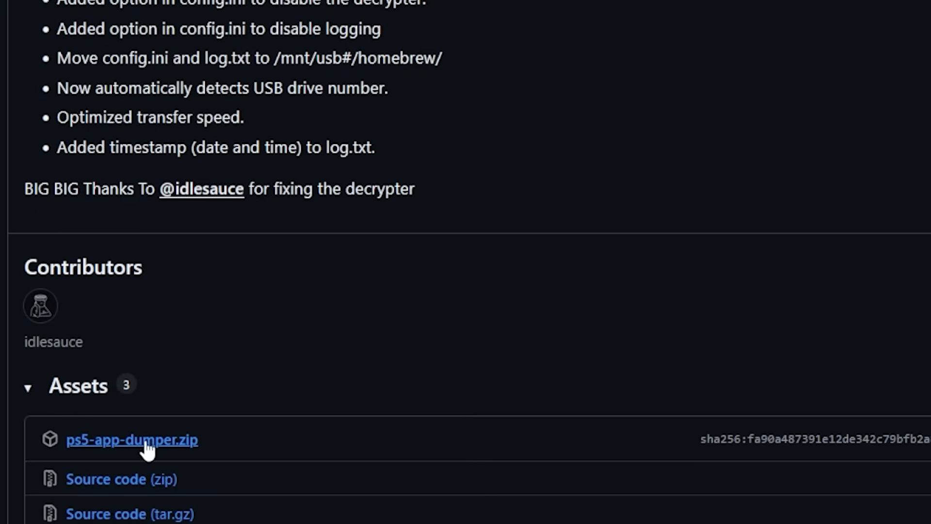
{"action": "mouse_move", "coordinate": [212, 439]}
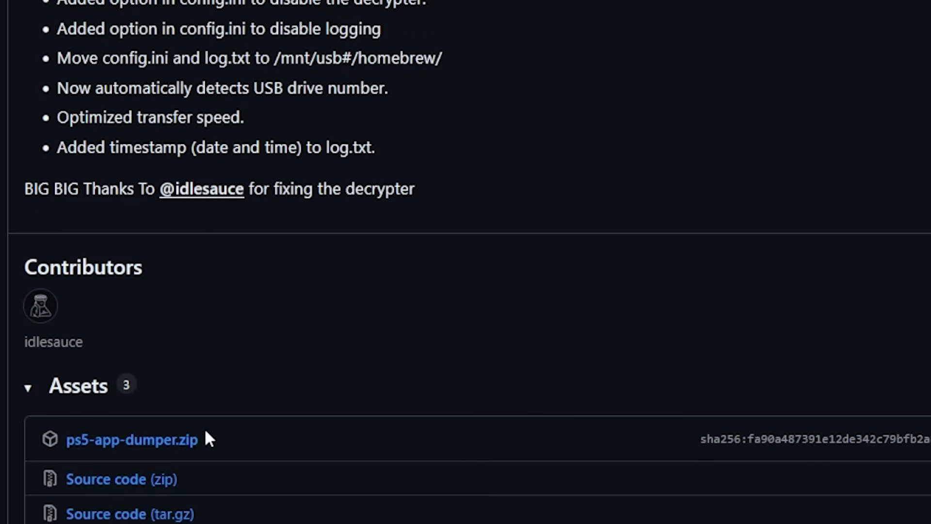
{"action": "scroll", "scroll_direction": "up", "scroll_amount": 3}
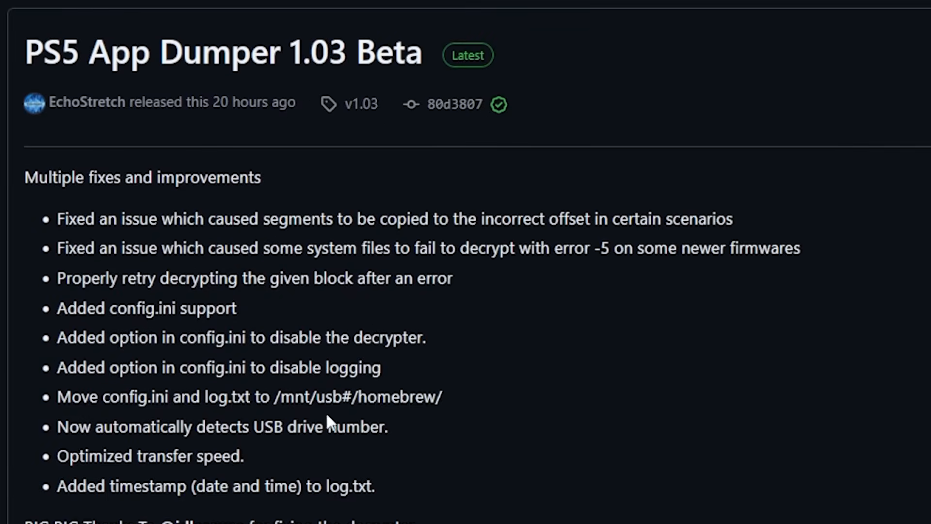
{"action": "mouse_move", "coordinate": [784, 29]}
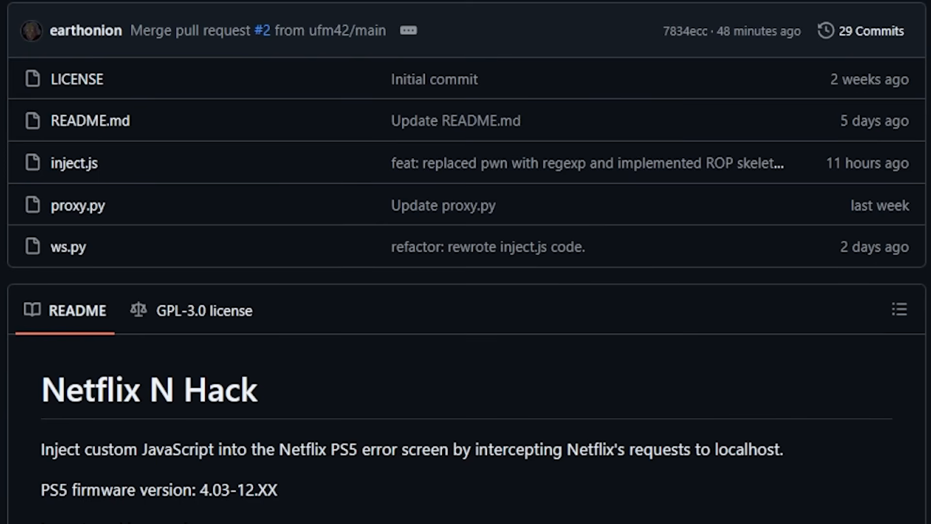
{"action": "mouse_move", "coordinate": [873, 31]}
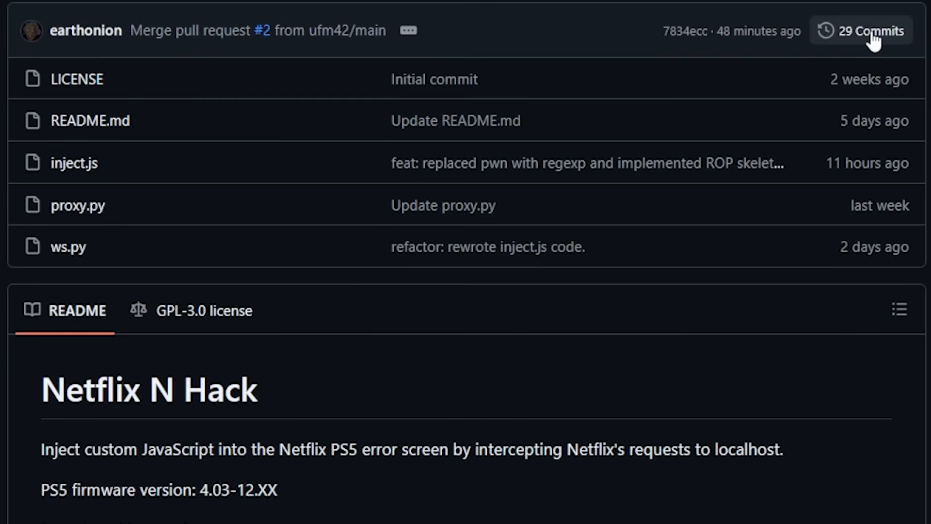
{"action": "mouse_move", "coordinate": [867, 44]}
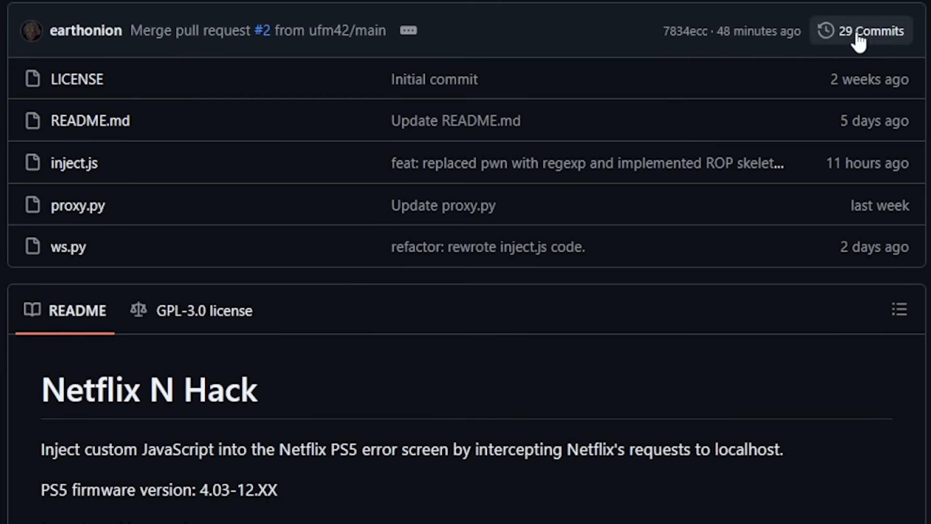
Open the Netflix-N-Hack '29 Commits' history and scroll through ufm42's merged pull requests.
{"action": "left_click", "coordinate": [860, 30]}
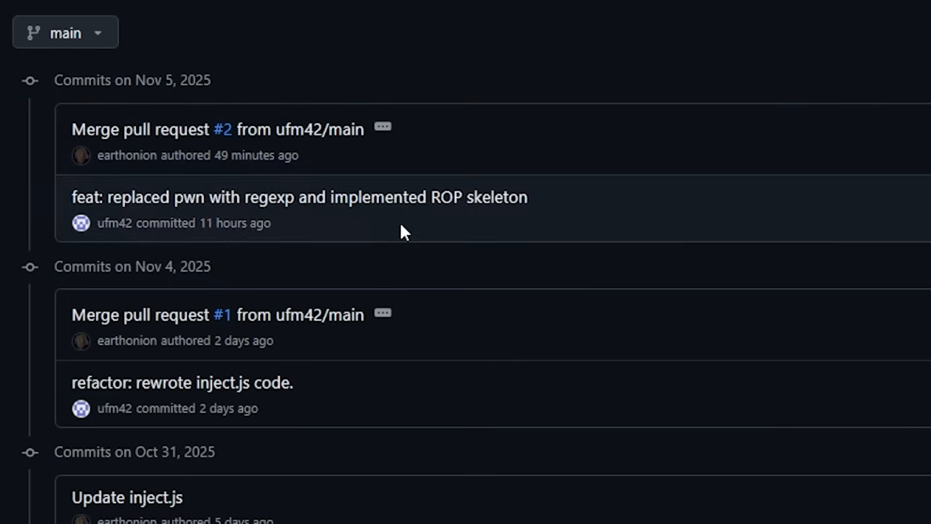
{"action": "scroll", "scroll_direction": "down", "scroll_amount": 3}
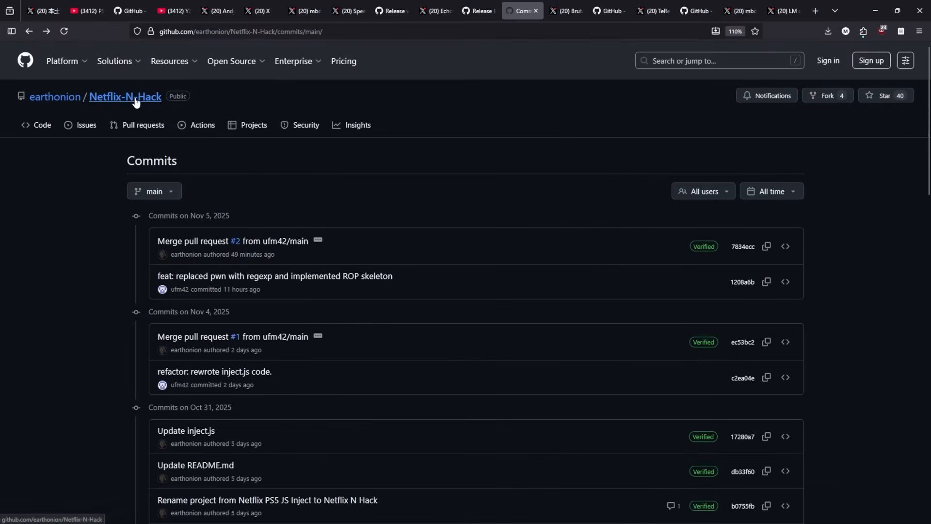
Return to the Netflix N Hack README, highlight the 4.03-12.XX firmware range, and scroll to Installation & Usage.
{"action": "left_click", "coordinate": [126, 96]}
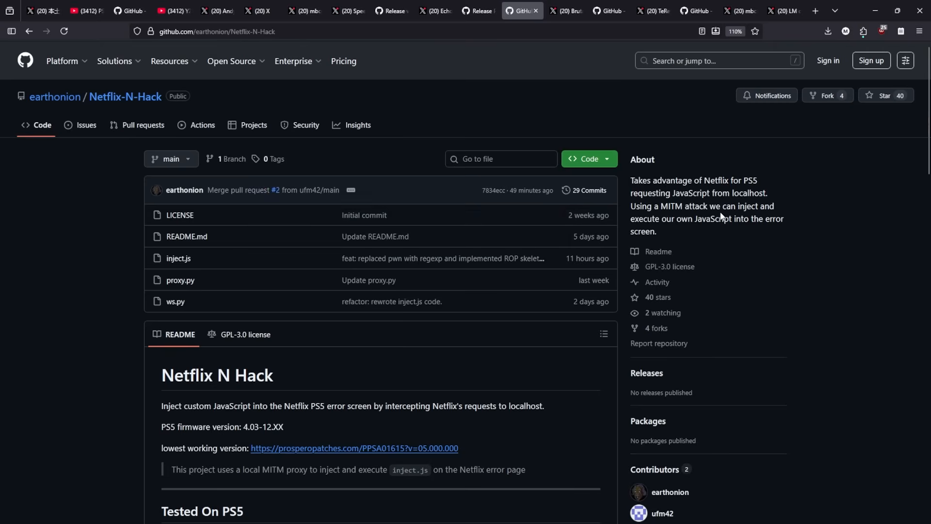
{"action": "mouse_move", "coordinate": [195, 417]}
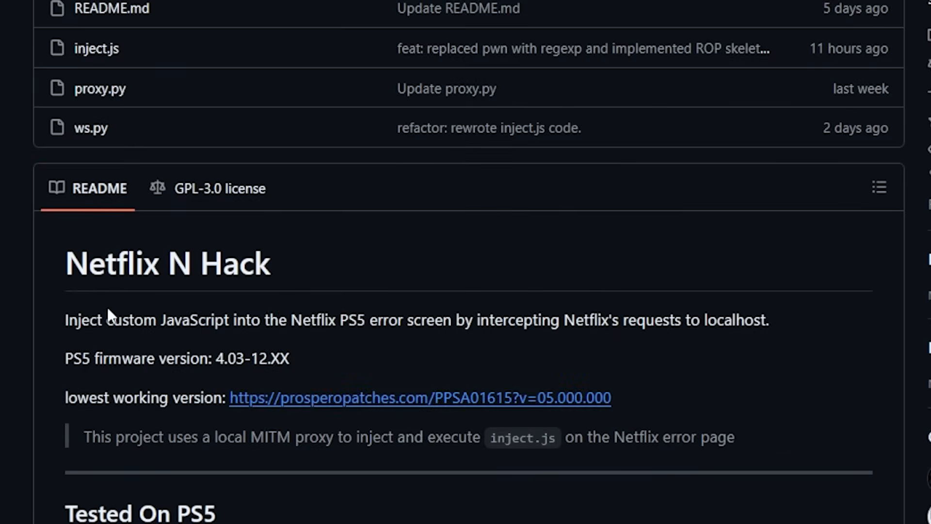
{"action": "mouse_move", "coordinate": [276, 321]}
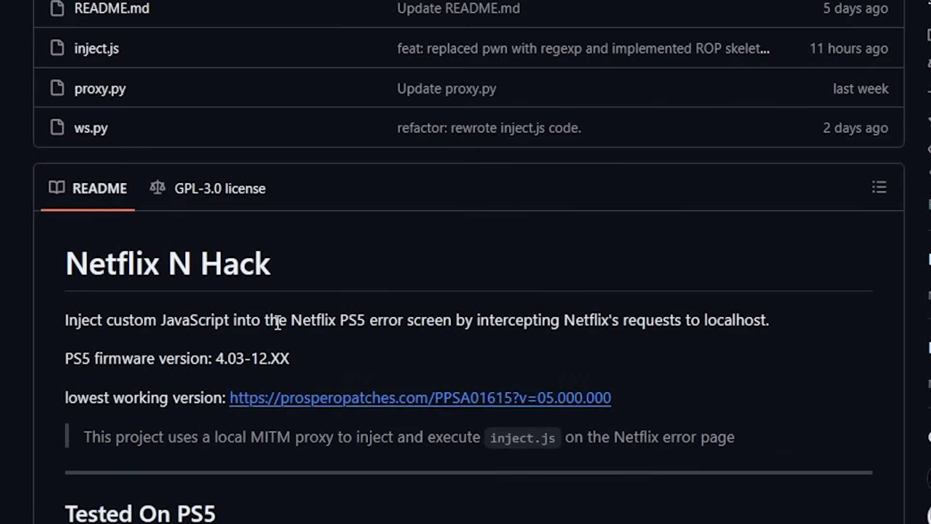
{"action": "mouse_move", "coordinate": [429, 320]}
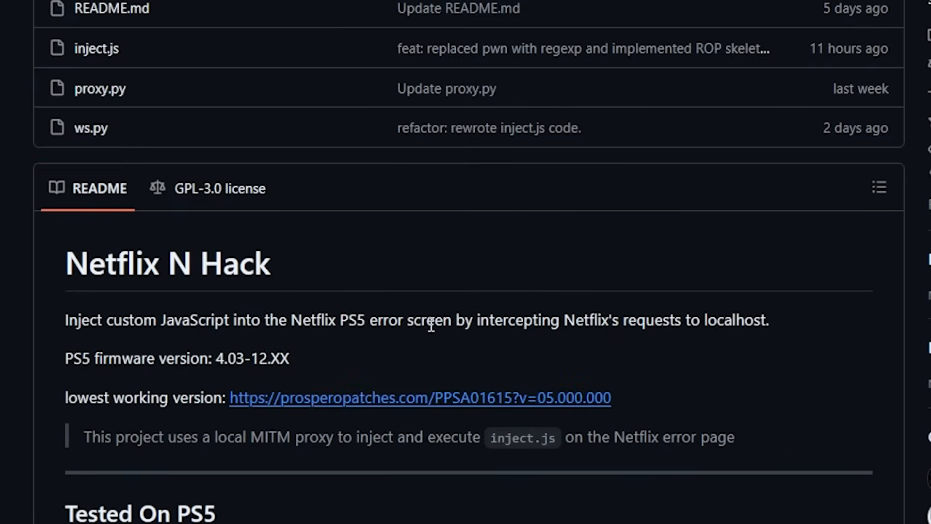
{"action": "mouse_move", "coordinate": [579, 320]}
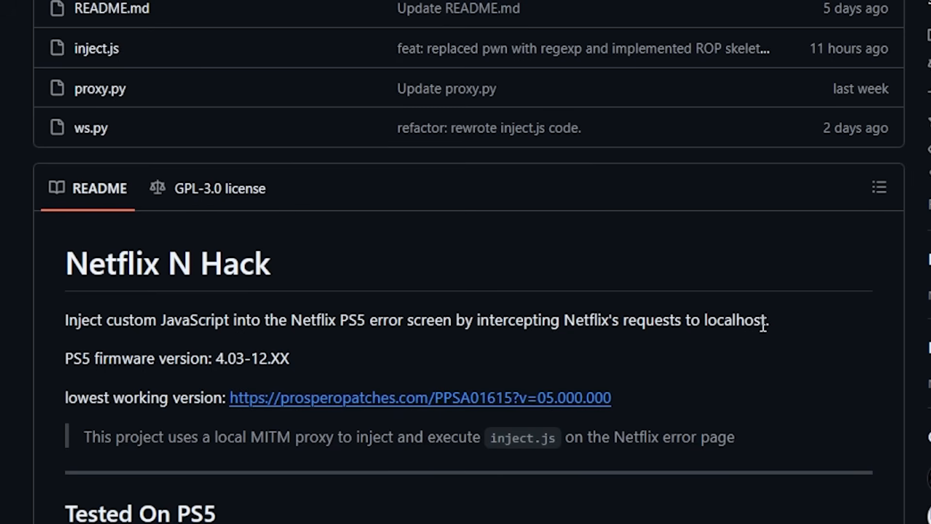
{"action": "scroll", "scroll_direction": "down", "scroll_amount": 3}
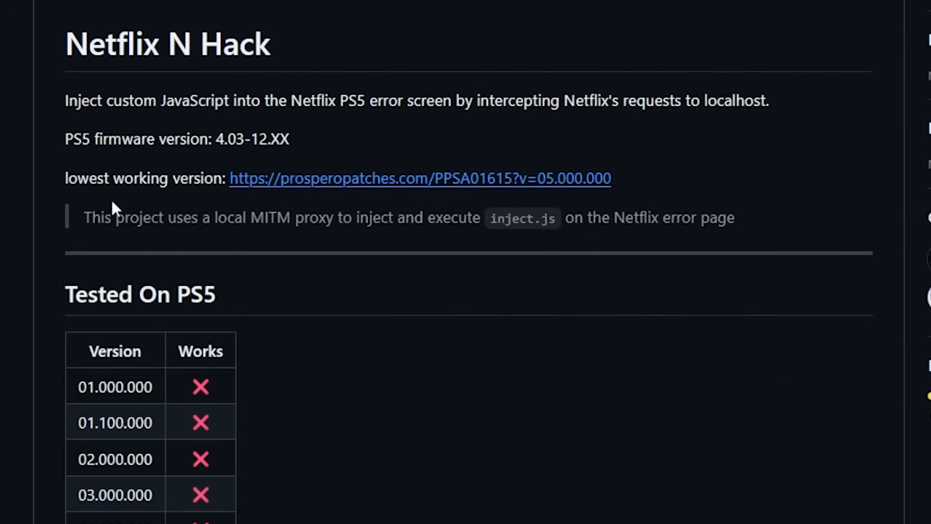
{"action": "mouse_move", "coordinate": [225, 138]}
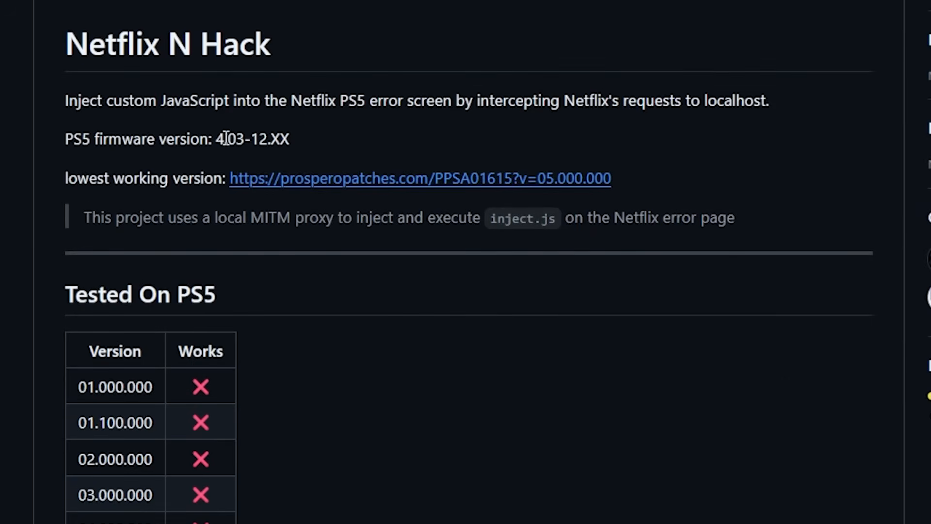
{"action": "double_click", "coordinate": [250, 138]}
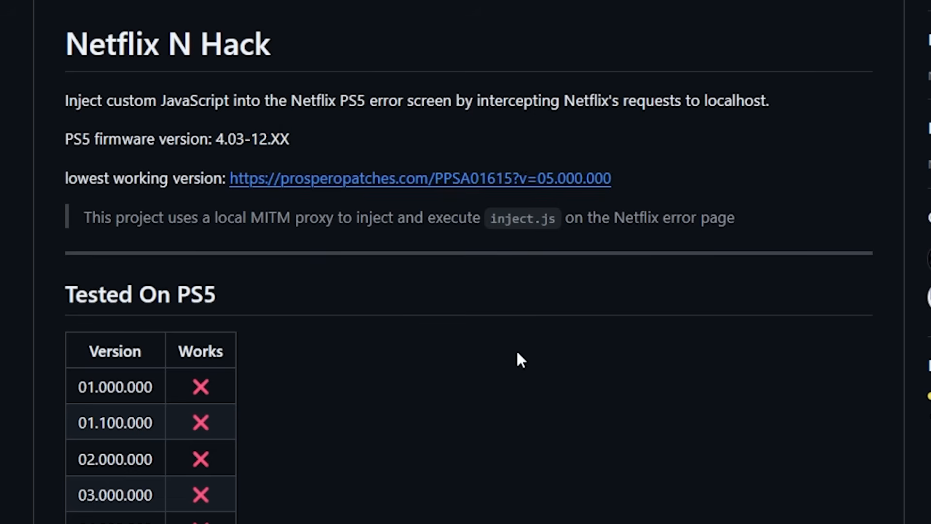
{"action": "scroll", "scroll_direction": "down", "scroll_amount": 3}
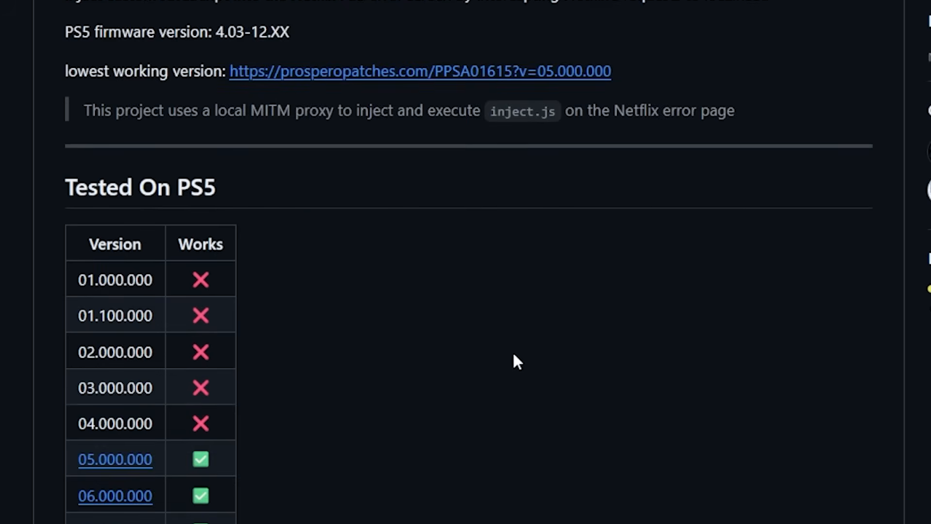
{"action": "mouse_move", "coordinate": [303, 86]}
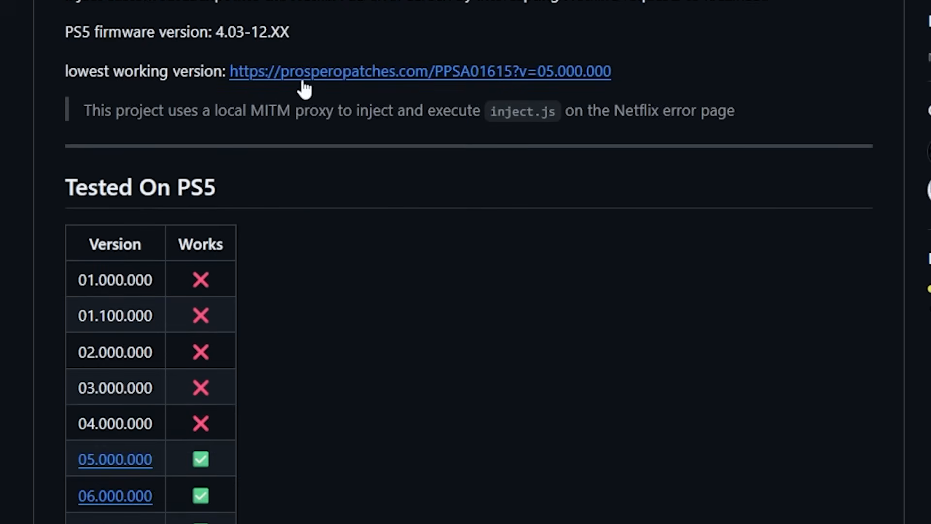
{"action": "mouse_move", "coordinate": [468, 436]}
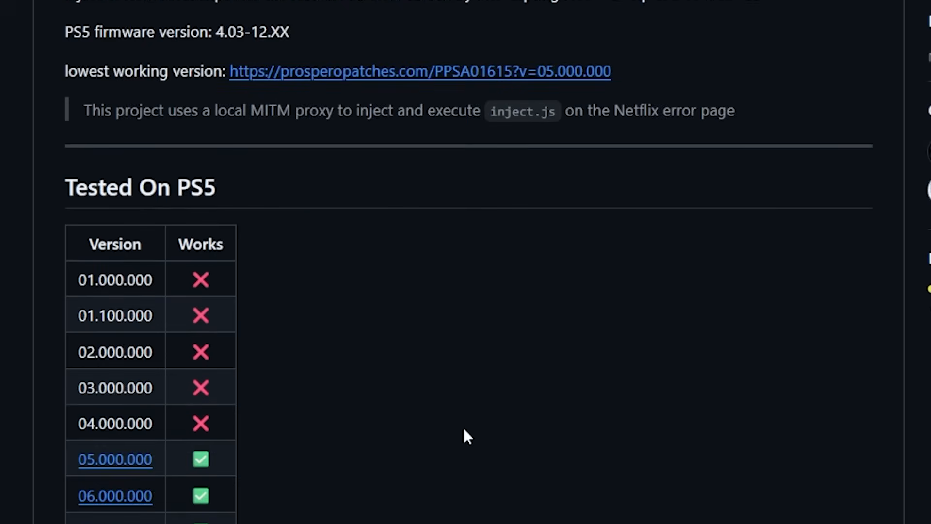
{"action": "scroll", "scroll_direction": "down", "scroll_amount": 3}
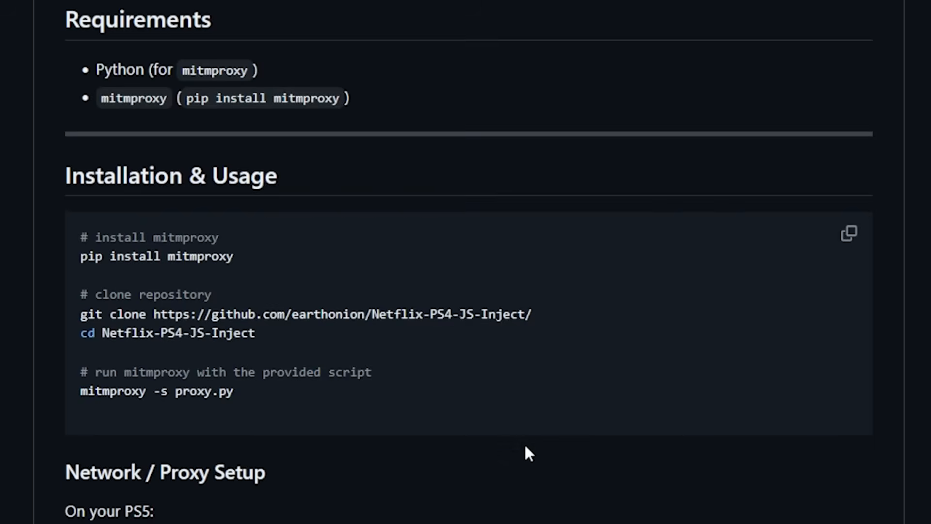
{"action": "scroll", "scroll_direction": "up", "scroll_amount": 3}
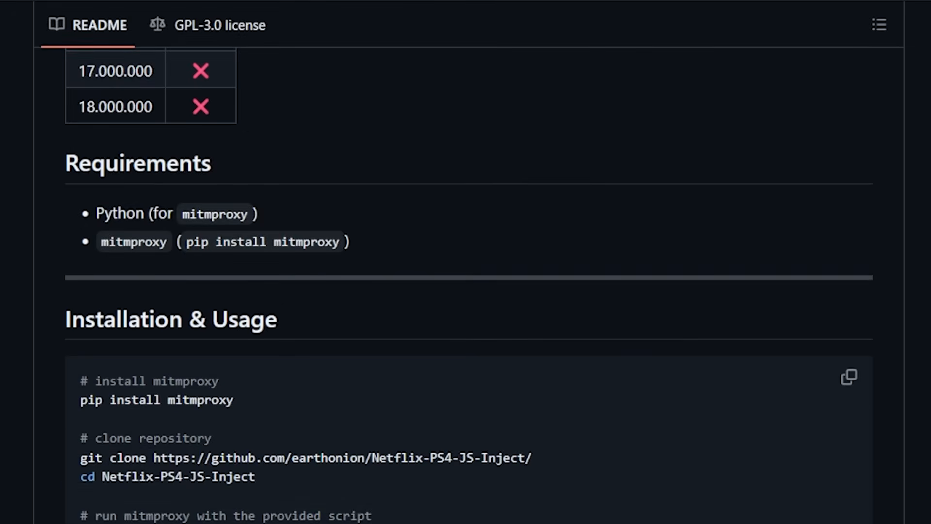
{"action": "scroll", "scroll_direction": "down", "scroll_amount": 3}
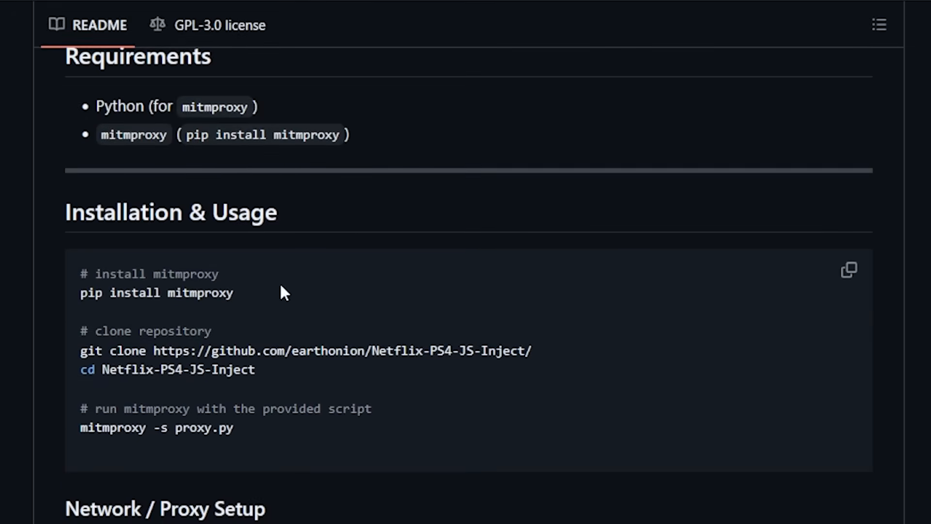
{"action": "scroll", "scroll_direction": "down", "scroll_amount": 3}
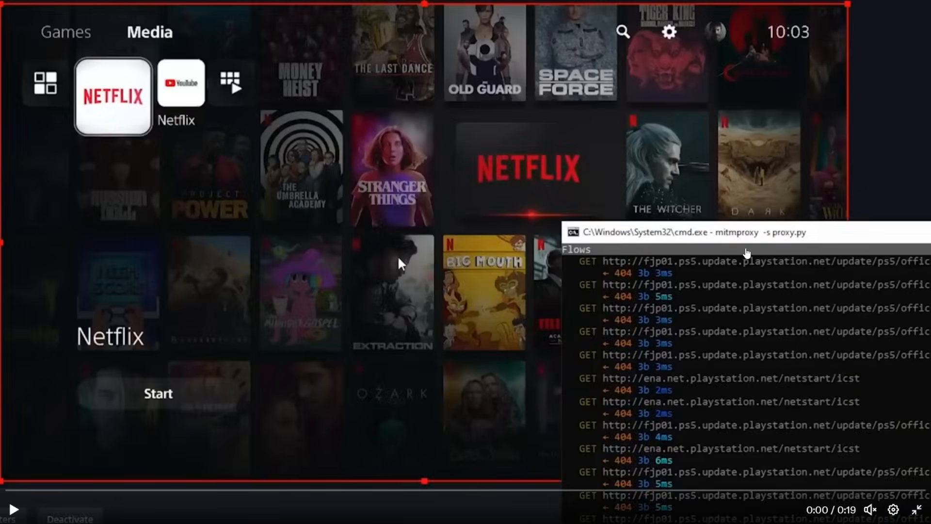
{"action": "mouse_move", "coordinate": [761, 244]}
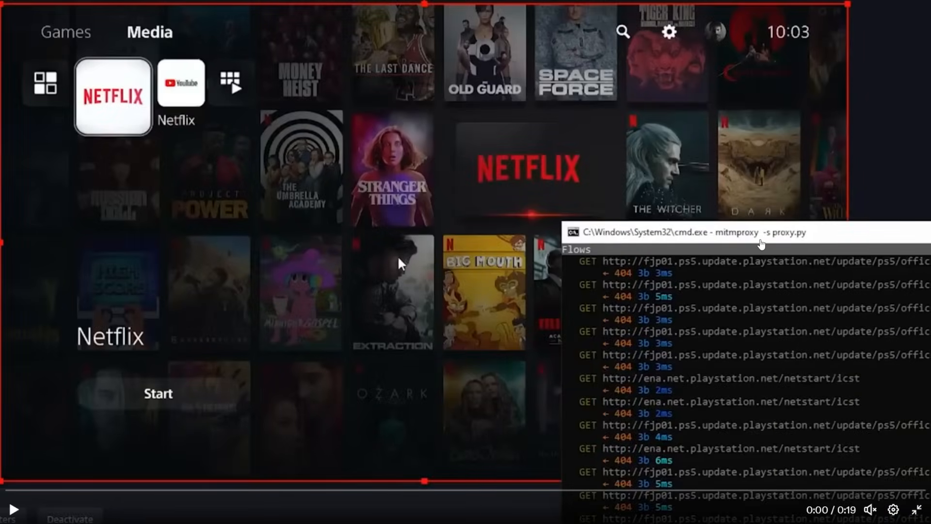
{"action": "mouse_move", "coordinate": [747, 245]}
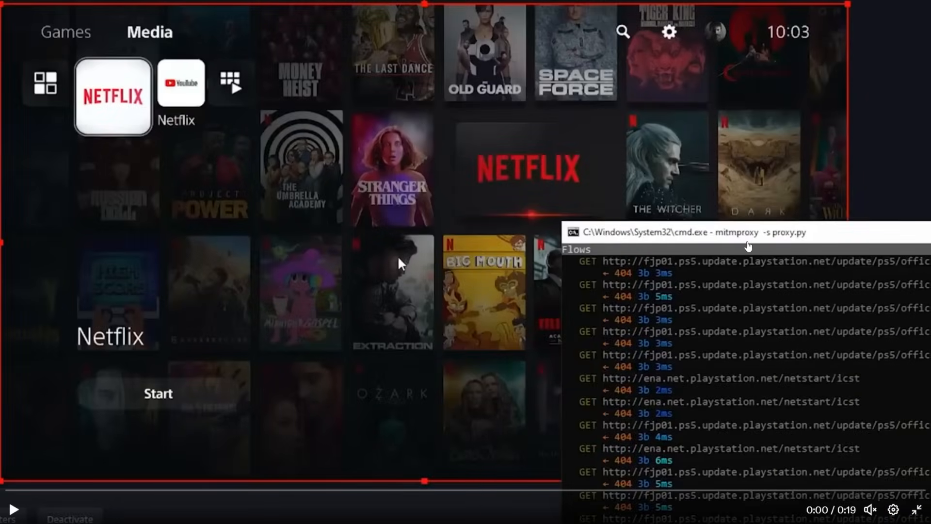
{"action": "mouse_move", "coordinate": [368, 285]}
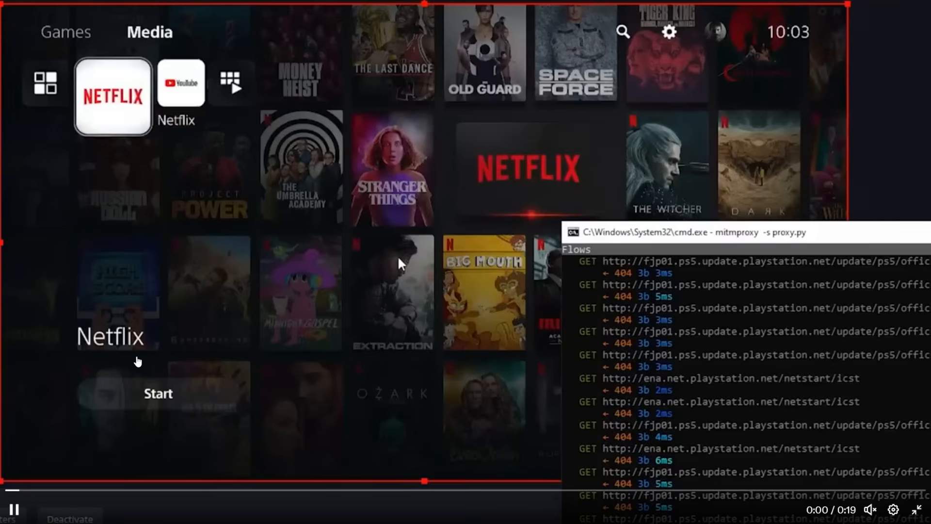
Play BrutalSam's Netflix n Hack FW 11.20 test clip, then exit back to the post.
{"action": "left_click", "coordinate": [157, 393]}
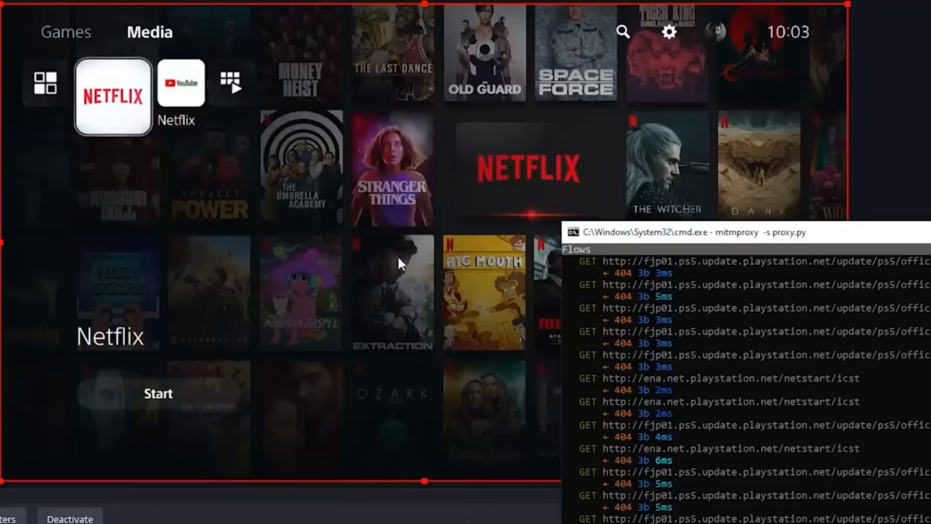
{"action": "left_click", "coordinate": [158, 393]}
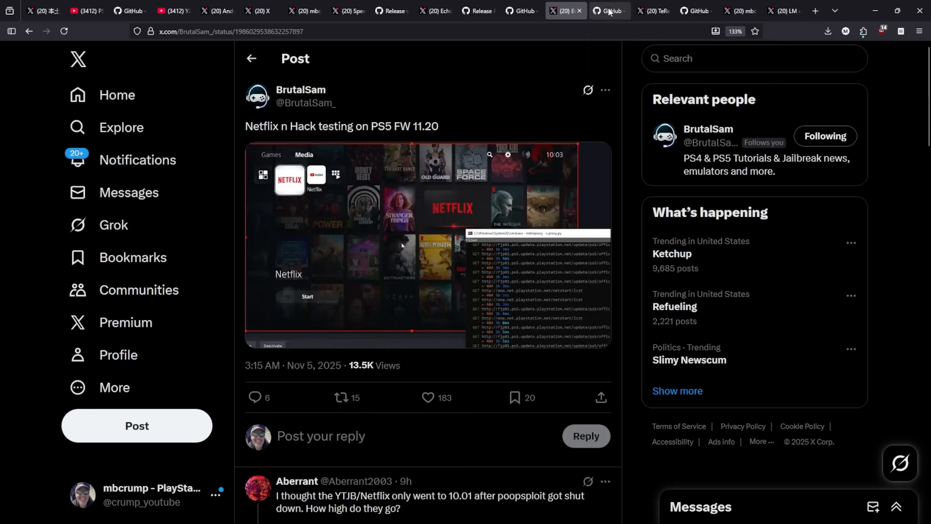
Show the c0w-ar/Netflix-N-Hack fork and skim its README on the ROP and Syscall proof of concept.
{"action": "left_click", "coordinate": [608, 10]}
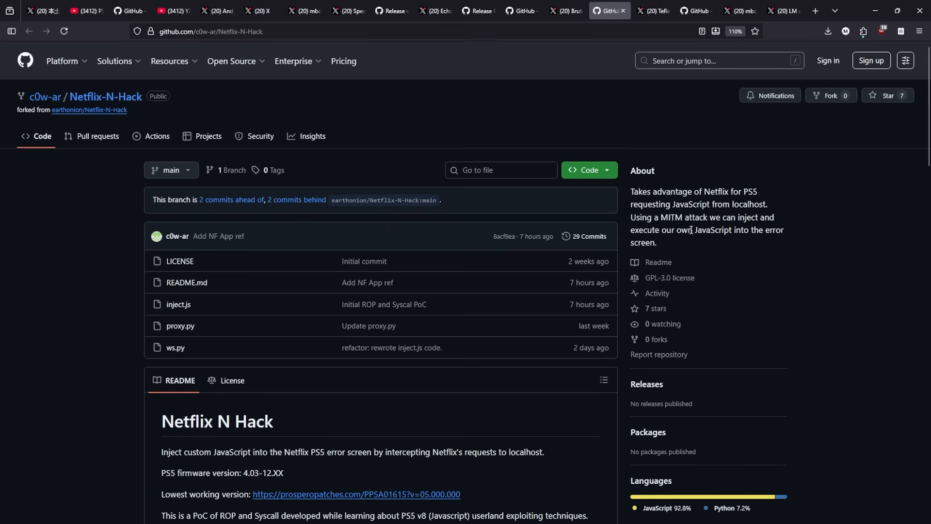
{"action": "mouse_move", "coordinate": [583, 106]}
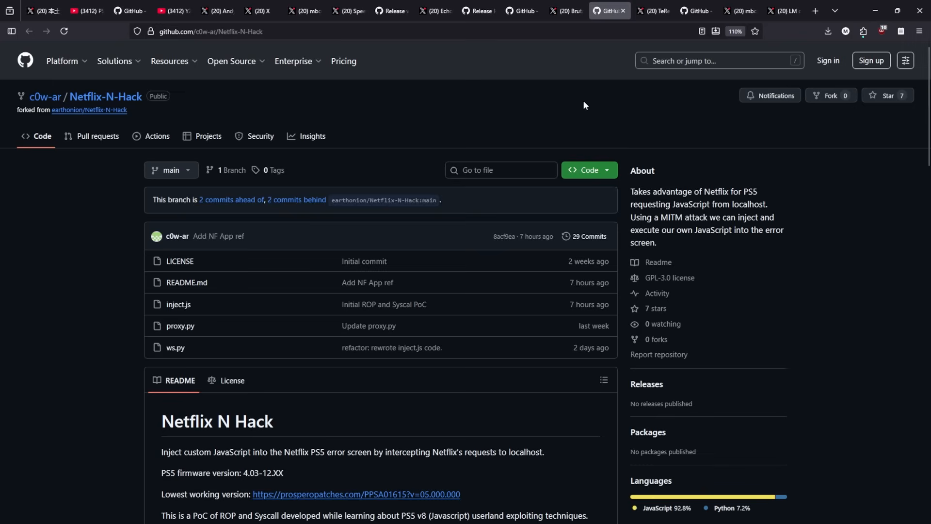
{"action": "left_click", "coordinate": [89, 110]}
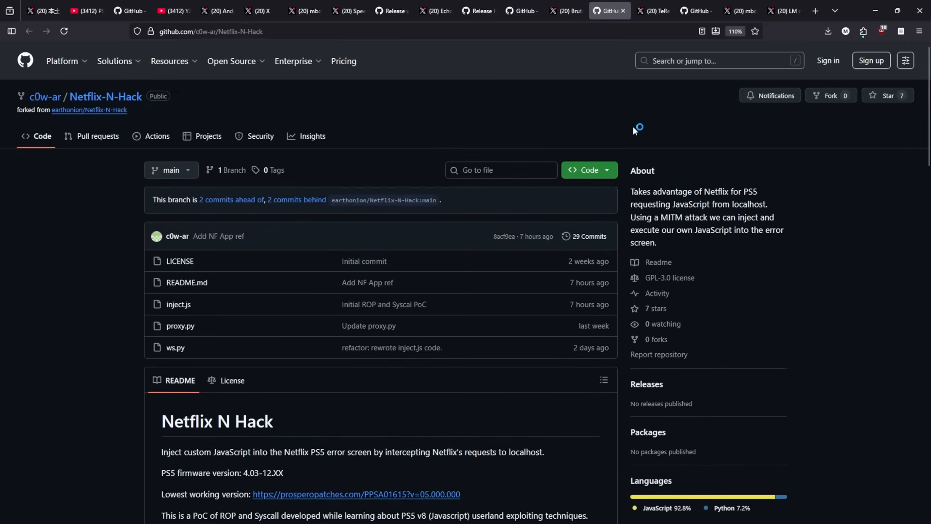
{"action": "scroll", "scroll_direction": "down", "scroll_amount": 3}
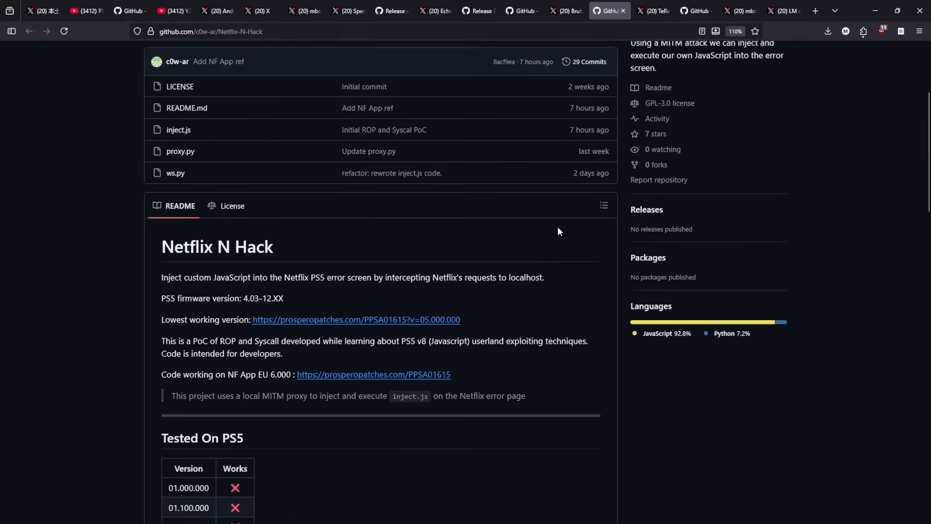
{"action": "scroll", "scroll_direction": "up", "scroll_amount": 3}
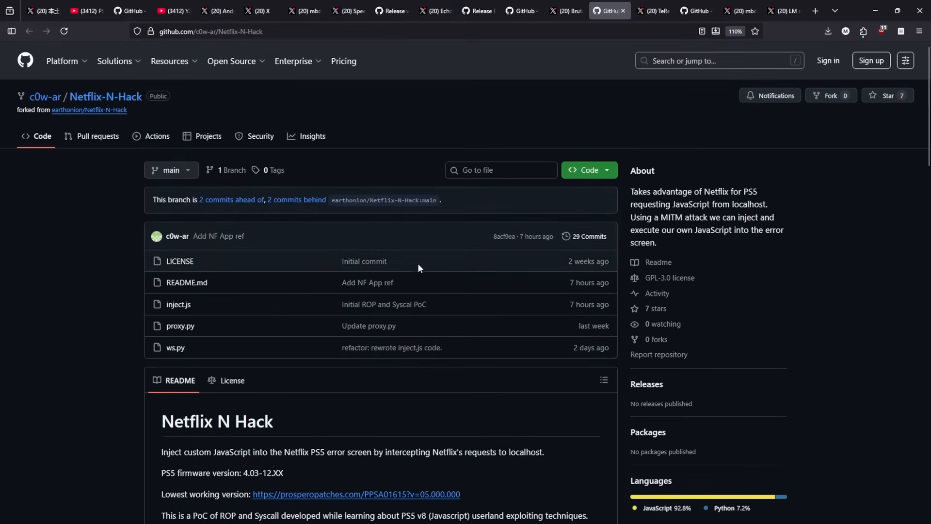
{"action": "mouse_move", "coordinate": [598, 190]}
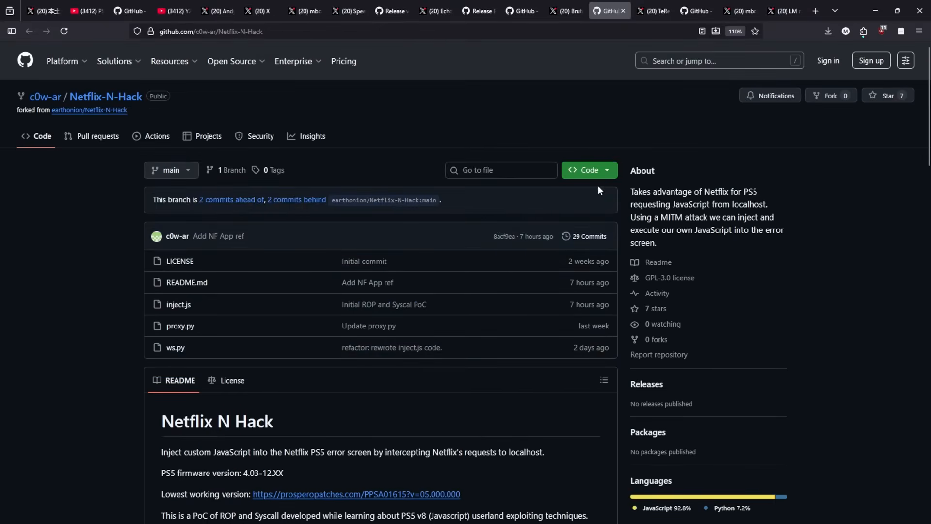
Switch to TeRex777's Netflix-n-hack progress post with the c0w-ar download link.
{"action": "left_click", "coordinate": [651, 11]}
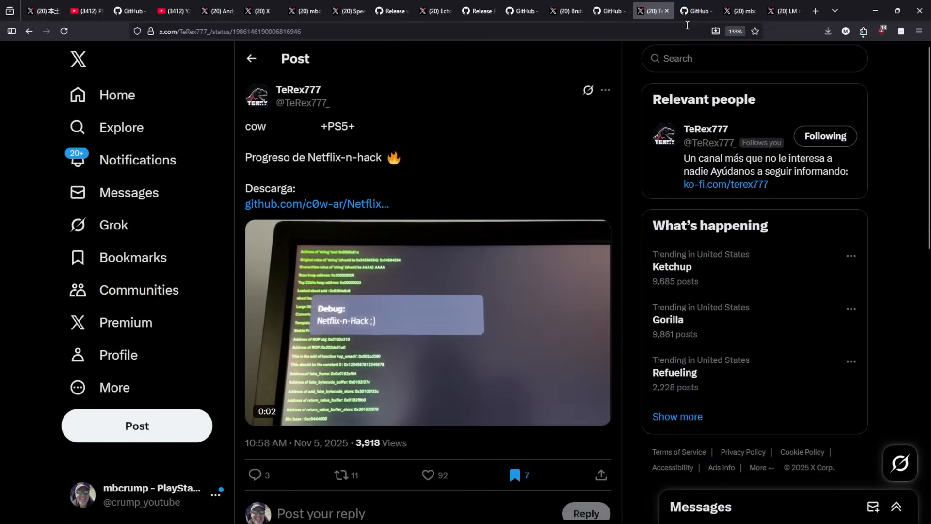
Read the Web PKG Loader README down through Features, Prerequisites and Configuration.
{"action": "left_click", "coordinate": [696, 10]}
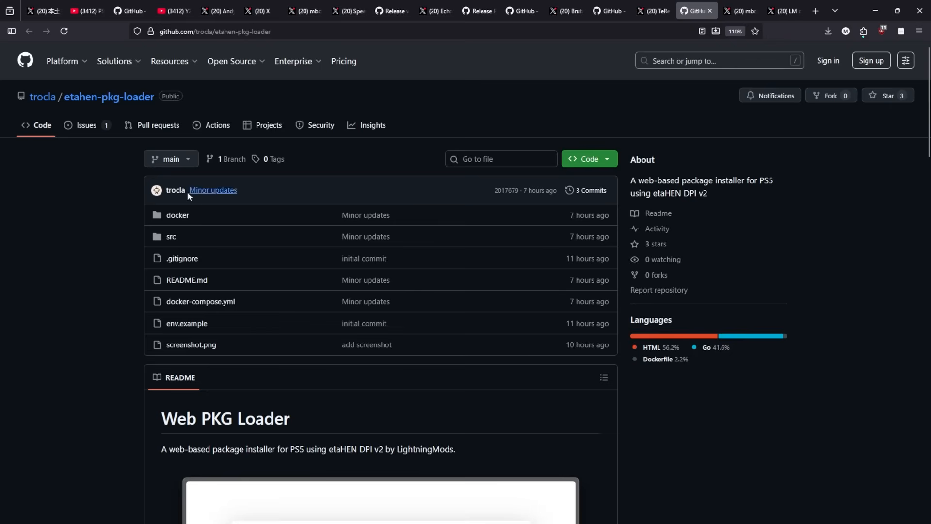
{"action": "scroll", "scroll_direction": "down", "scroll_amount": 3}
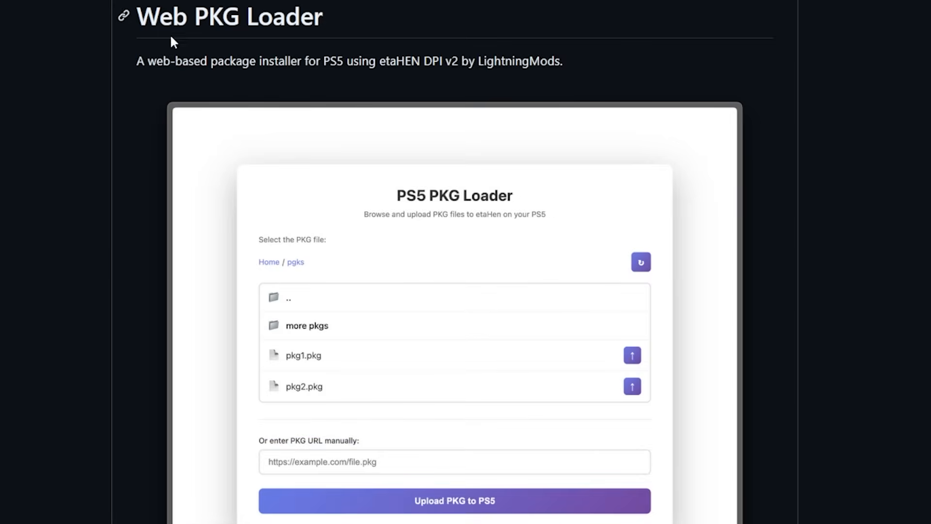
{"action": "mouse_move", "coordinate": [355, 63]}
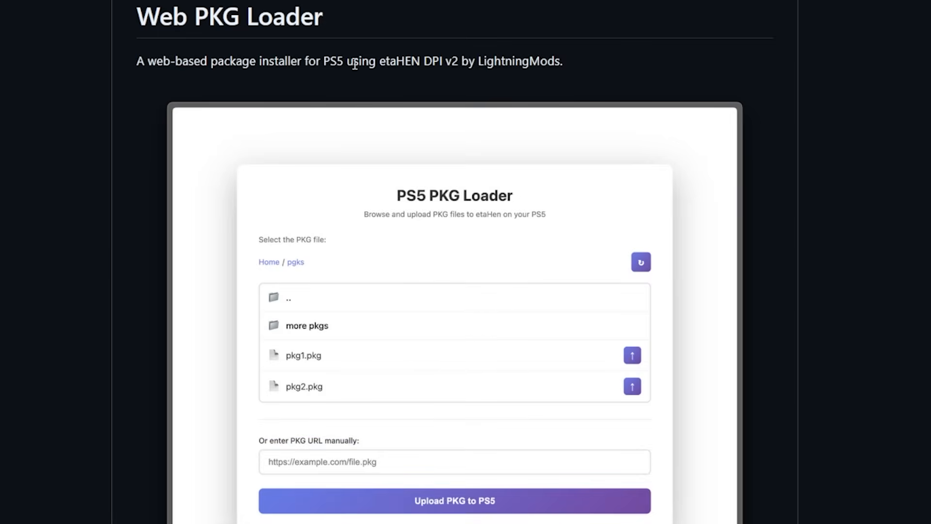
{"action": "mouse_move", "coordinate": [418, 61]}
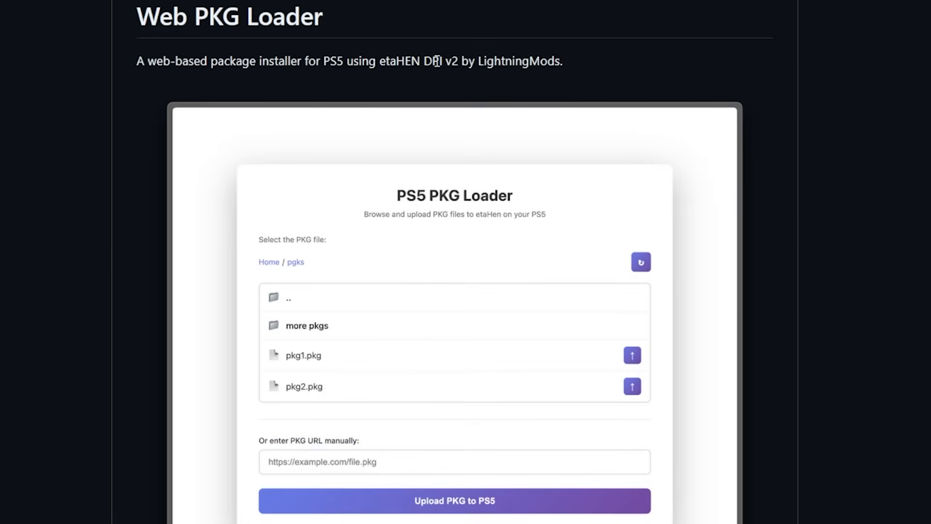
{"action": "double_click", "coordinate": [434, 61]}
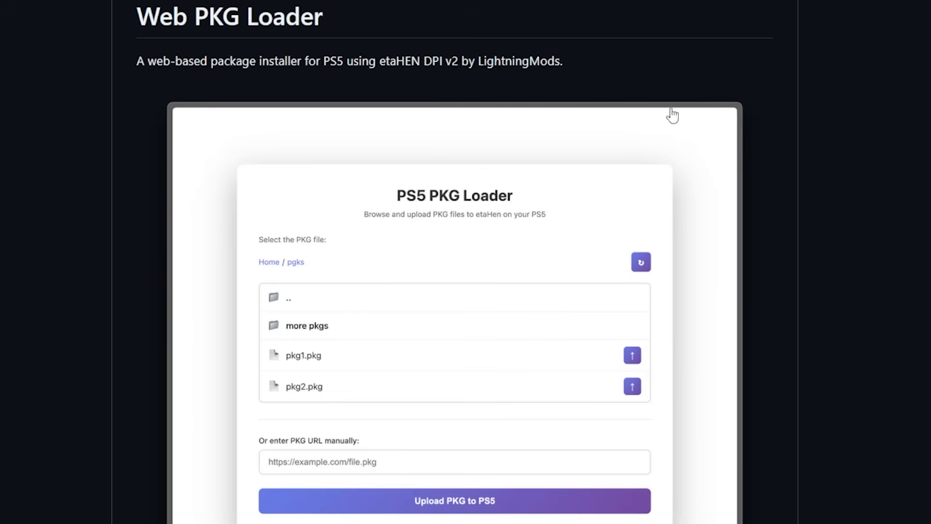
{"action": "scroll", "scroll_direction": "down", "scroll_amount": 3}
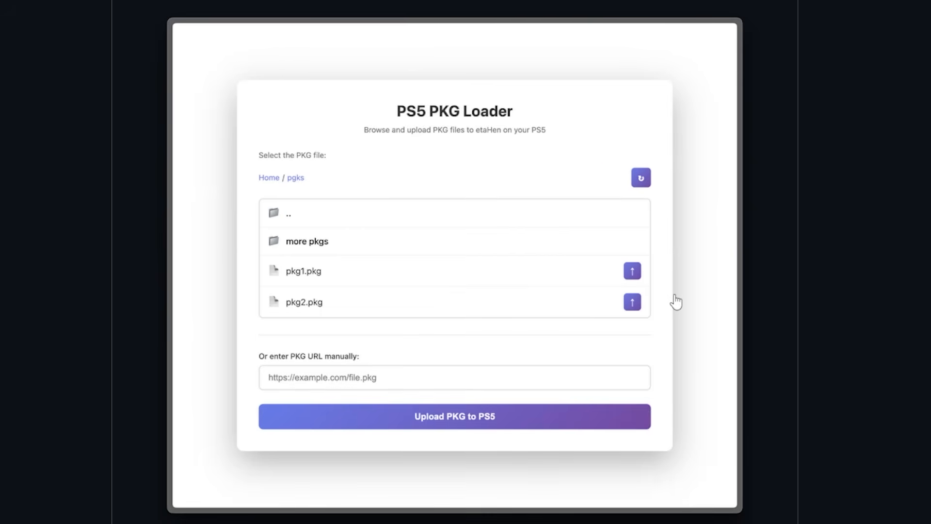
{"action": "scroll", "scroll_direction": "down", "scroll_amount": 3}
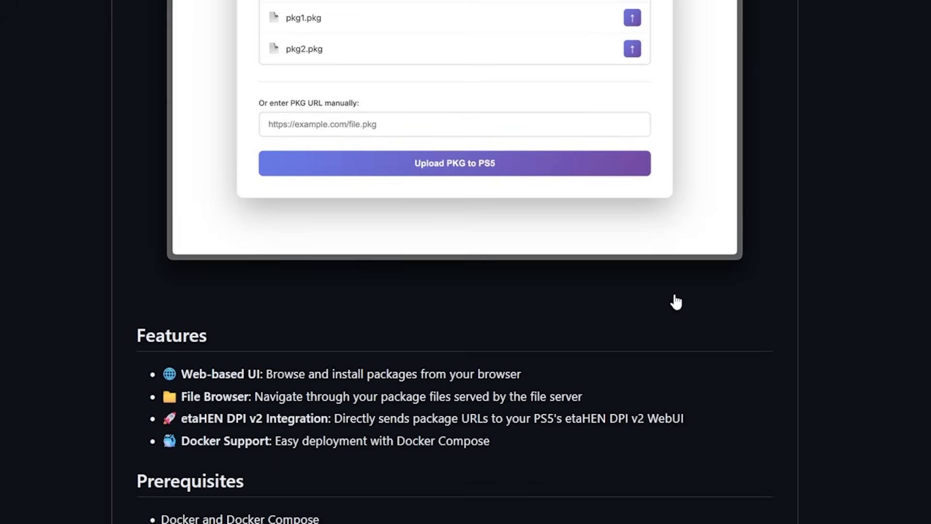
{"action": "scroll", "scroll_direction": "down", "scroll_amount": 3}
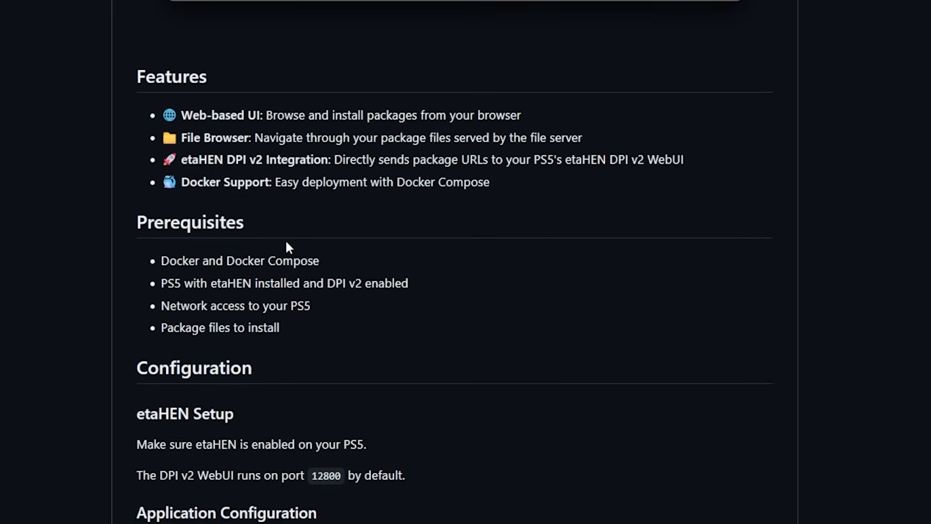
{"action": "scroll", "scroll_direction": "down", "scroll_amount": 3}
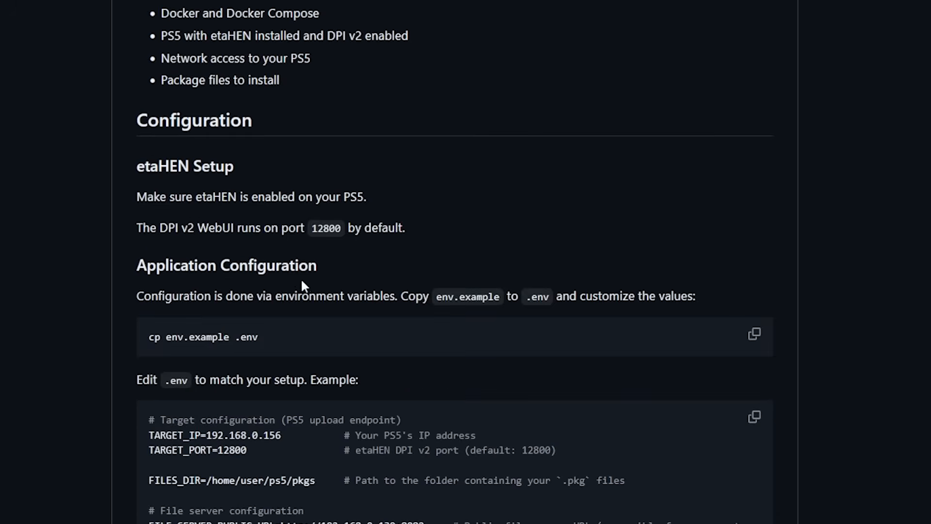
{"action": "mouse_move", "coordinate": [497, 355]}
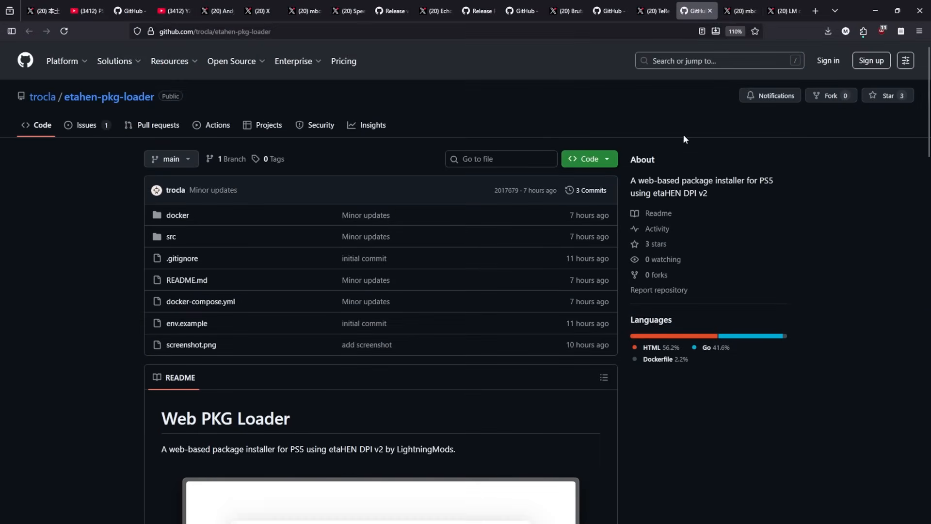
Switch to mbcrump's post recommending the PEGI 12 edition of Arcade Spirits.
{"action": "left_click", "coordinate": [736, 10]}
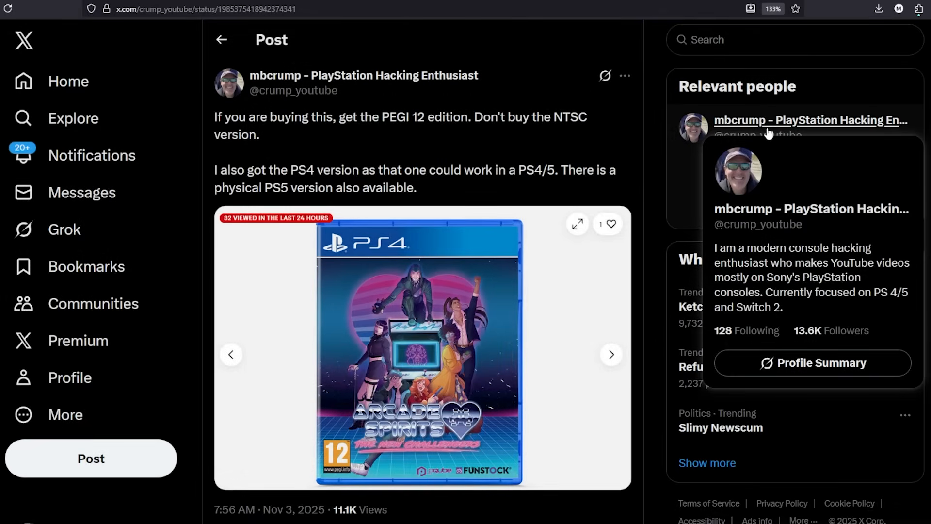
{"action": "mouse_move", "coordinate": [497, 343]}
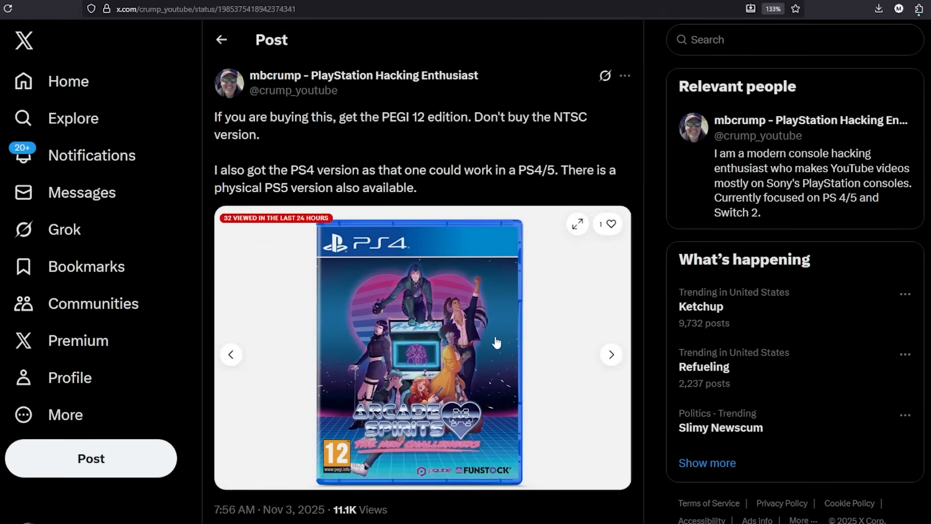
{"action": "mouse_move", "coordinate": [441, 445]}
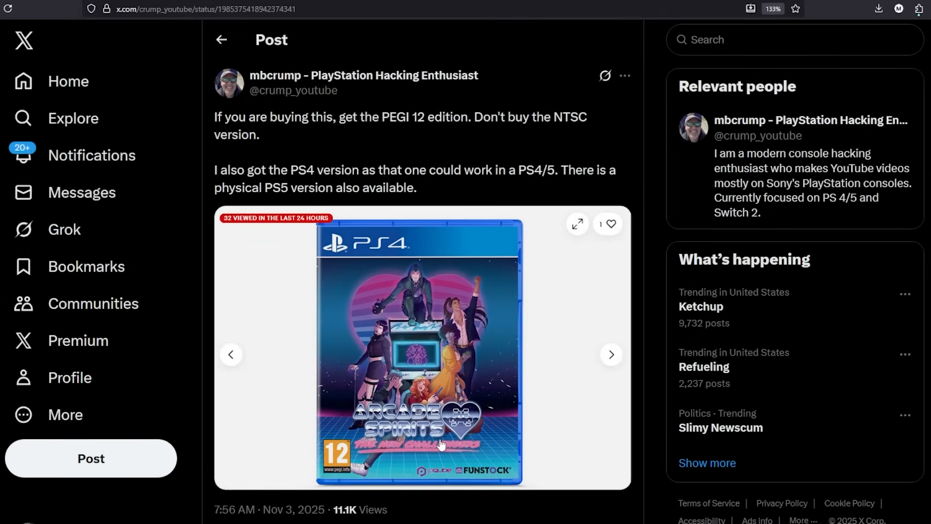
{"action": "mouse_move", "coordinate": [423, 333]}
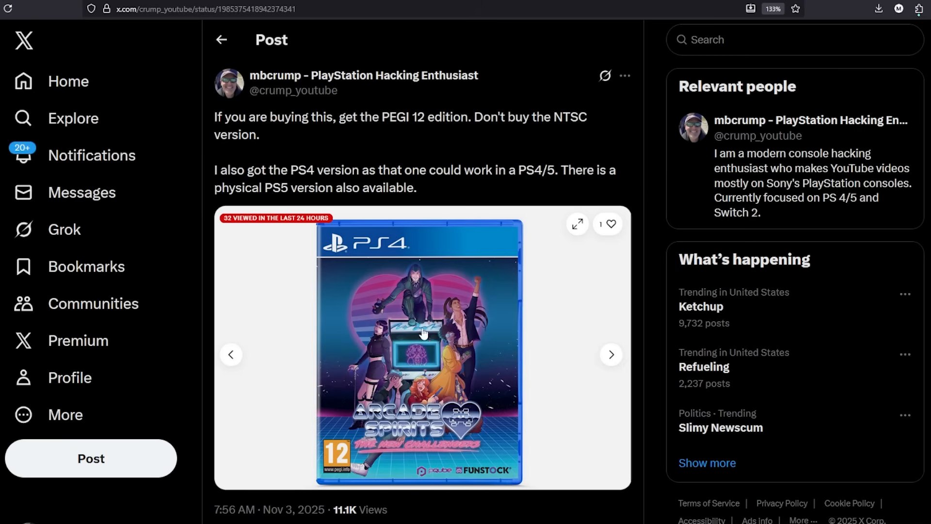
{"action": "mouse_move", "coordinate": [543, 410]}
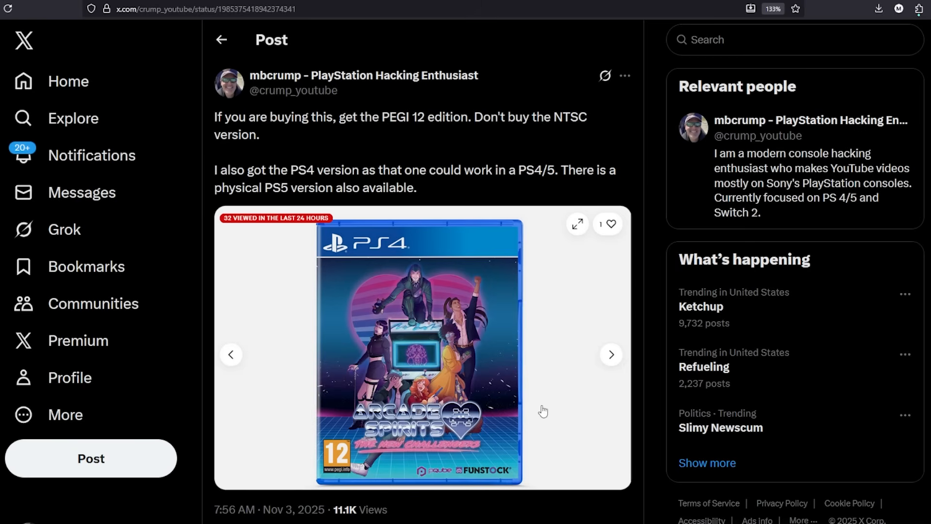
{"action": "mouse_move", "coordinate": [549, 356]}
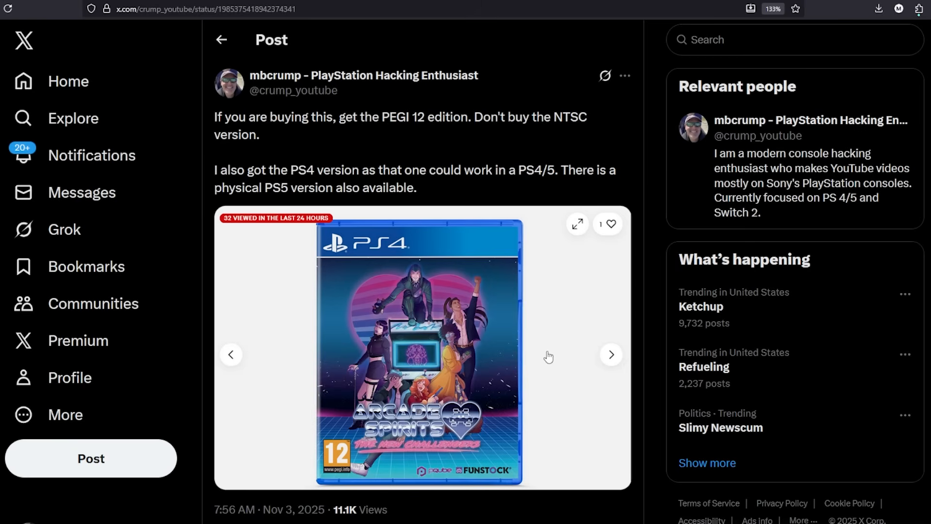
{"action": "mouse_move", "coordinate": [564, 328]}
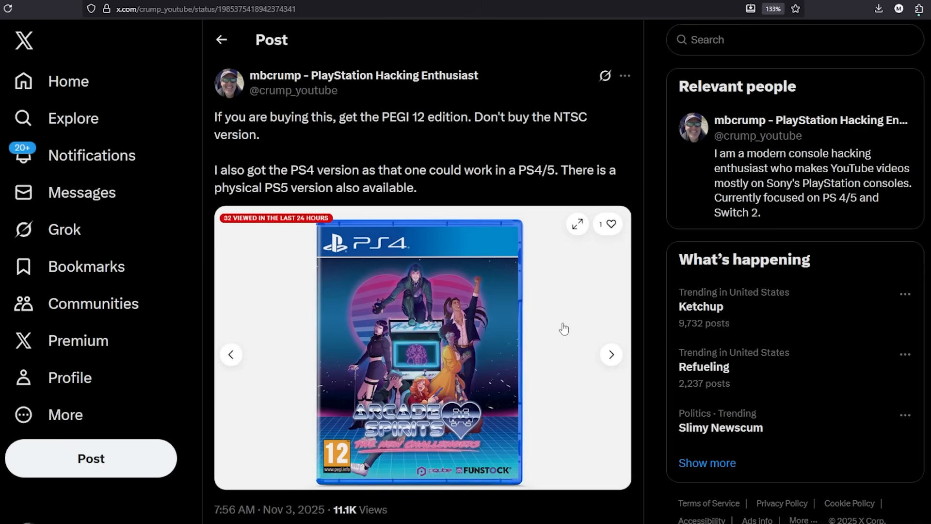
{"action": "mouse_move", "coordinate": [557, 309]}
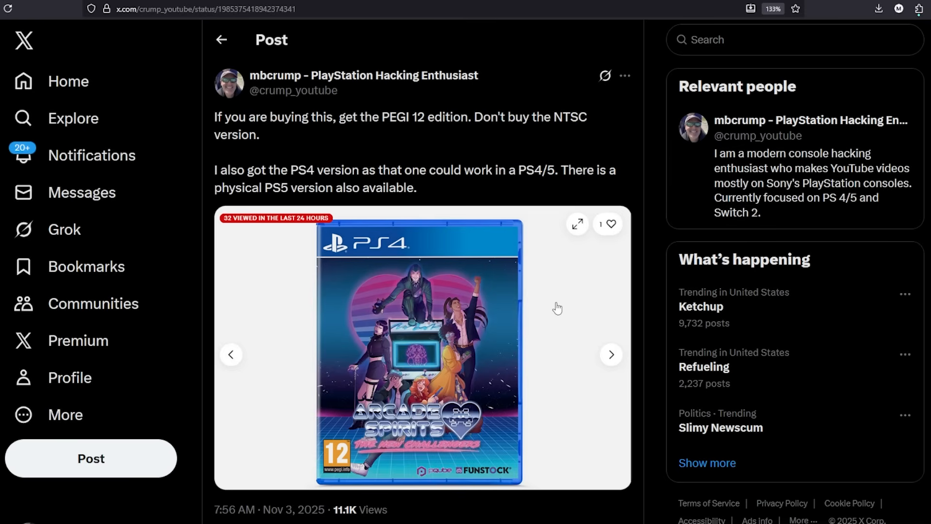
{"action": "mouse_move", "coordinate": [544, 326]}
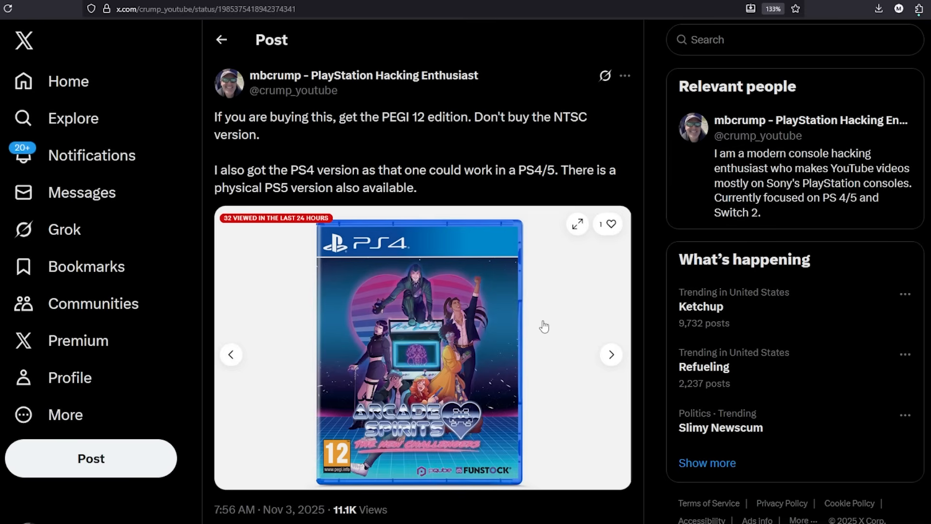
{"action": "mouse_move", "coordinate": [533, 312]}
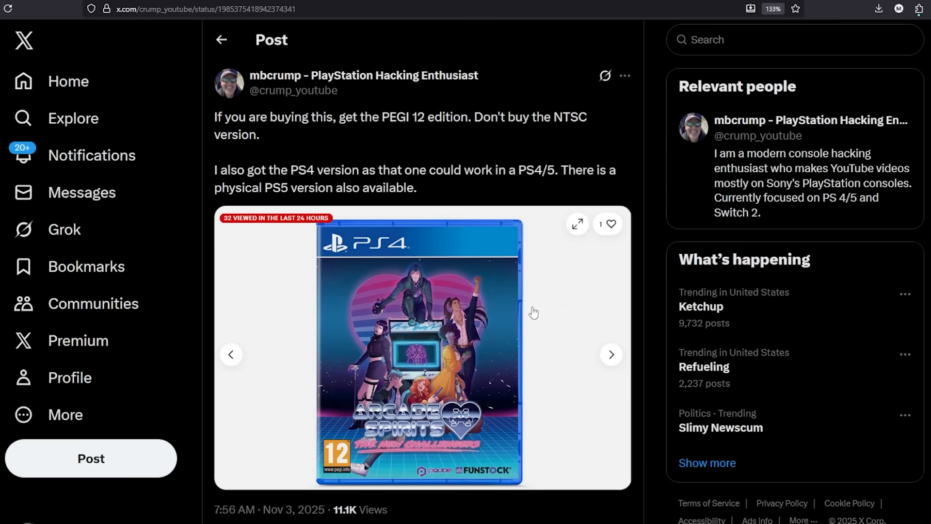
{"action": "mouse_move", "coordinate": [510, 146]}
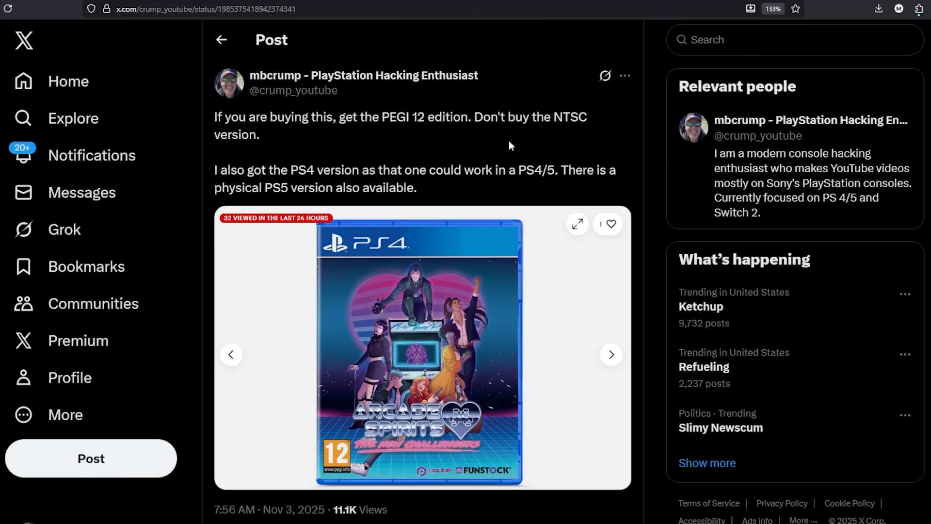
{"action": "mouse_move", "coordinate": [582, 122]}
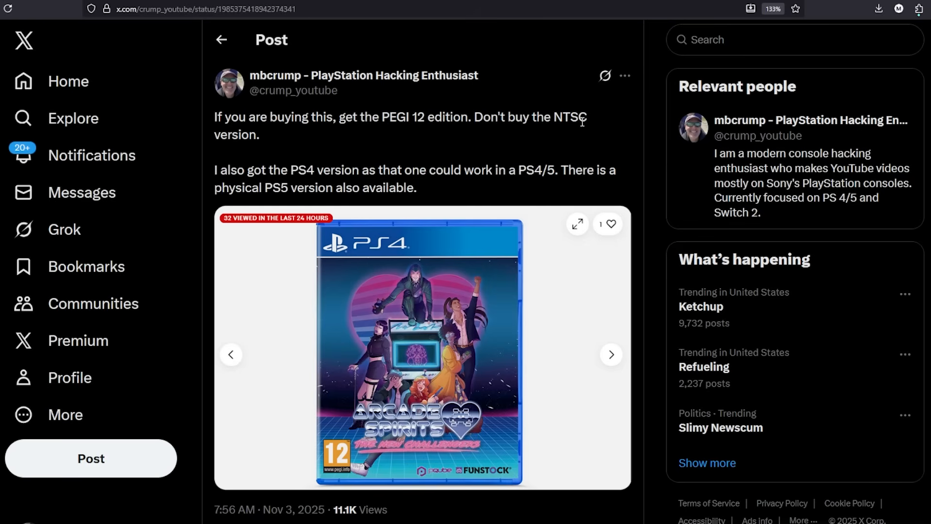
{"action": "mouse_move", "coordinate": [487, 367]}
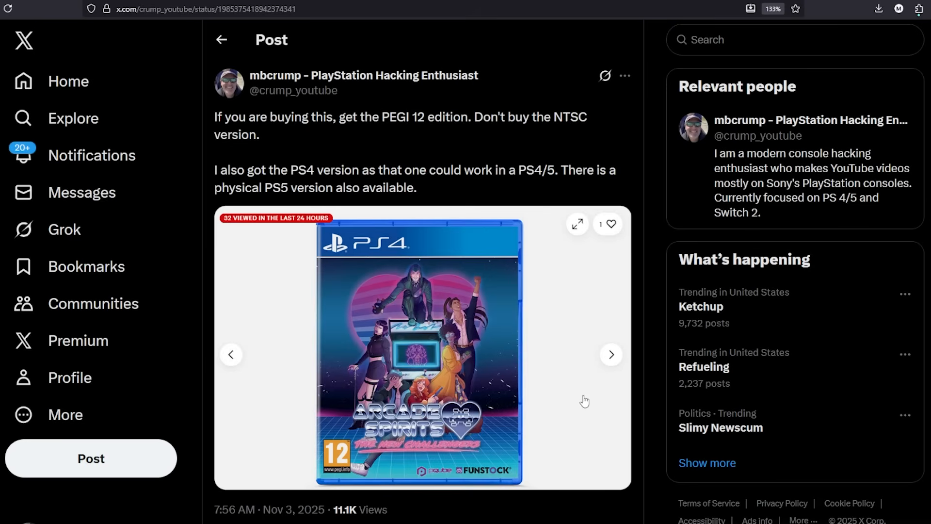
{"action": "mouse_move", "coordinate": [825, 11]}
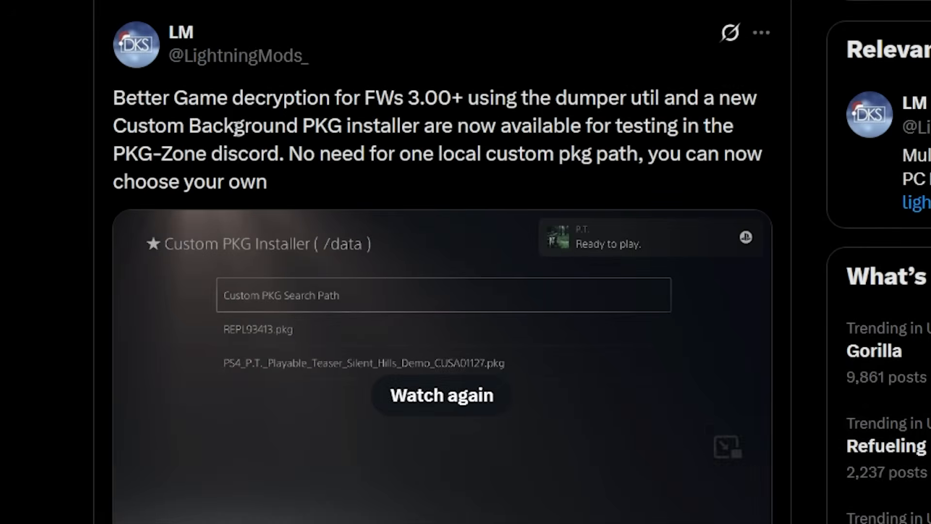
{"action": "mouse_move", "coordinate": [429, 105]}
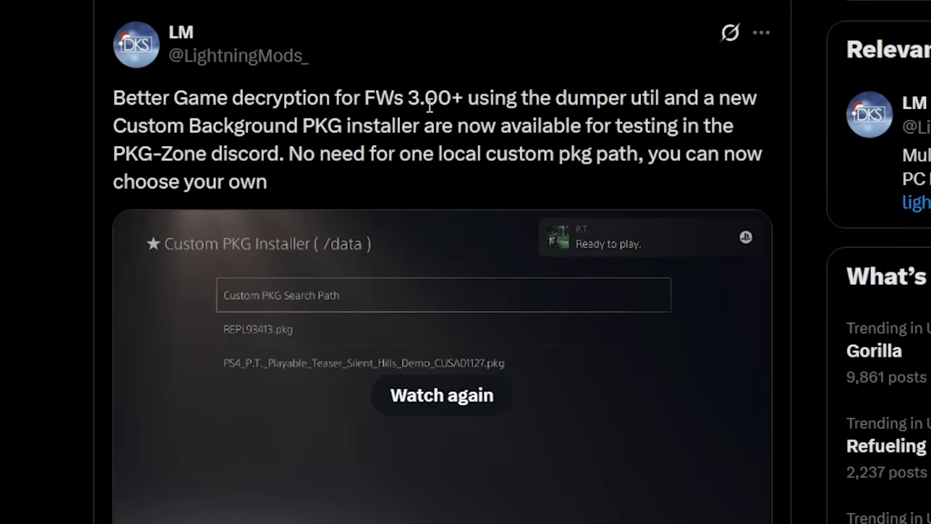
{"action": "mouse_move", "coordinate": [513, 116]}
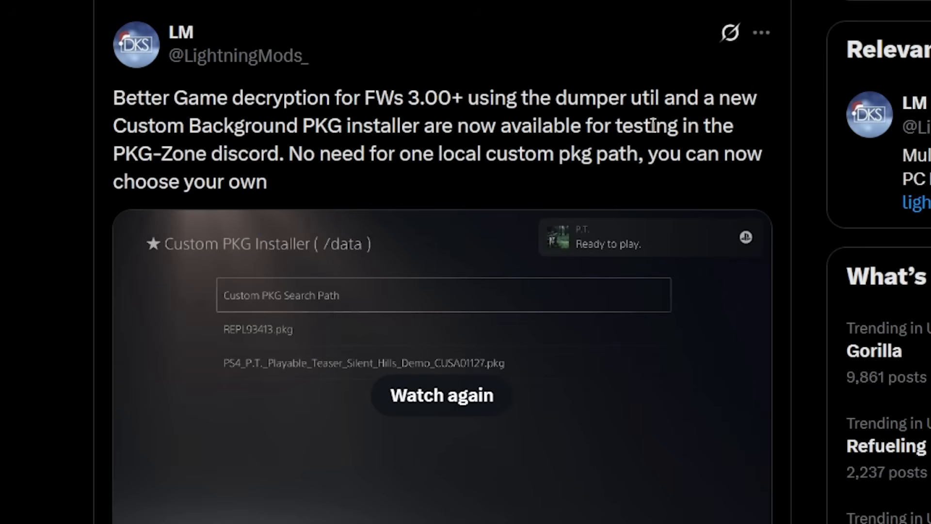
{"action": "mouse_move", "coordinate": [200, 160]}
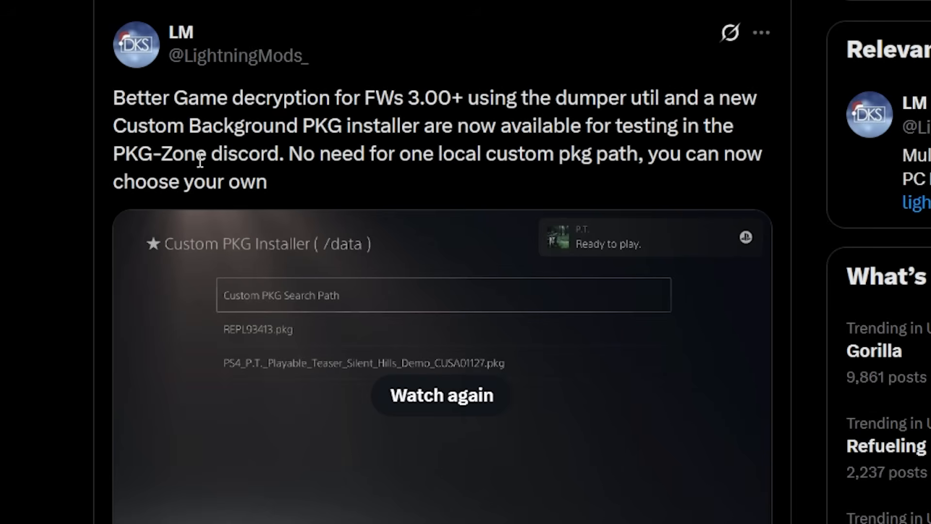
{"action": "mouse_move", "coordinate": [347, 154]}
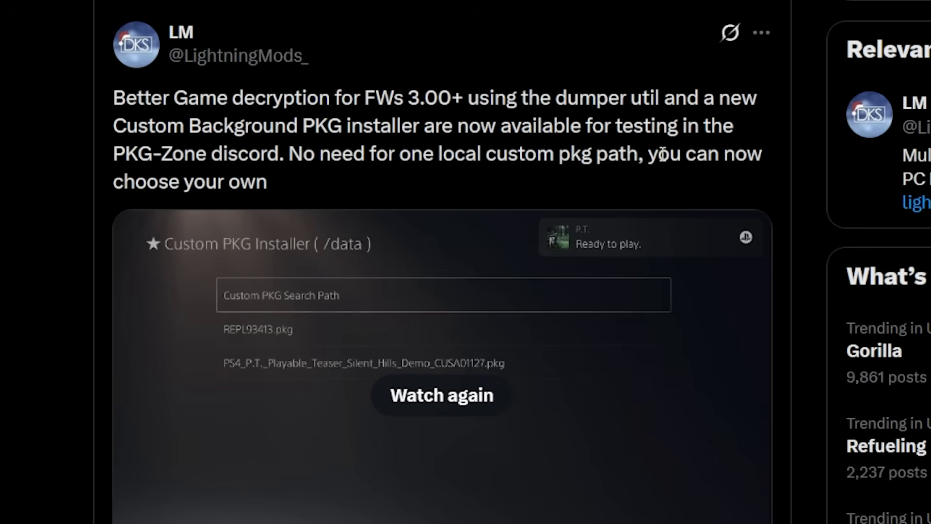
{"action": "mouse_move", "coordinate": [449, 403]}
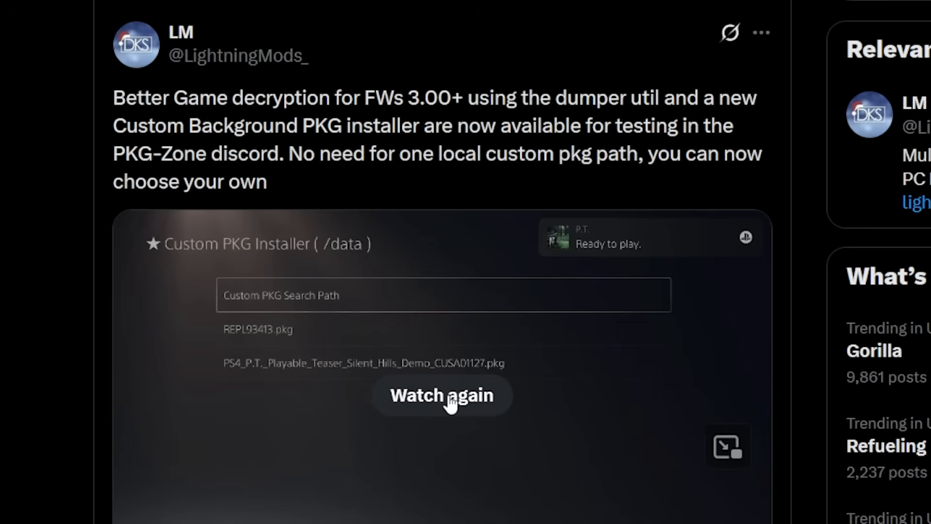
Replay LightningMods' etaHEN Toolbox Custom Background PKG installer demo full screen.
{"action": "left_click", "coordinate": [441, 394]}
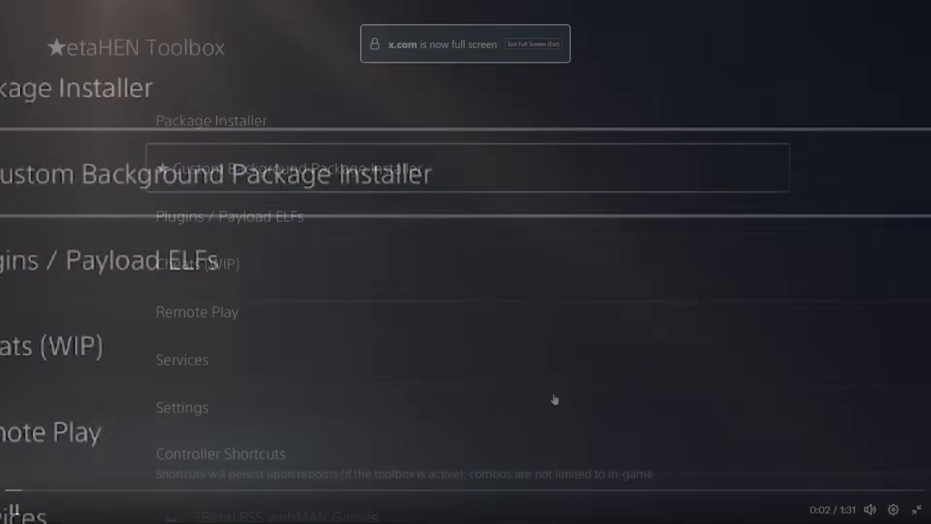